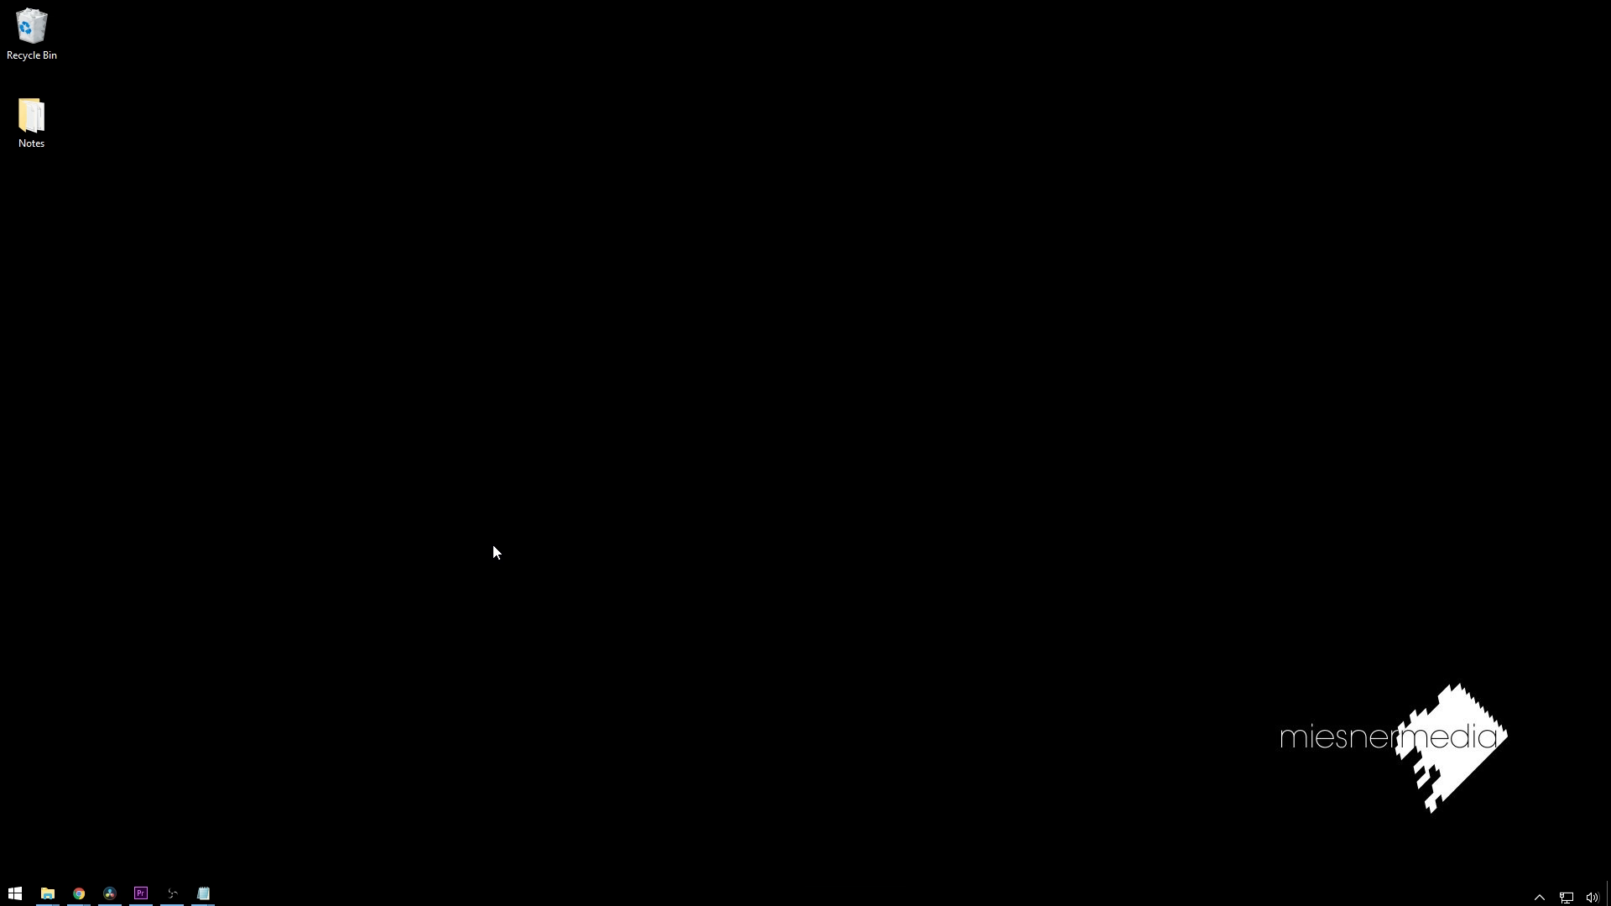
{"action": "mouse_move", "coordinate": [590, 256]}
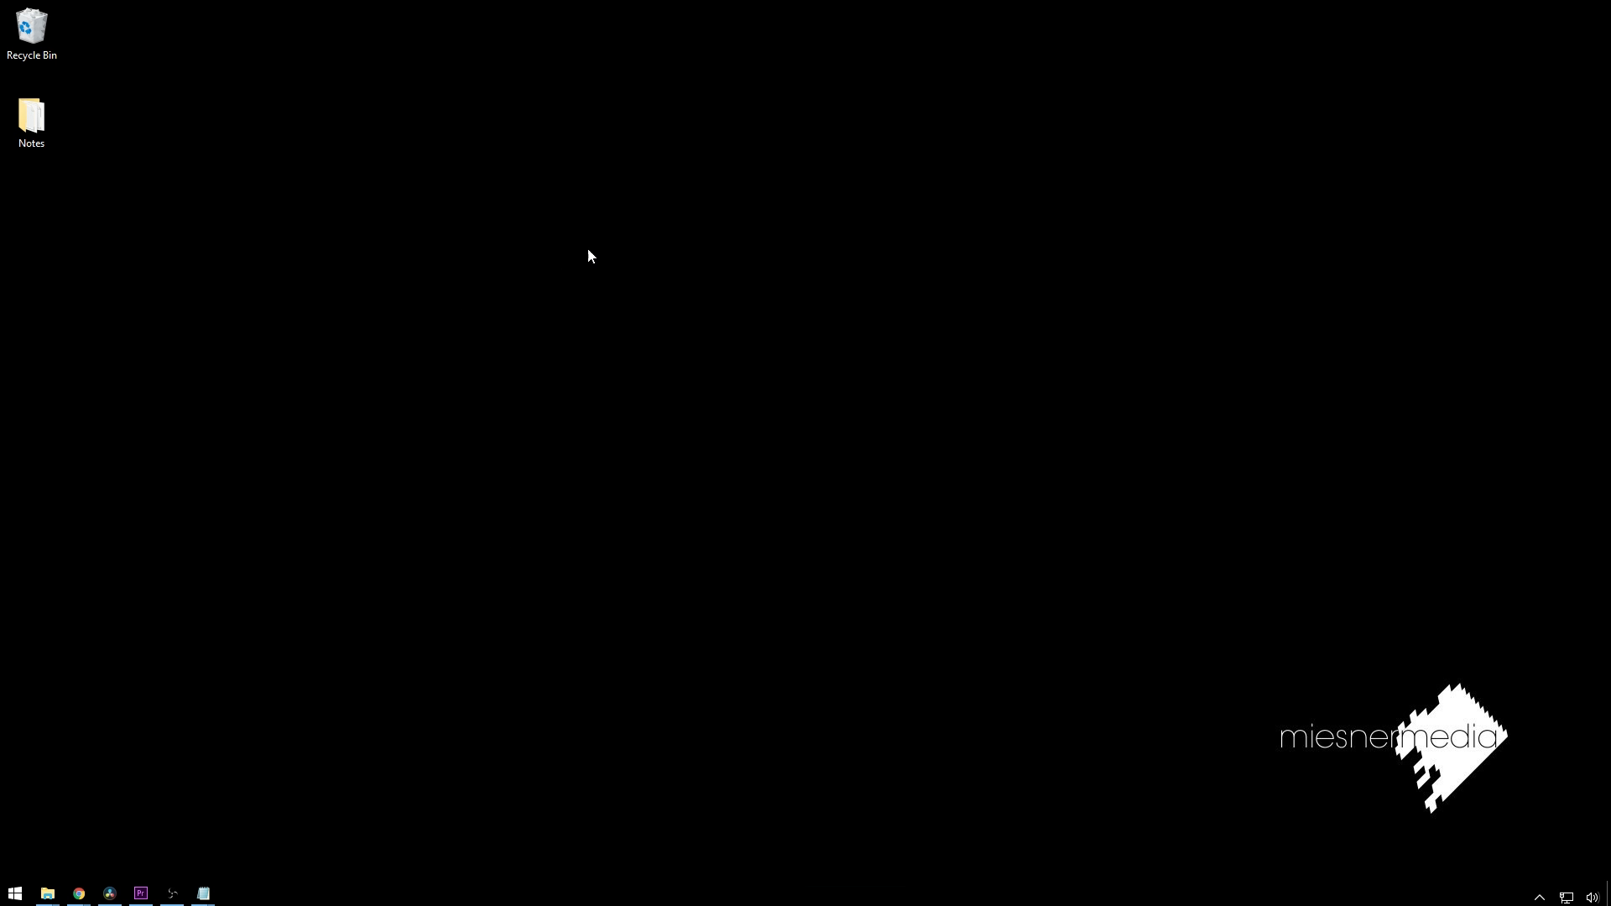
{"action": "mouse_move", "coordinate": [984, 384]}
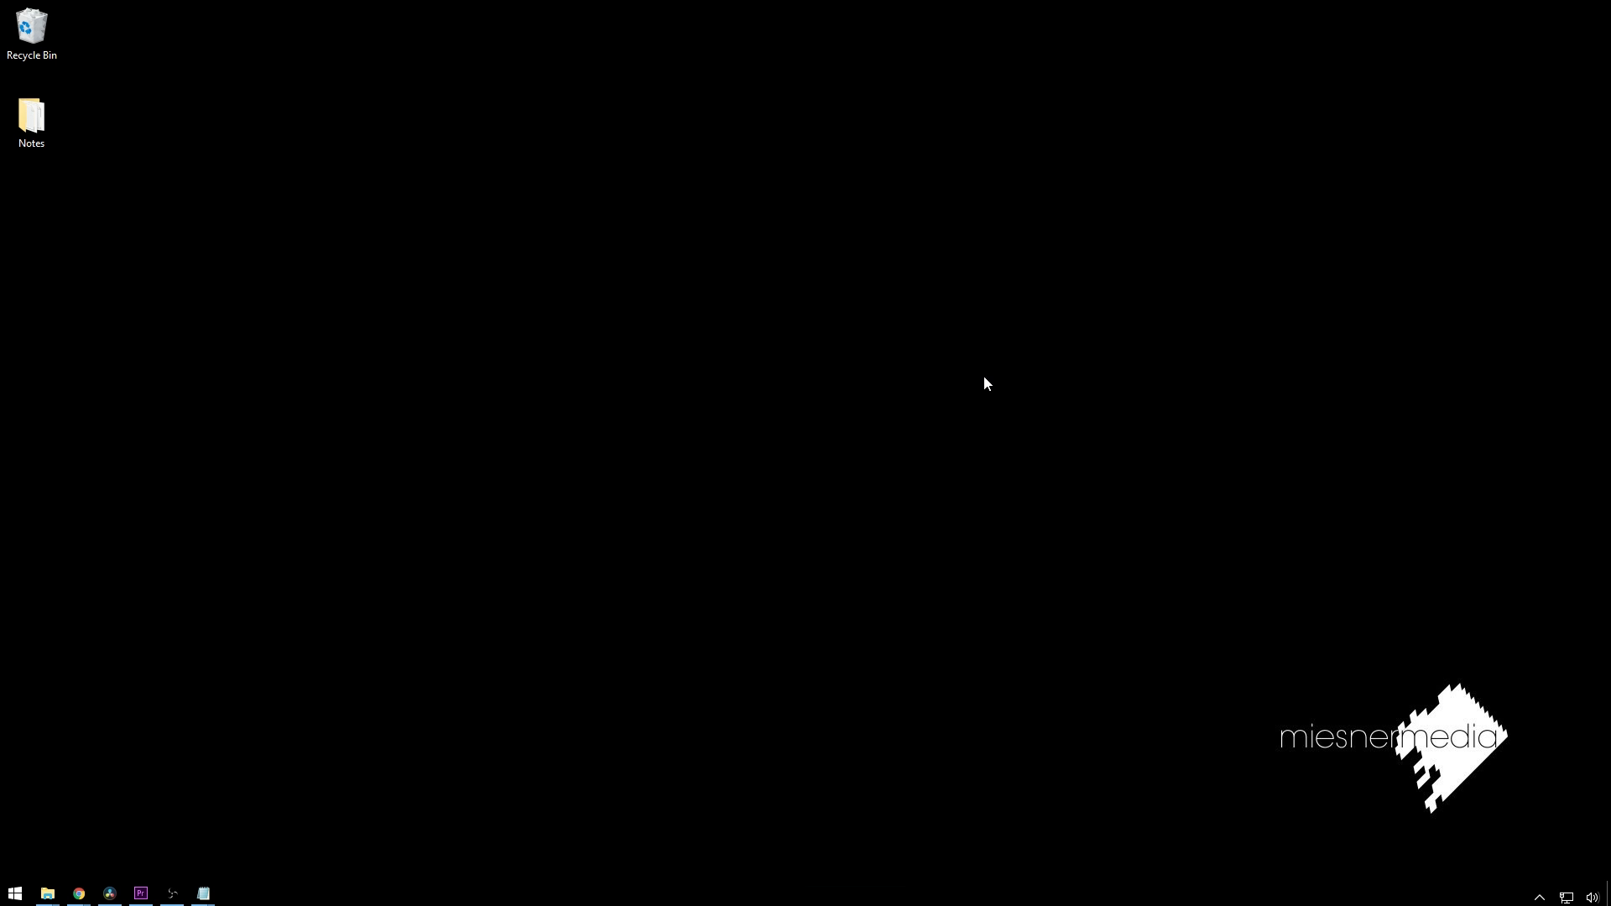
{"action": "mouse_move", "coordinate": [715, 407]}
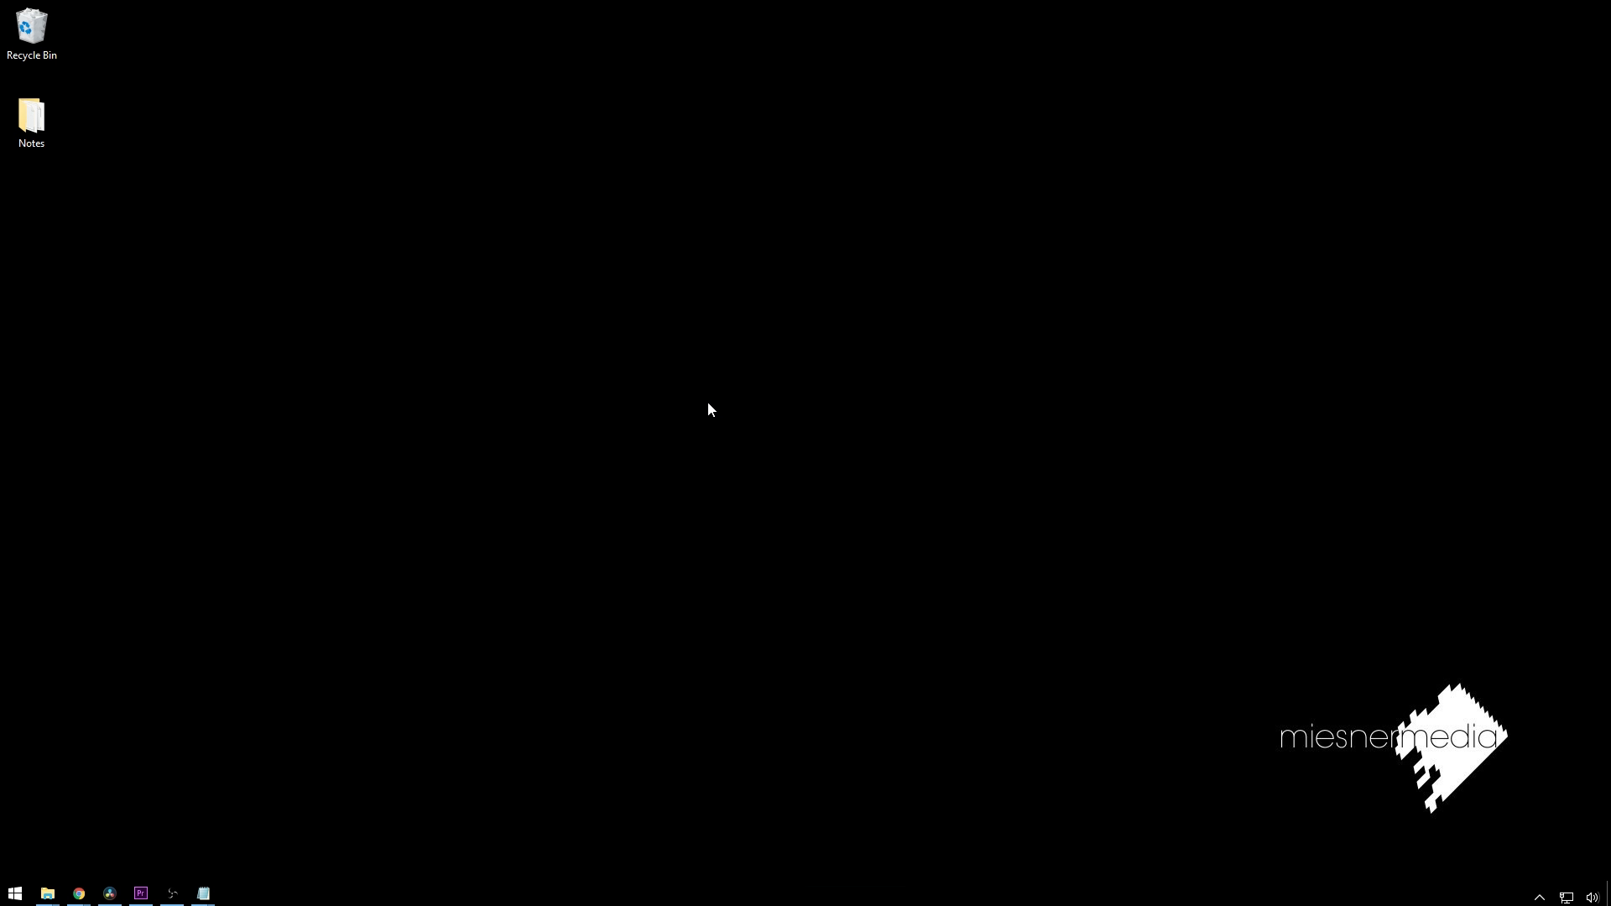
Bring DaVinci Resolve's Color page back up and scrub the playhead to 00:00:34:20
{"action": "left_click", "coordinate": [203, 749]}
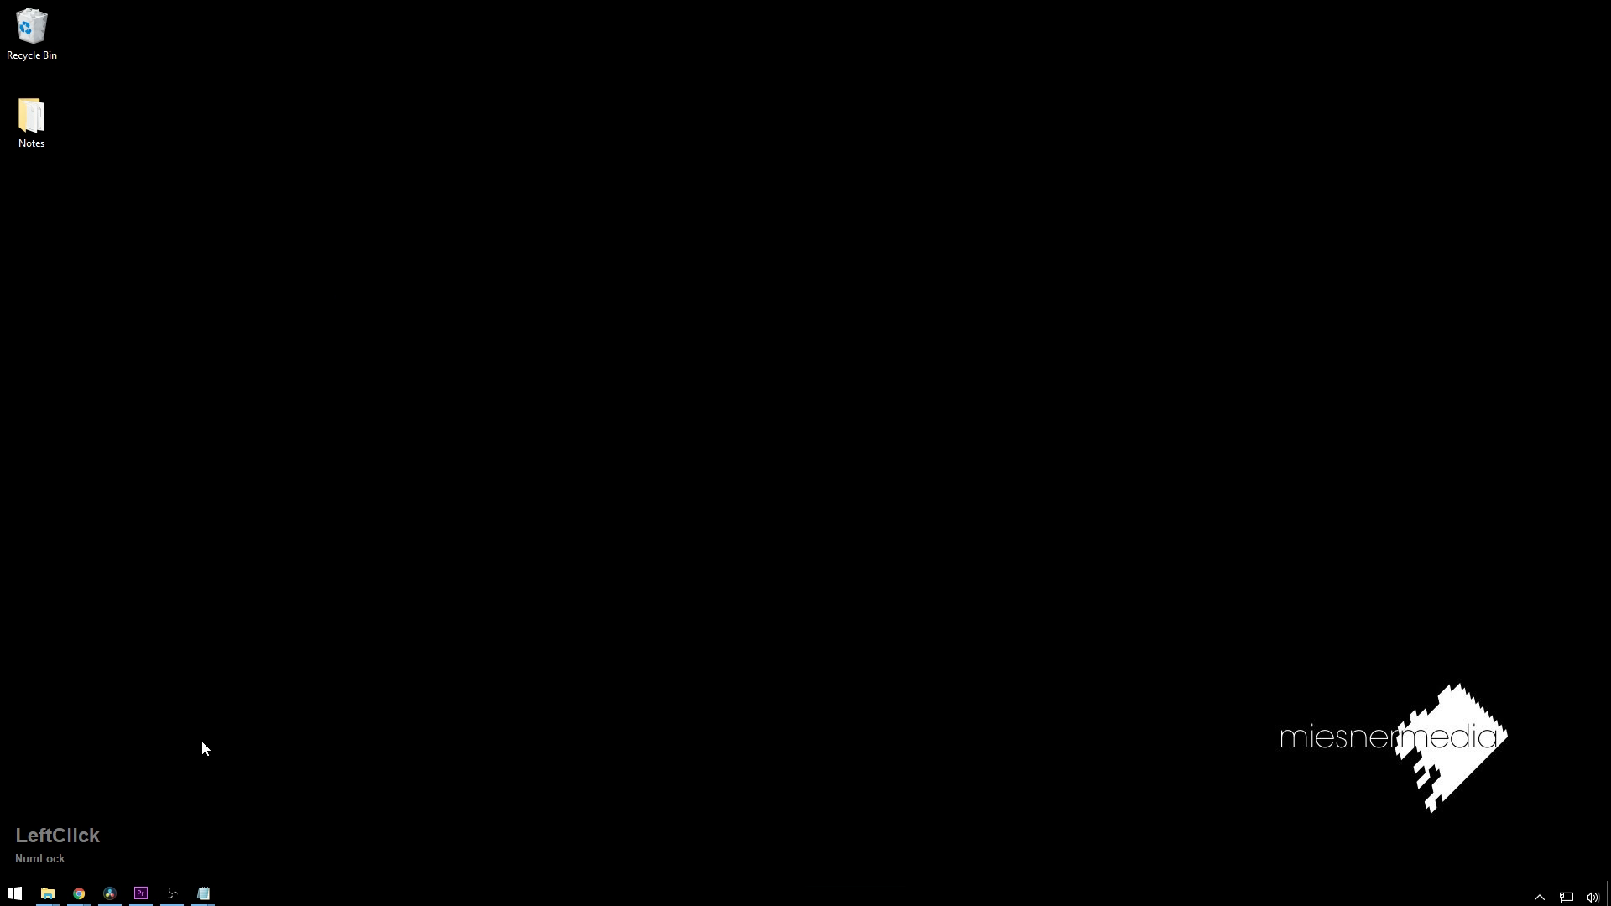
{"action": "mouse_move", "coordinate": [283, 655]}
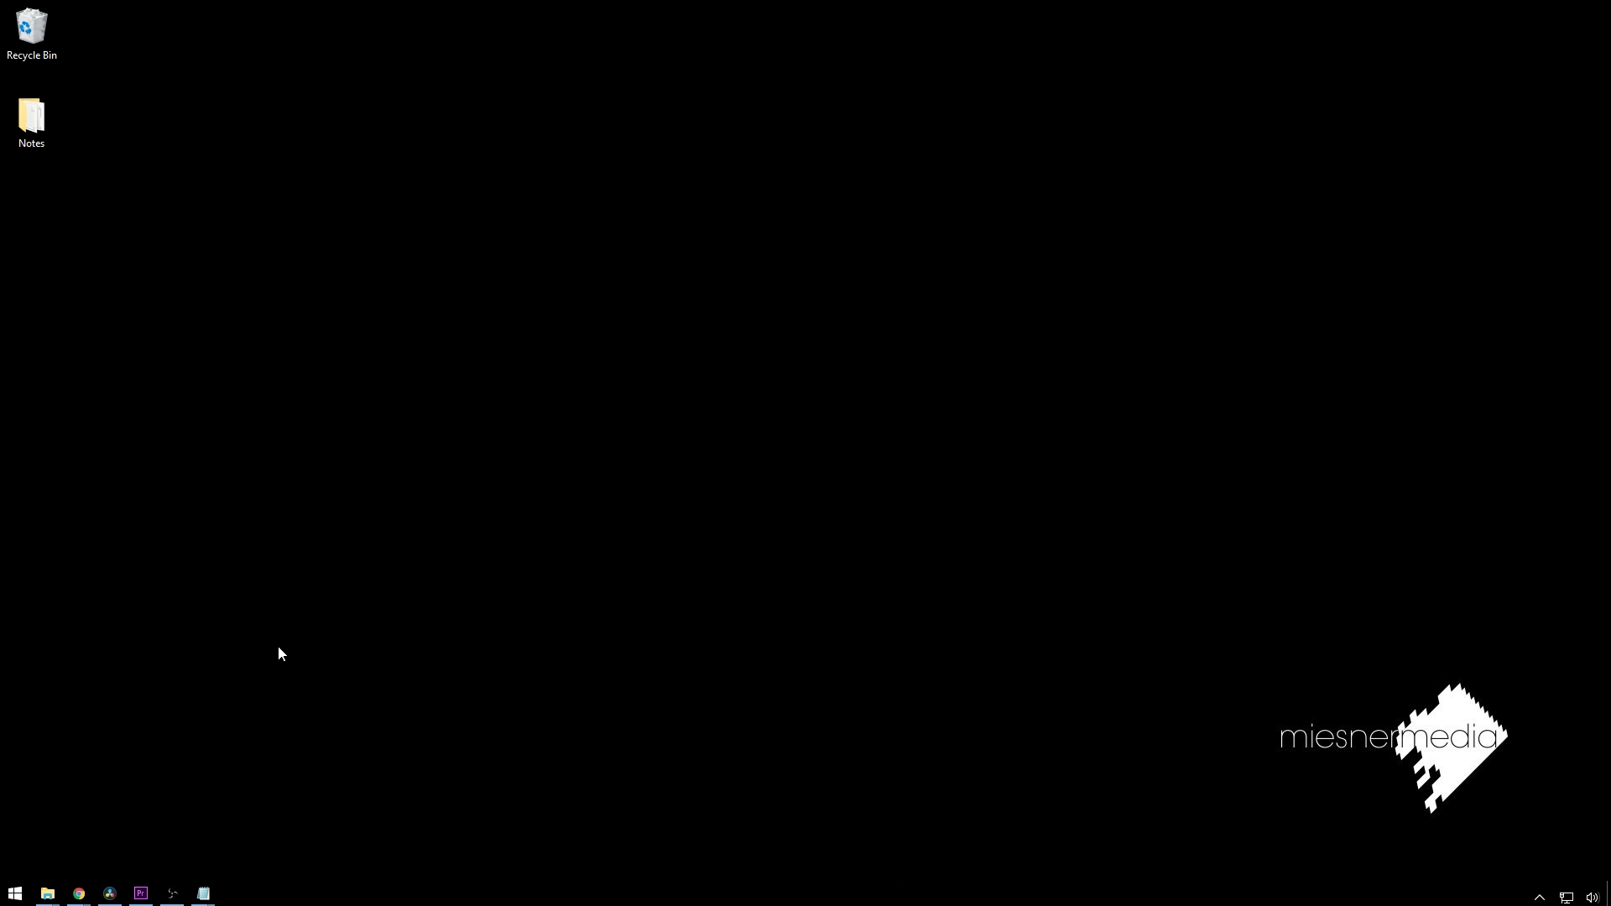
{"action": "mouse_move", "coordinate": [238, 727]}
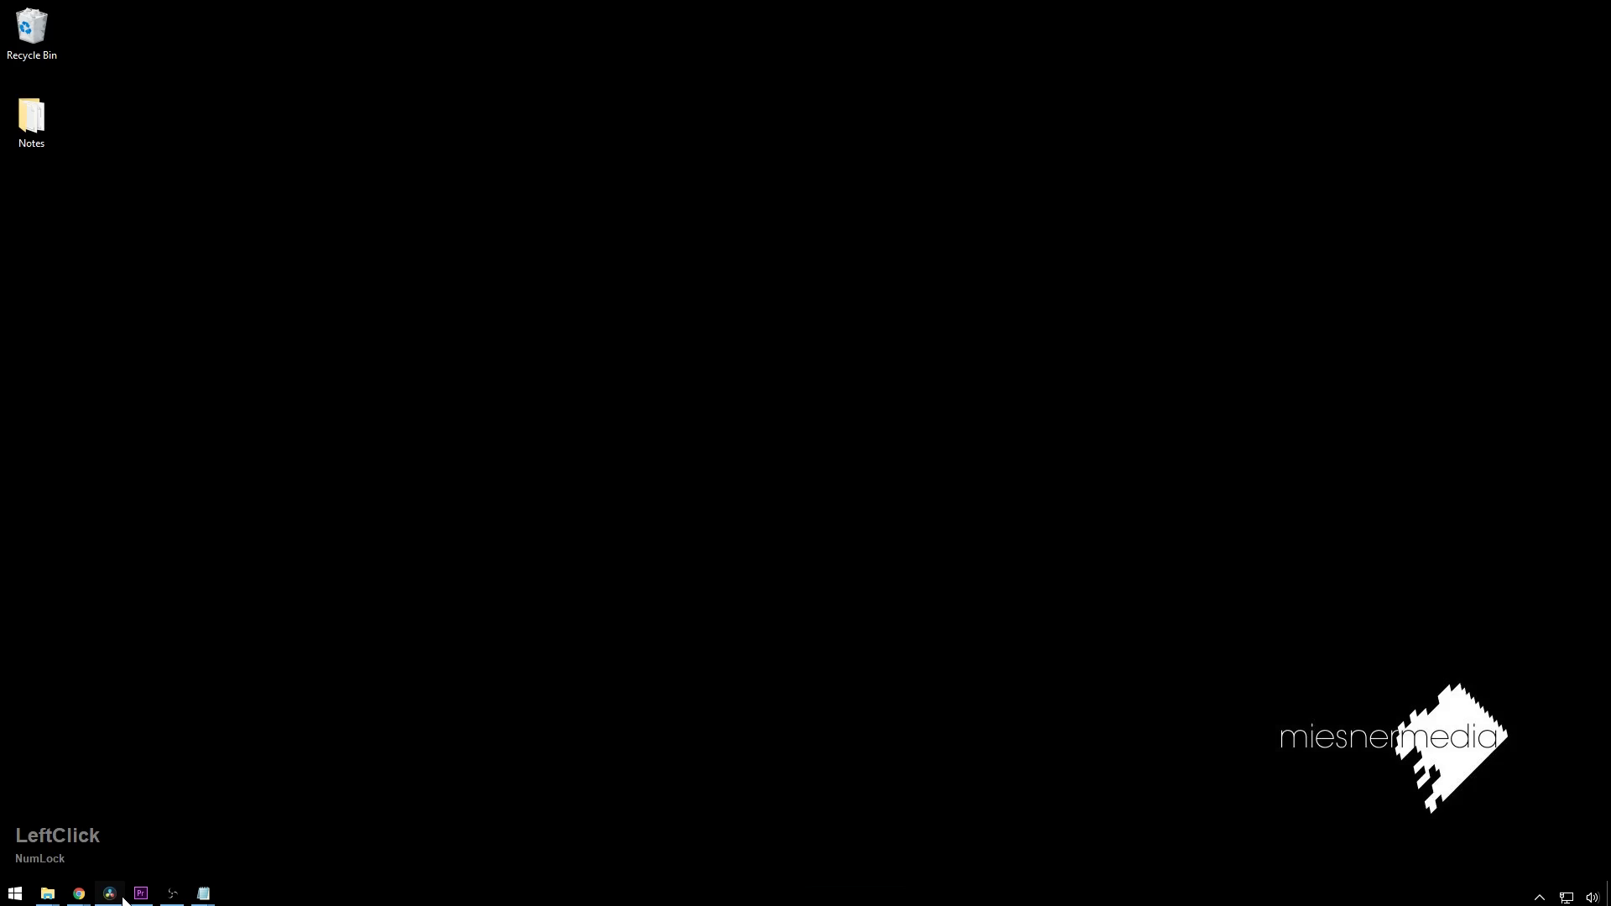
{"action": "left_click", "coordinate": [140, 896]}
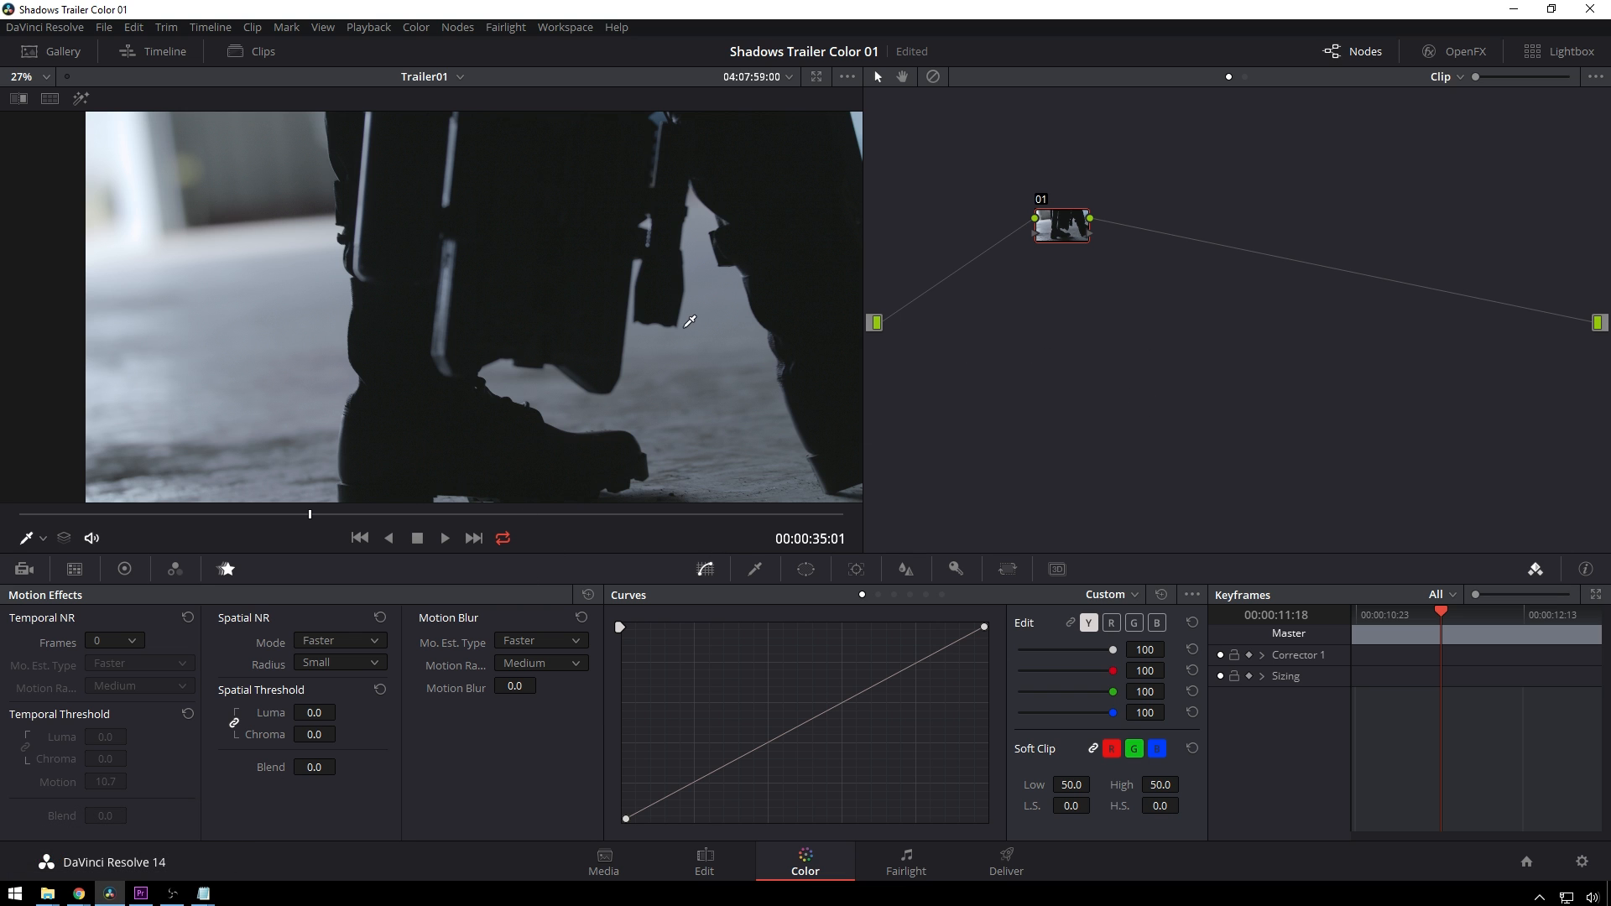
{"action": "mouse_move", "coordinate": [391, 333]}
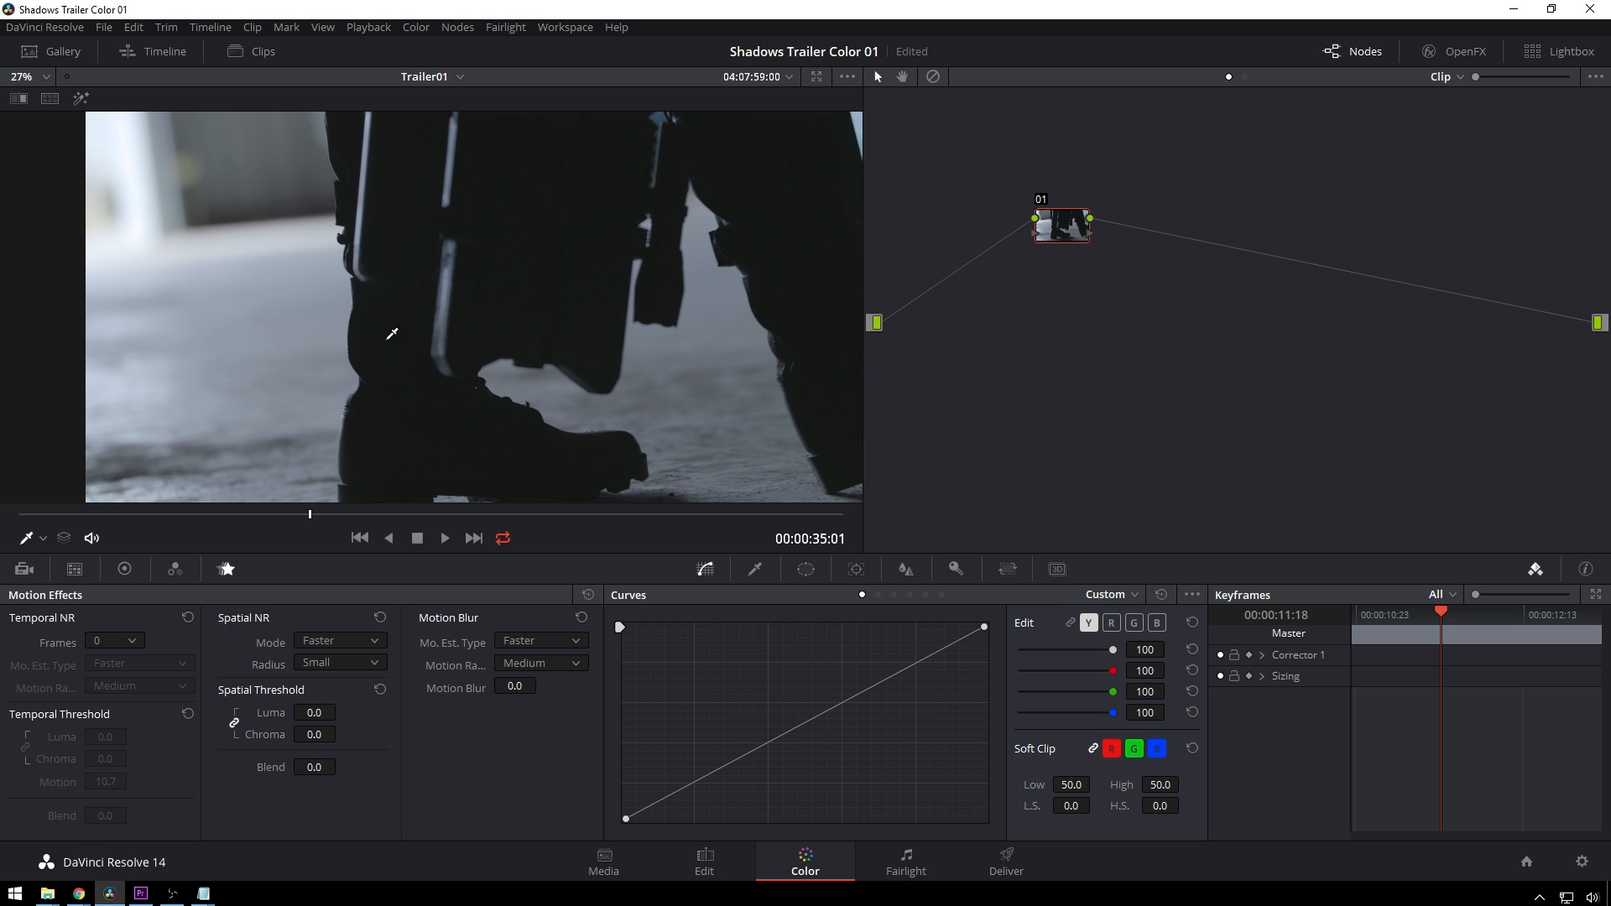
{"action": "mouse_move", "coordinate": [1006, 289]}
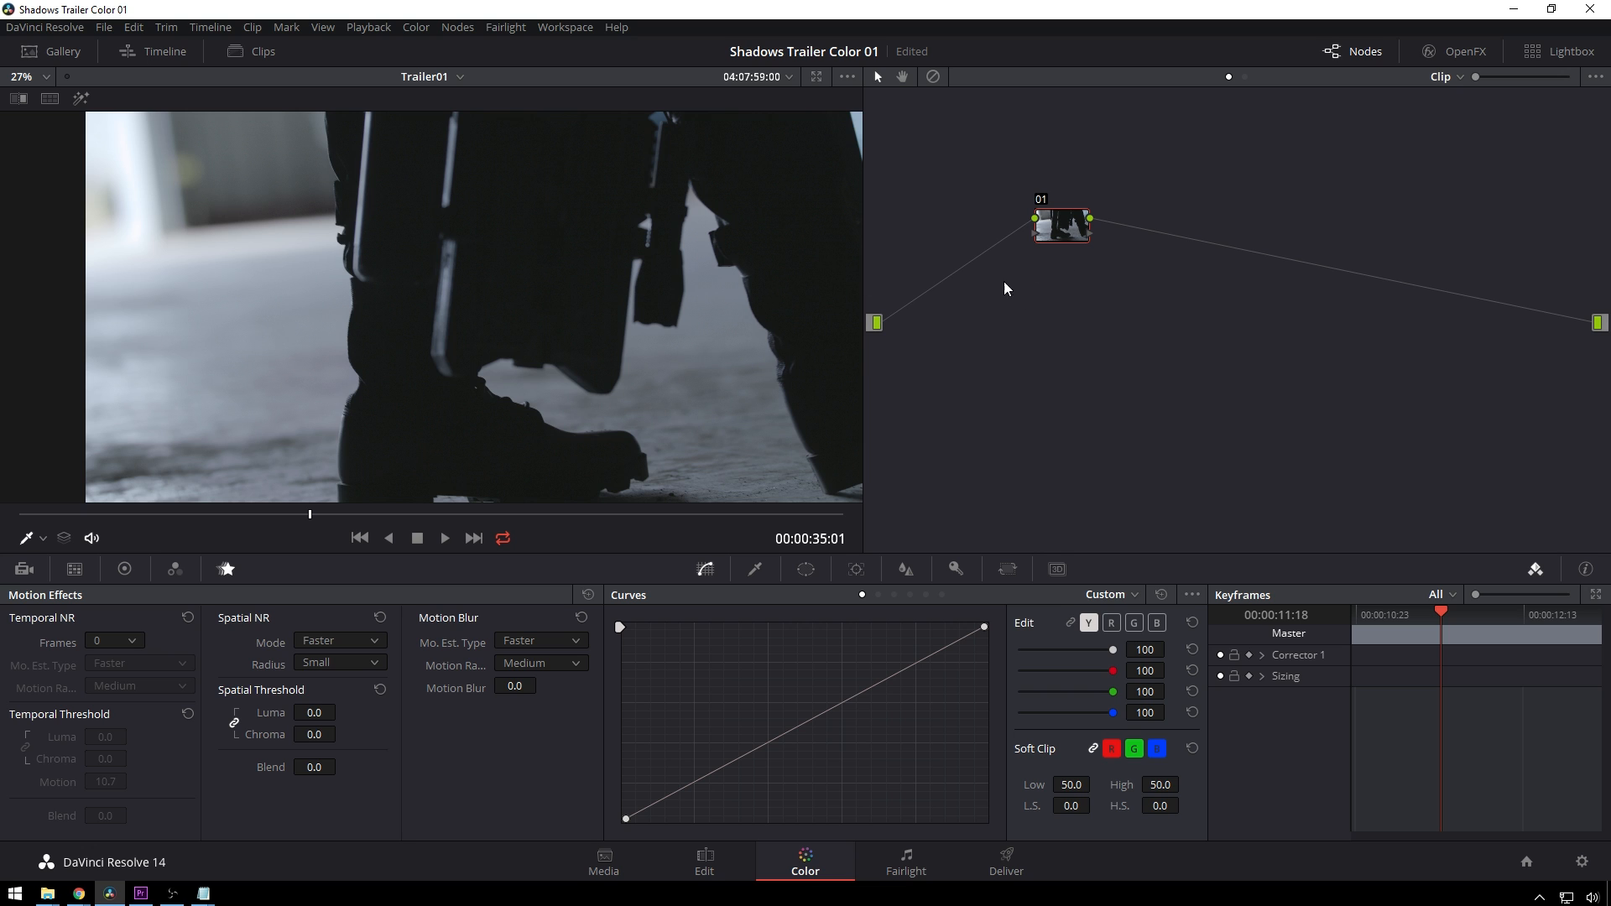
{"action": "left_click", "coordinate": [216, 513]}
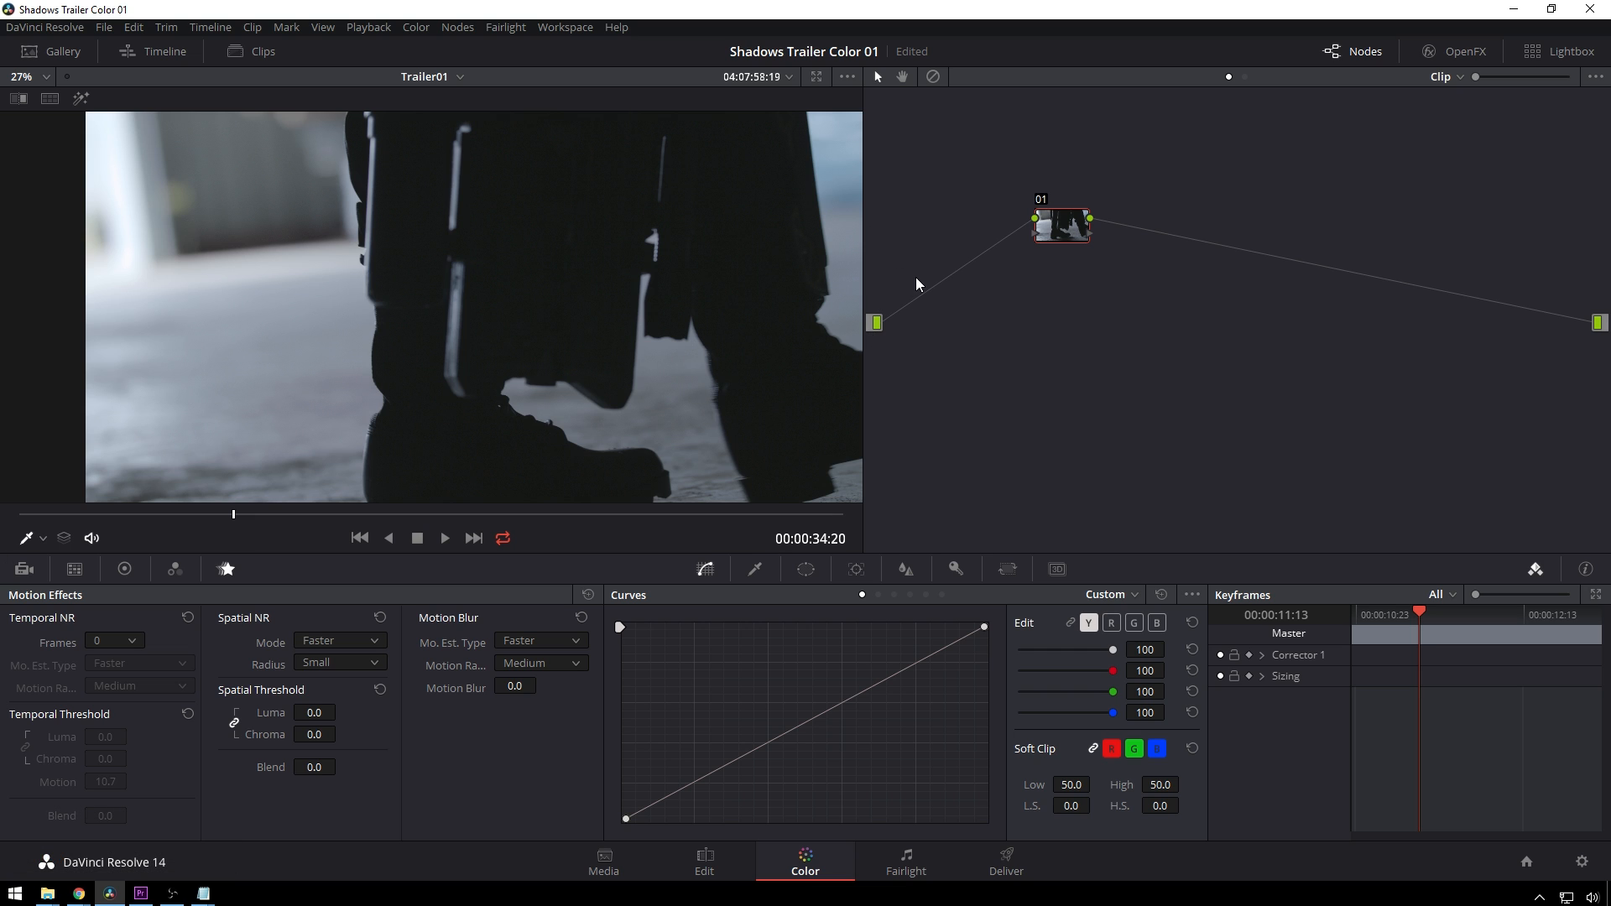
{"action": "mouse_move", "coordinate": [920, 284]}
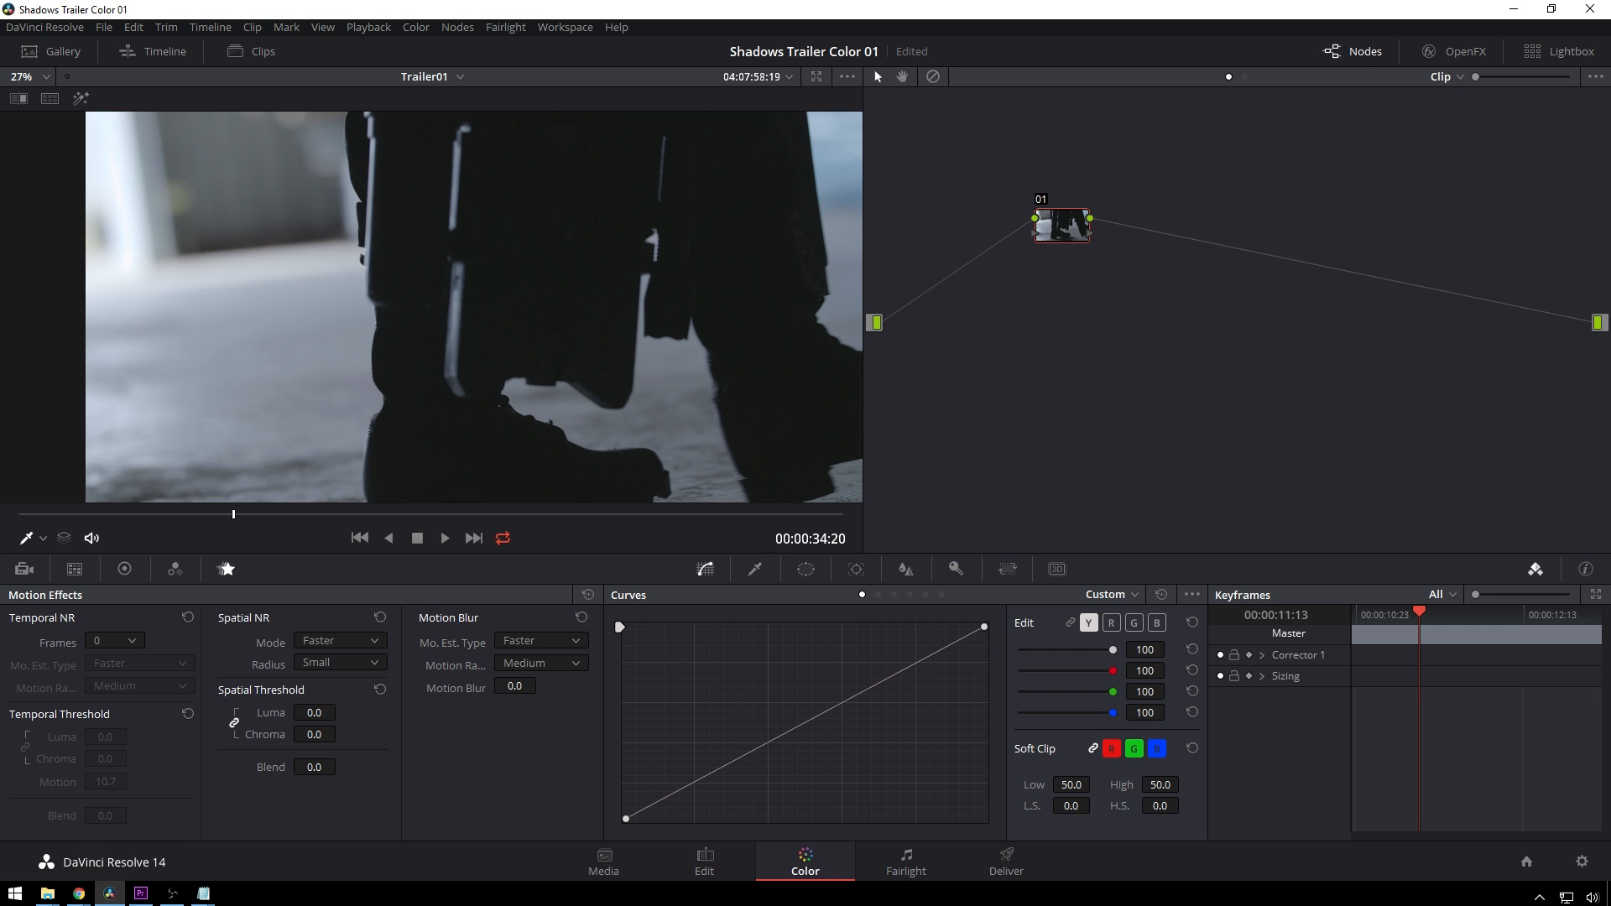
{"action": "mouse_move", "coordinate": [785, 214]}
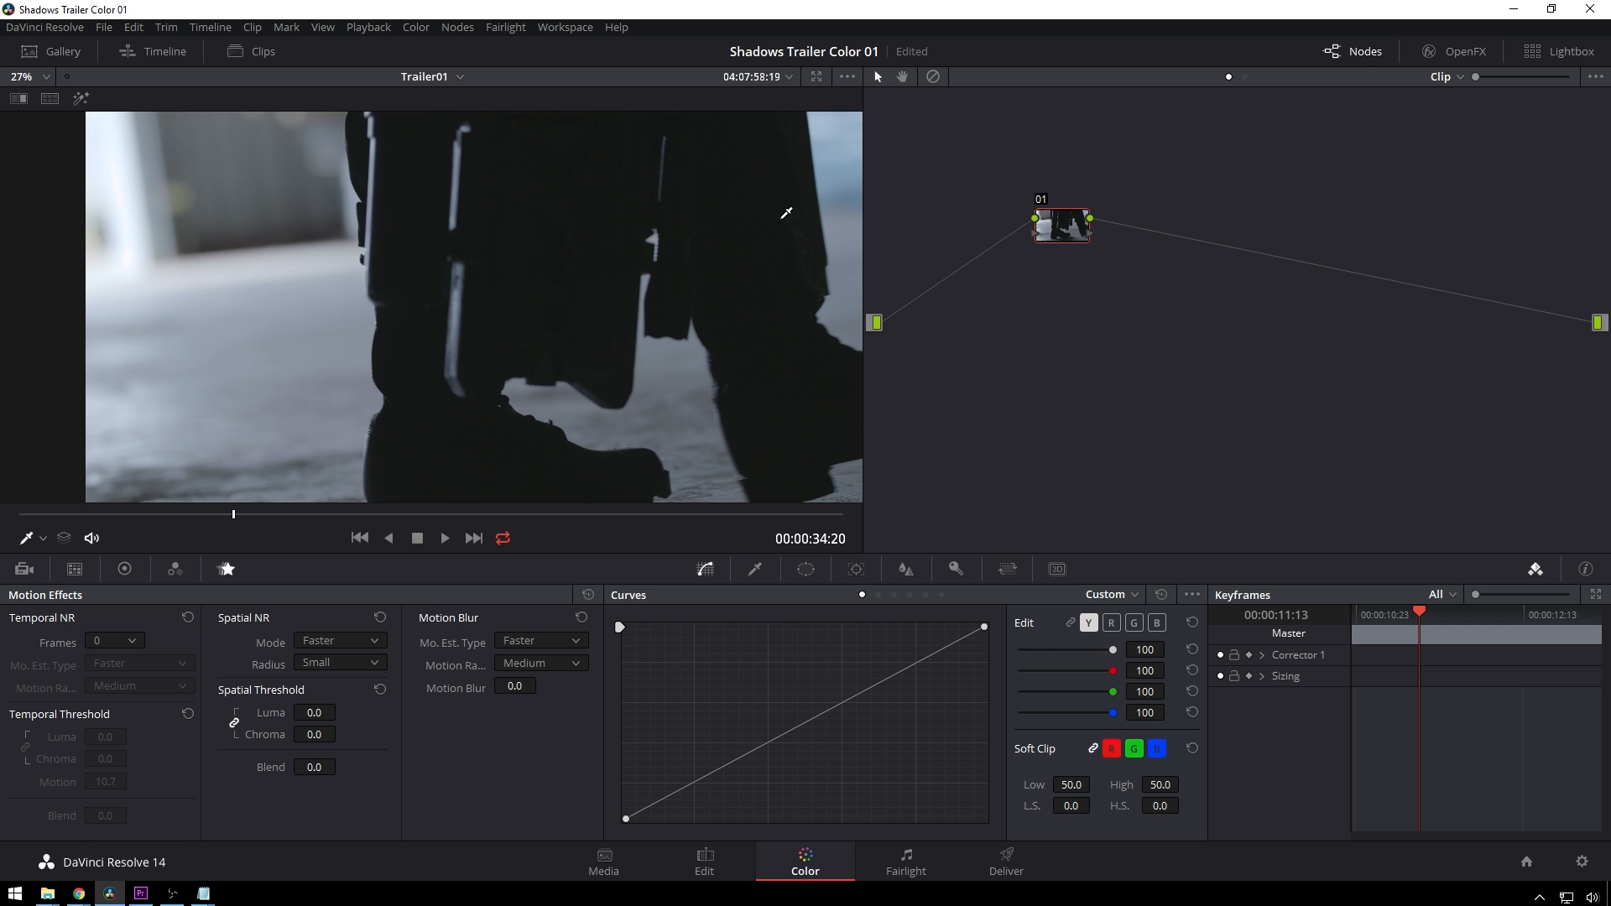
{"action": "mouse_move", "coordinate": [413, 325]}
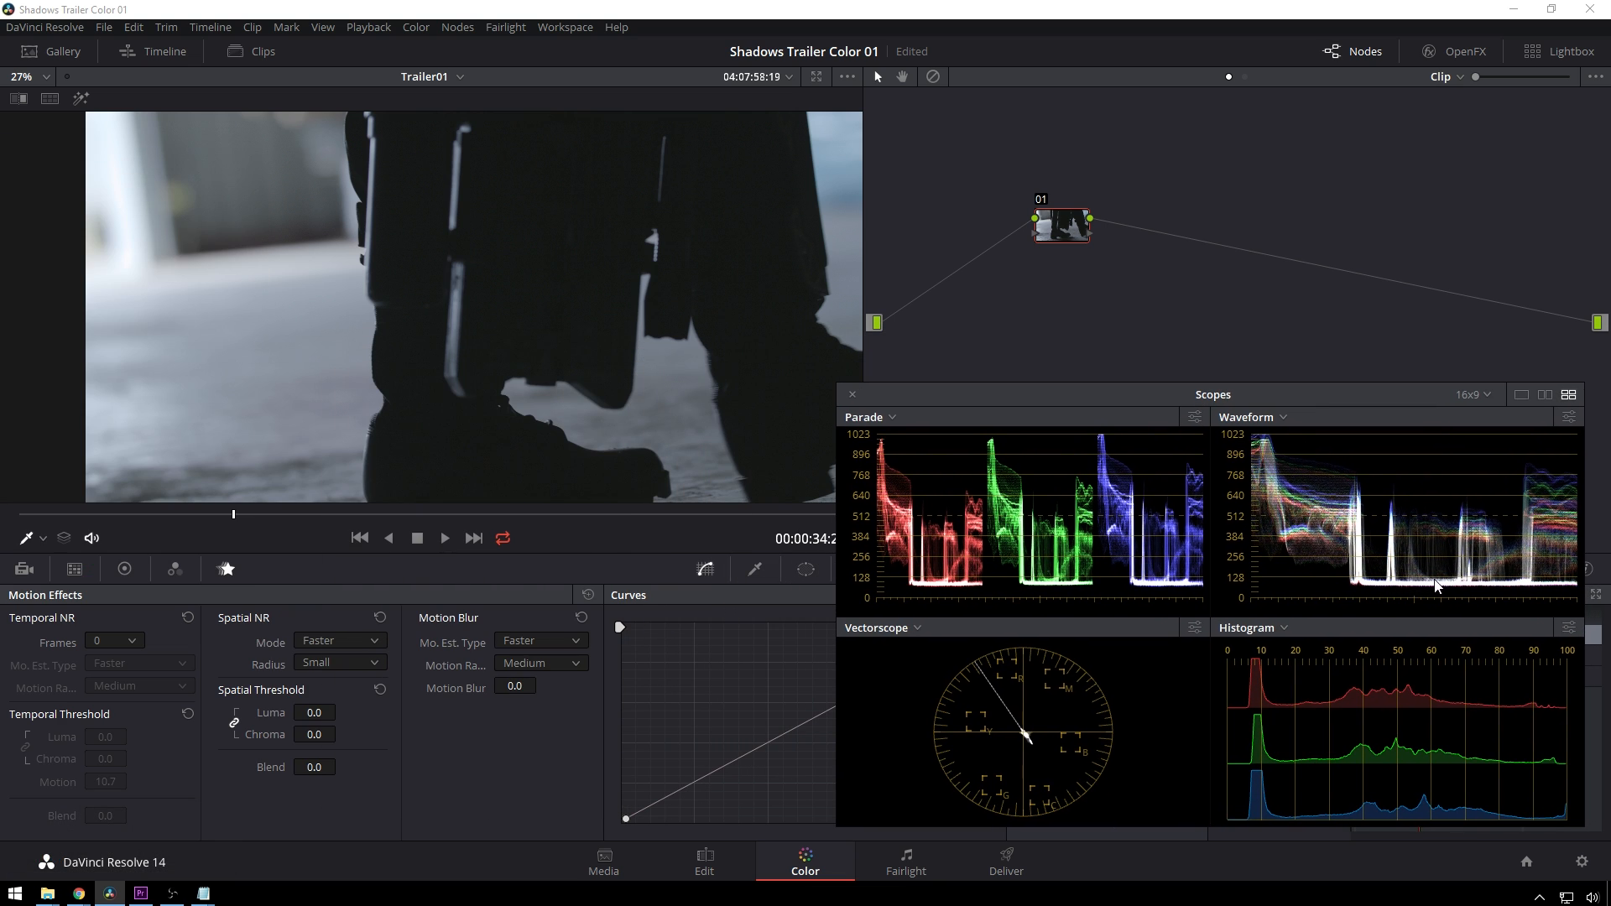
{"action": "mouse_move", "coordinate": [1457, 594]}
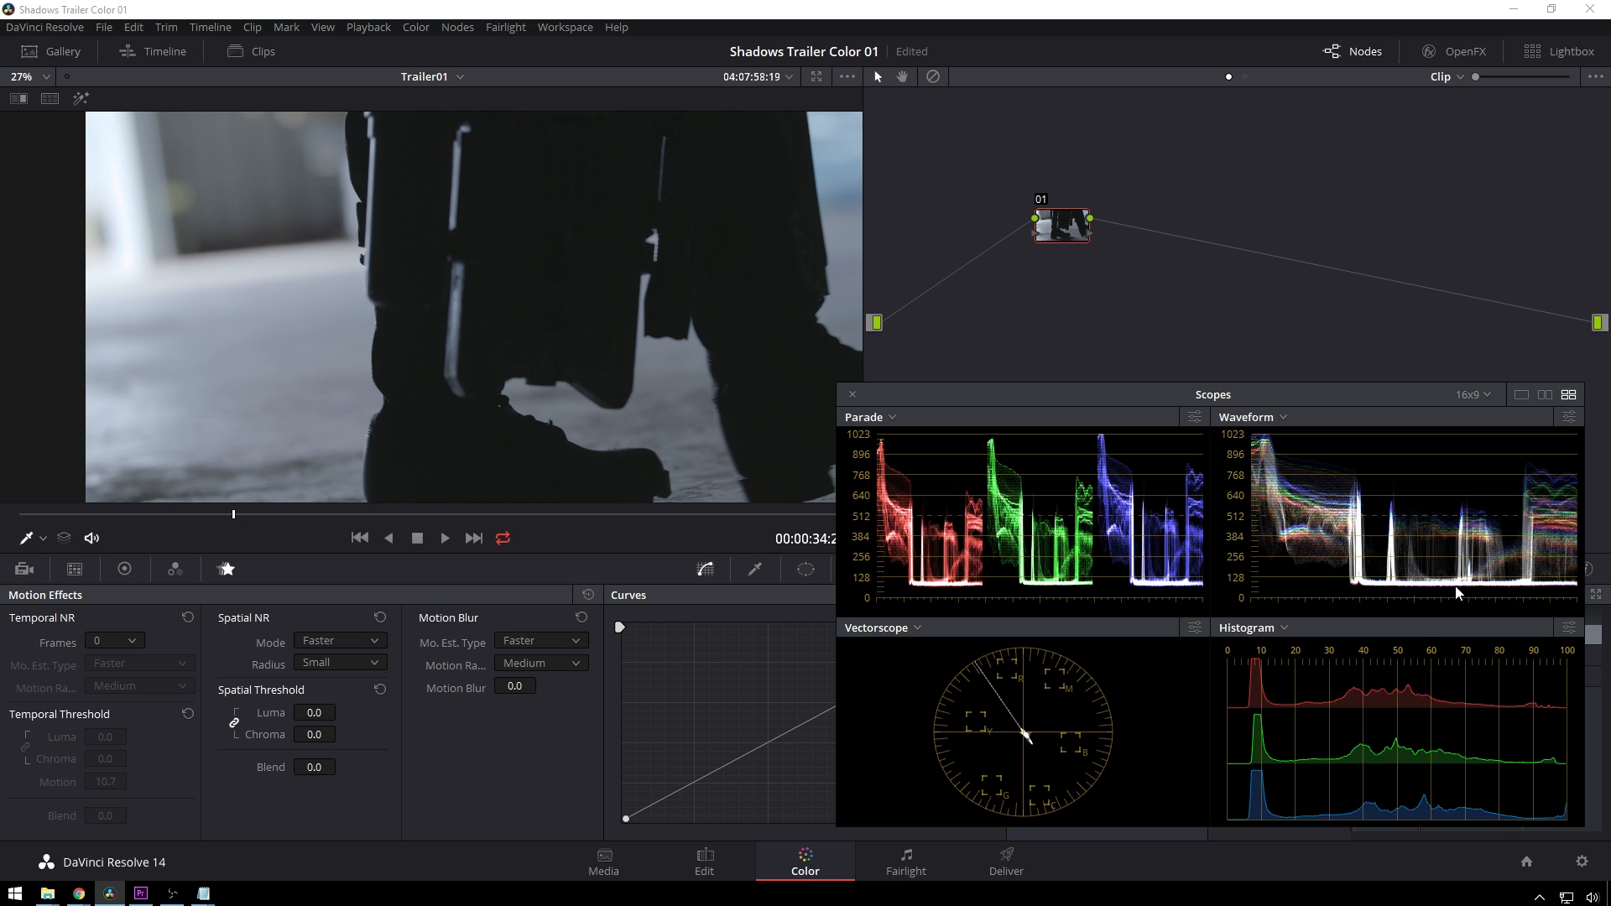
{"action": "mouse_move", "coordinate": [596, 361]}
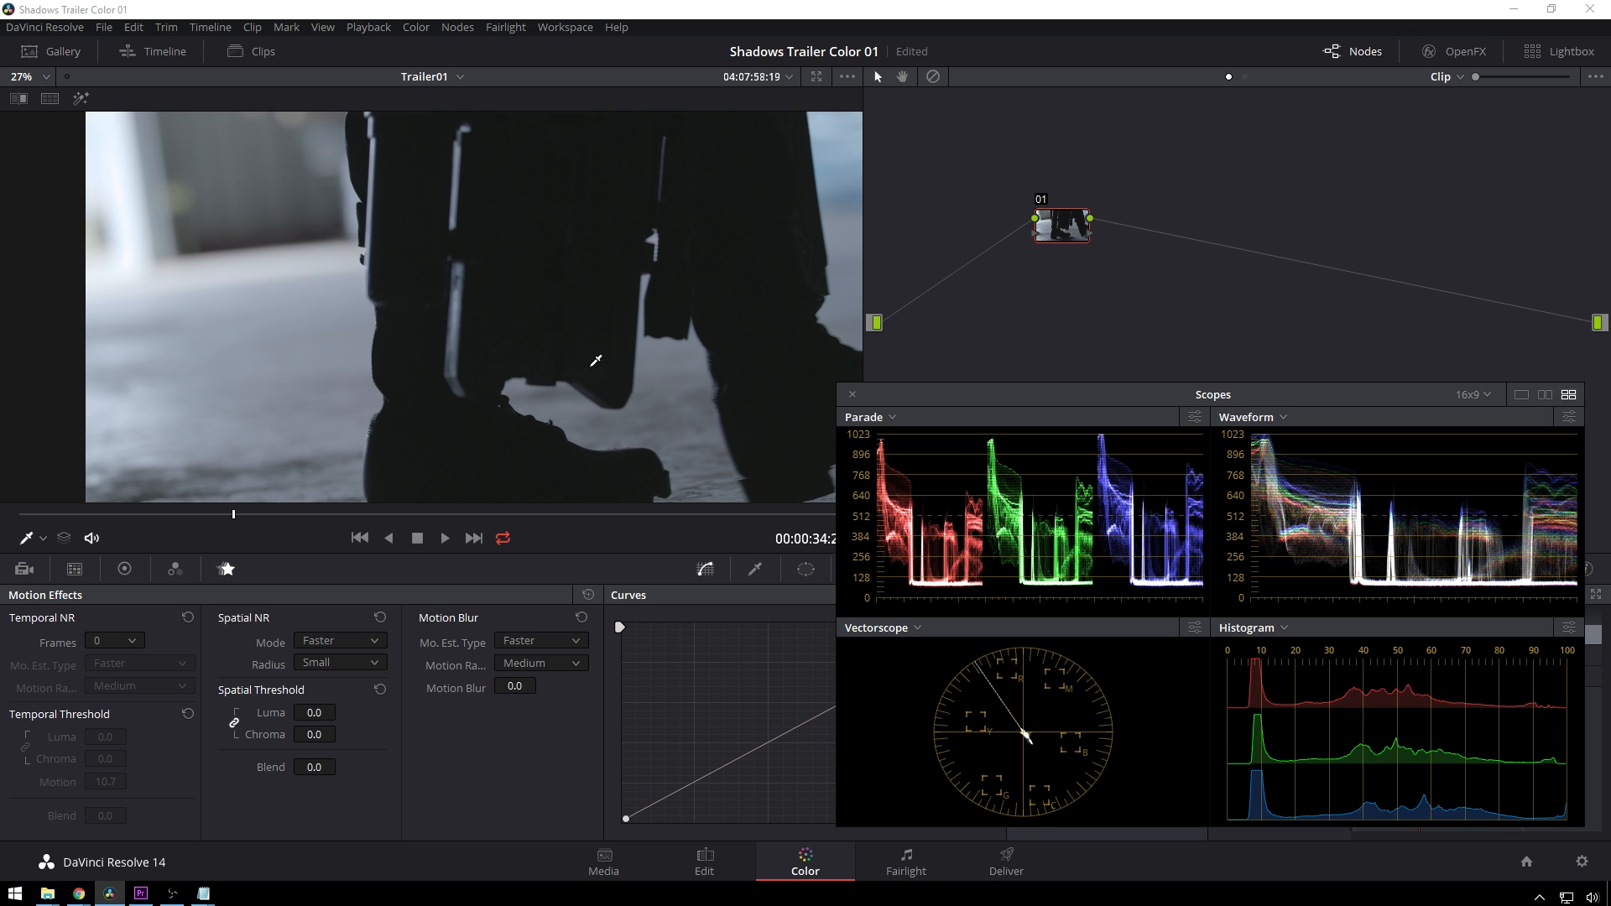
{"action": "mouse_move", "coordinate": [1395, 584]}
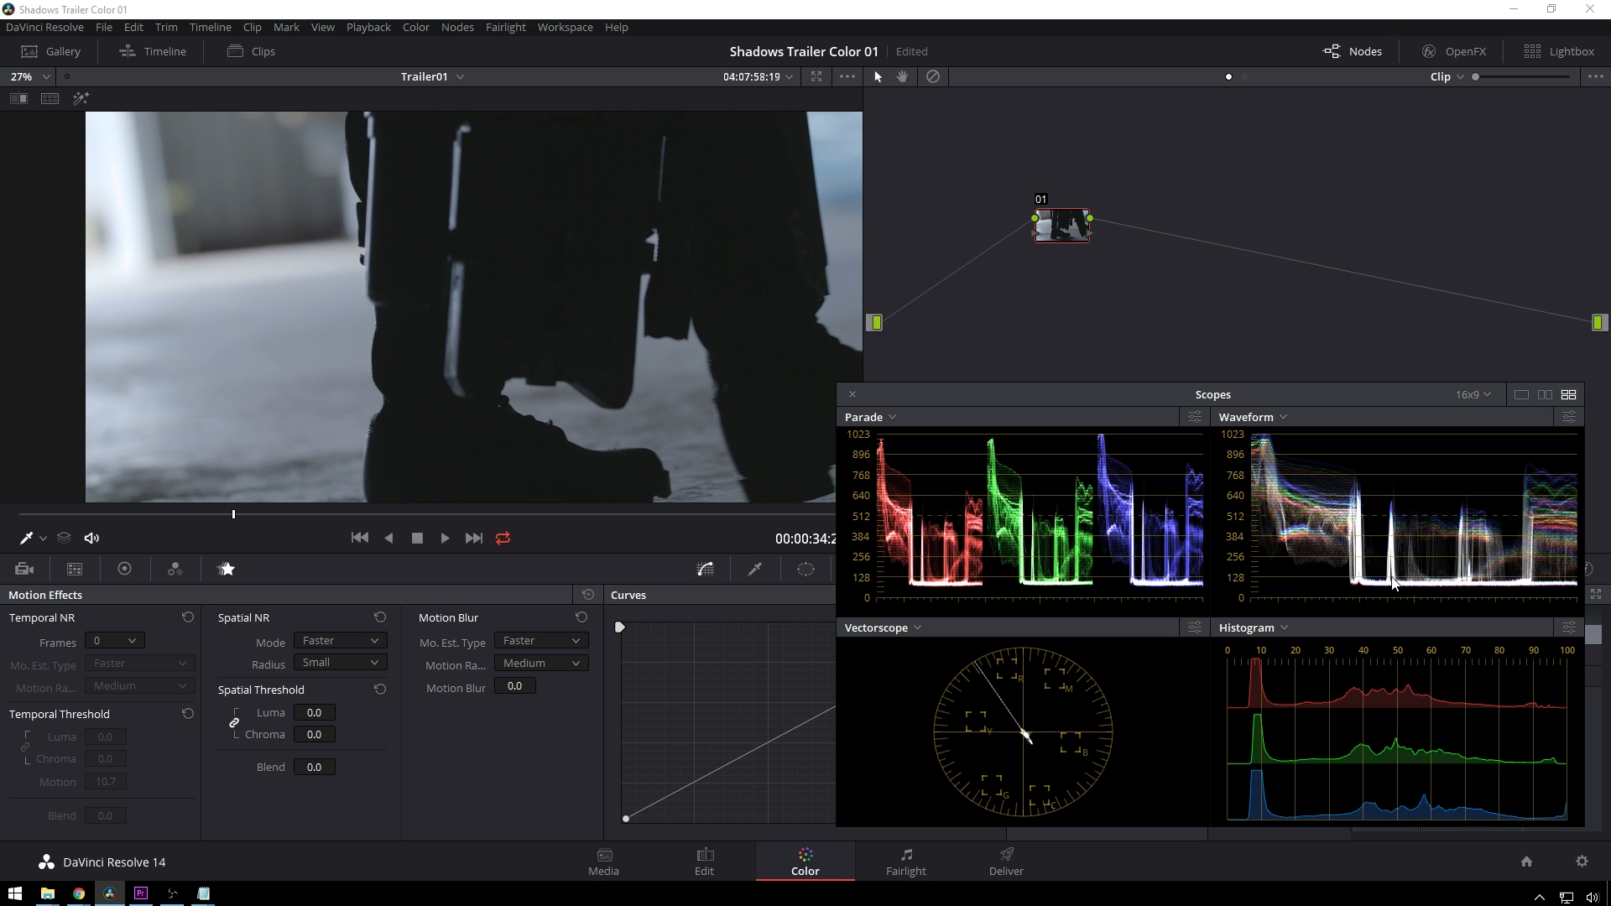
{"action": "mouse_move", "coordinate": [750, 754]}
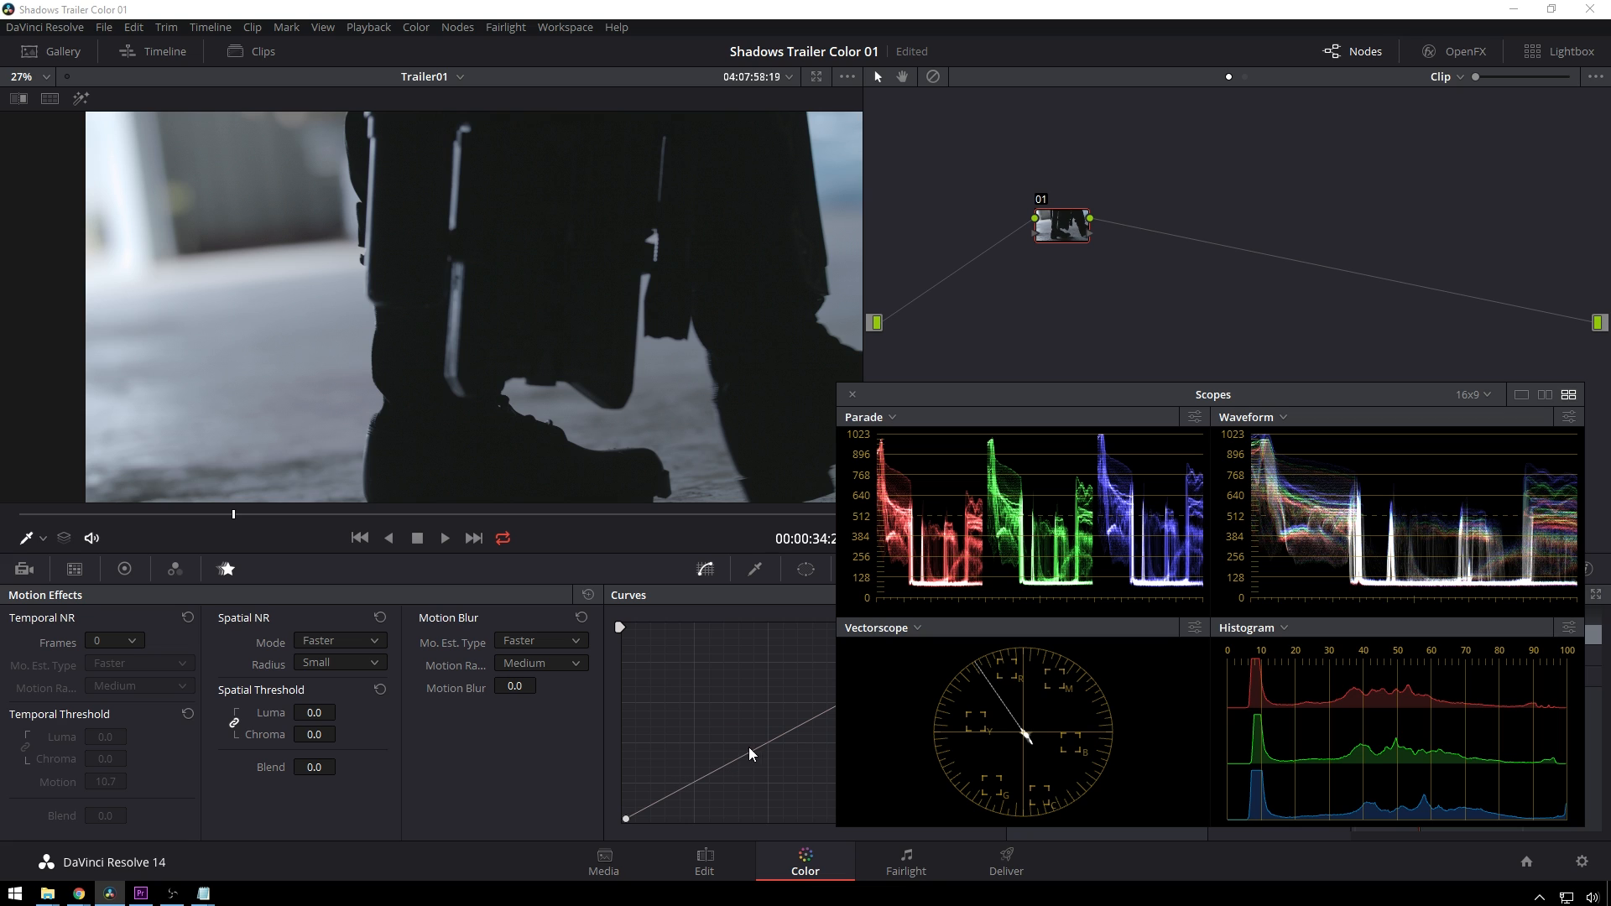
{"action": "mouse_move", "coordinate": [1383, 583]}
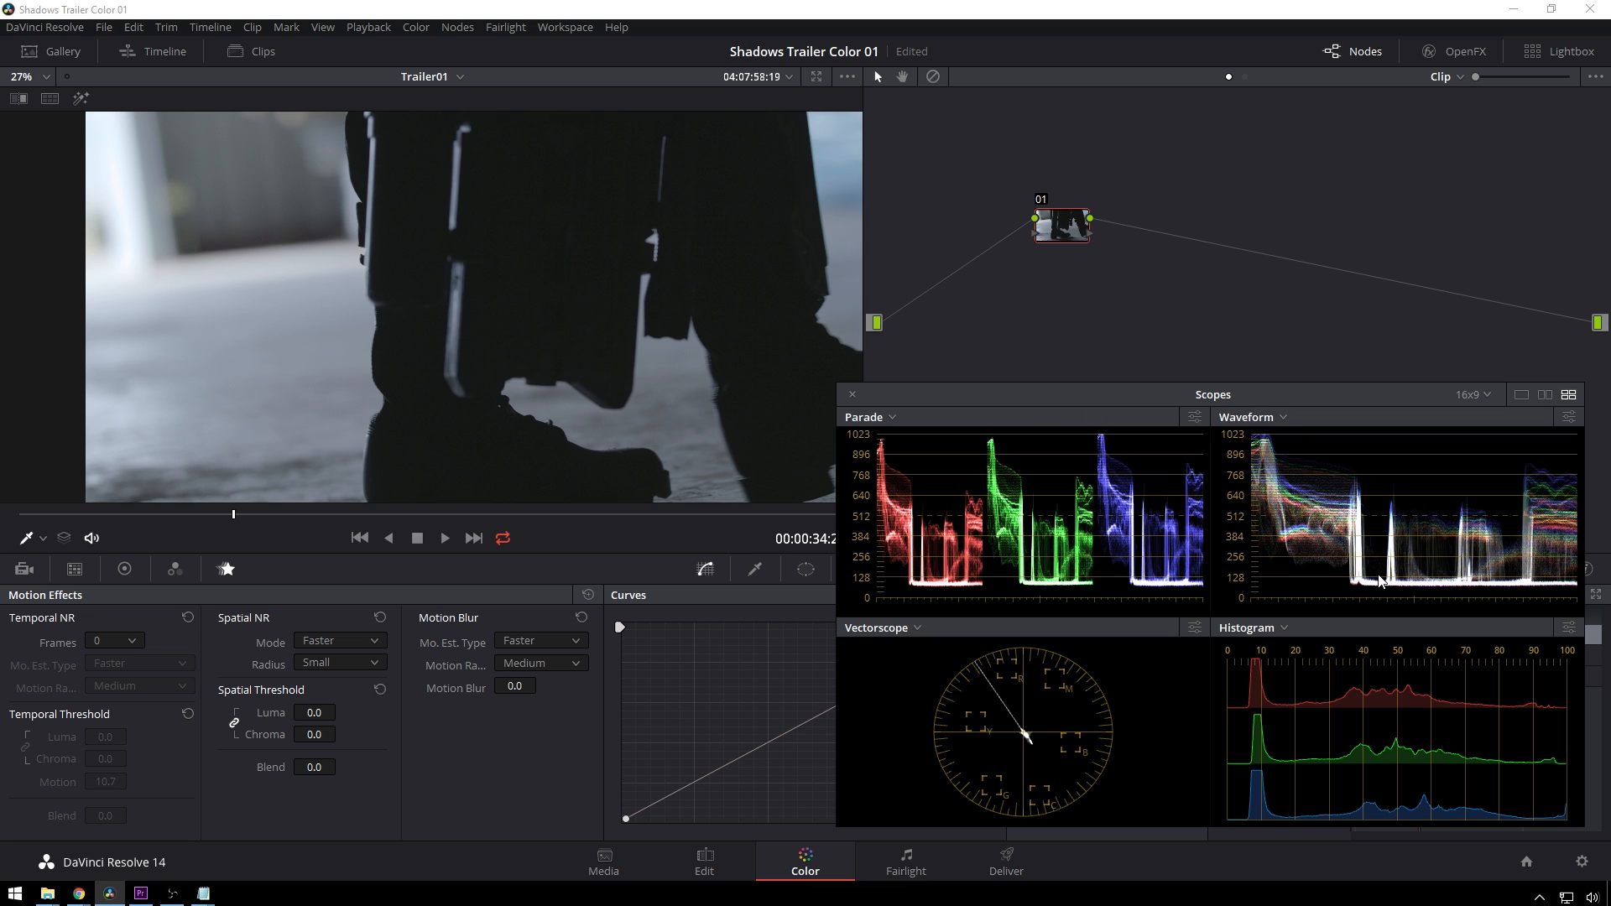
{"action": "mouse_move", "coordinate": [1374, 589]}
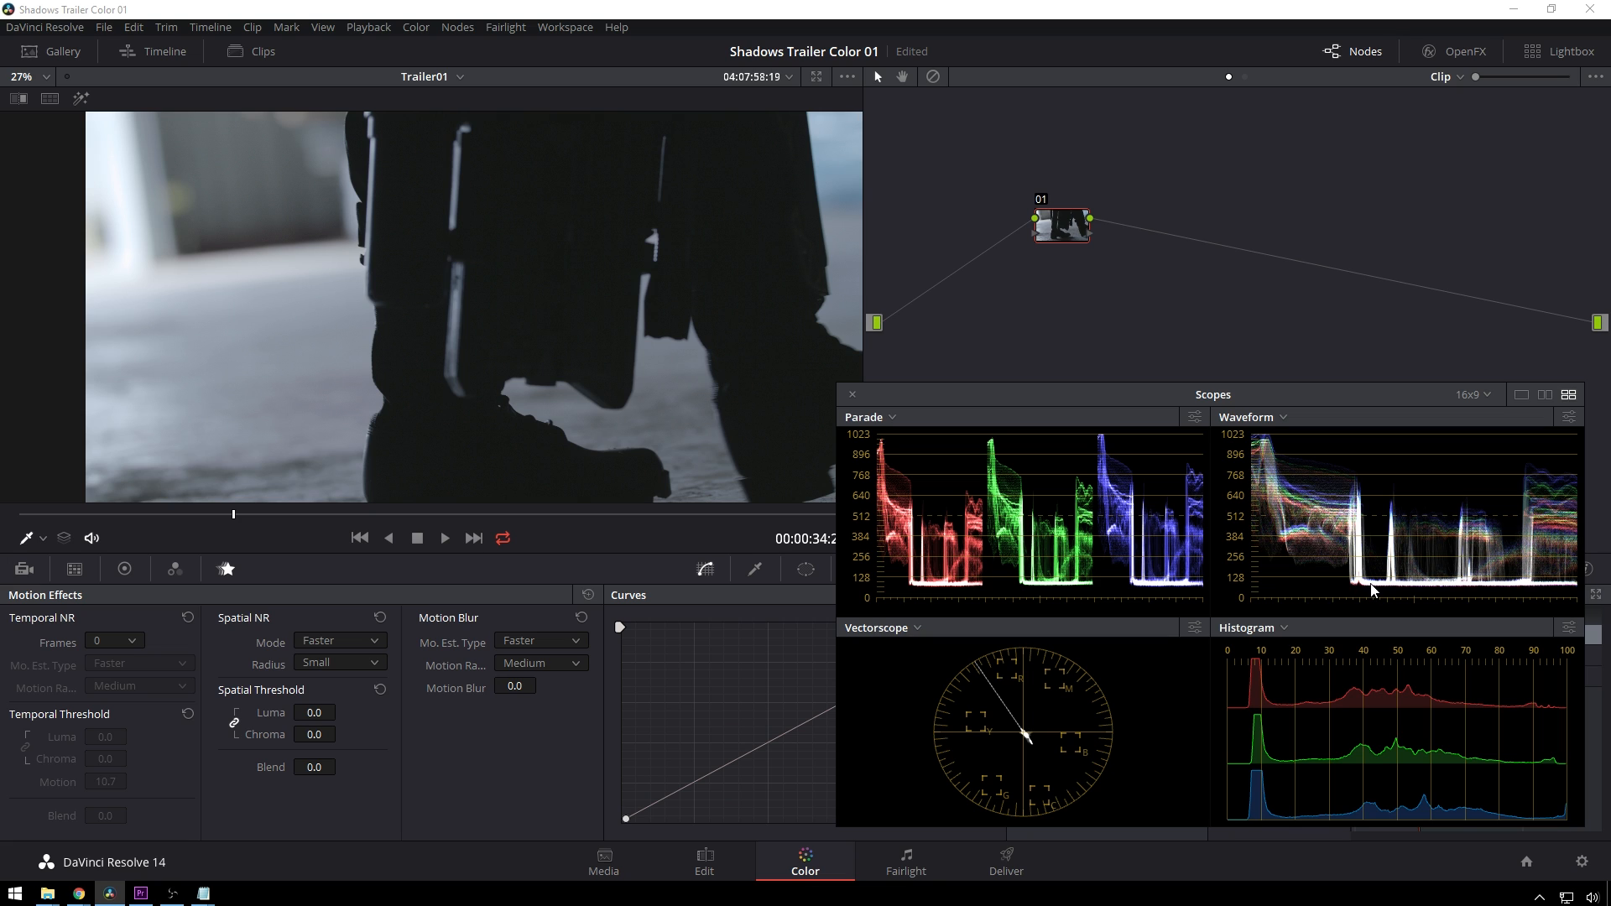
Compute 2 to the power 12 in Calculator, giving 4,096
{"action": "left_click", "coordinate": [233, 893]}
{"action": "type", "text": "2 ^ 8"}
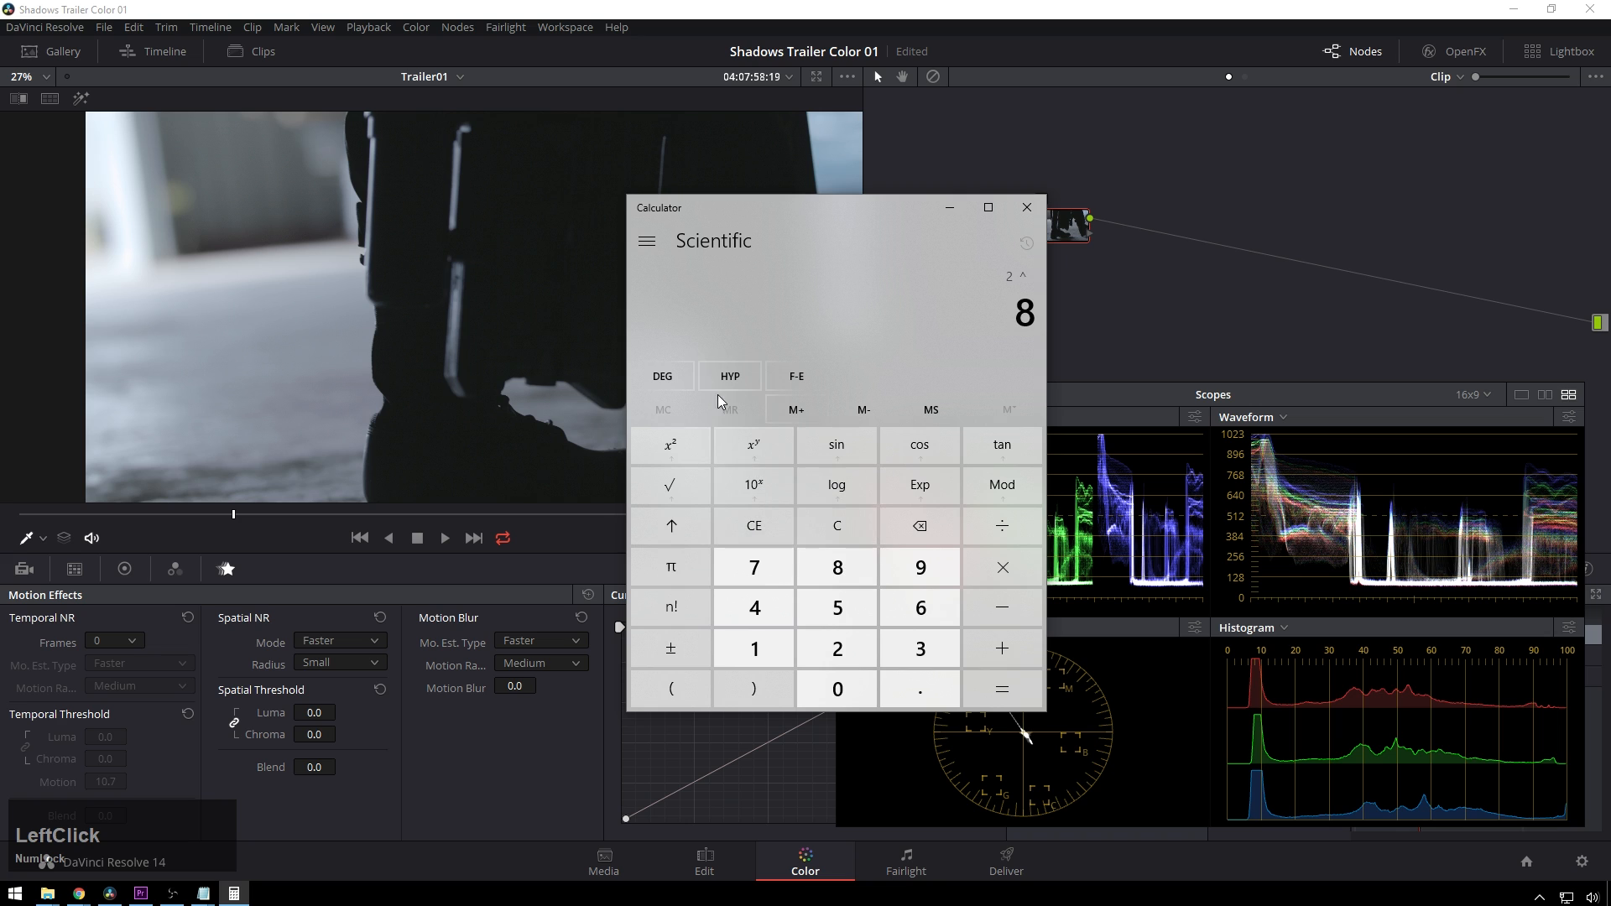
{"action": "left_click", "coordinate": [999, 688]}
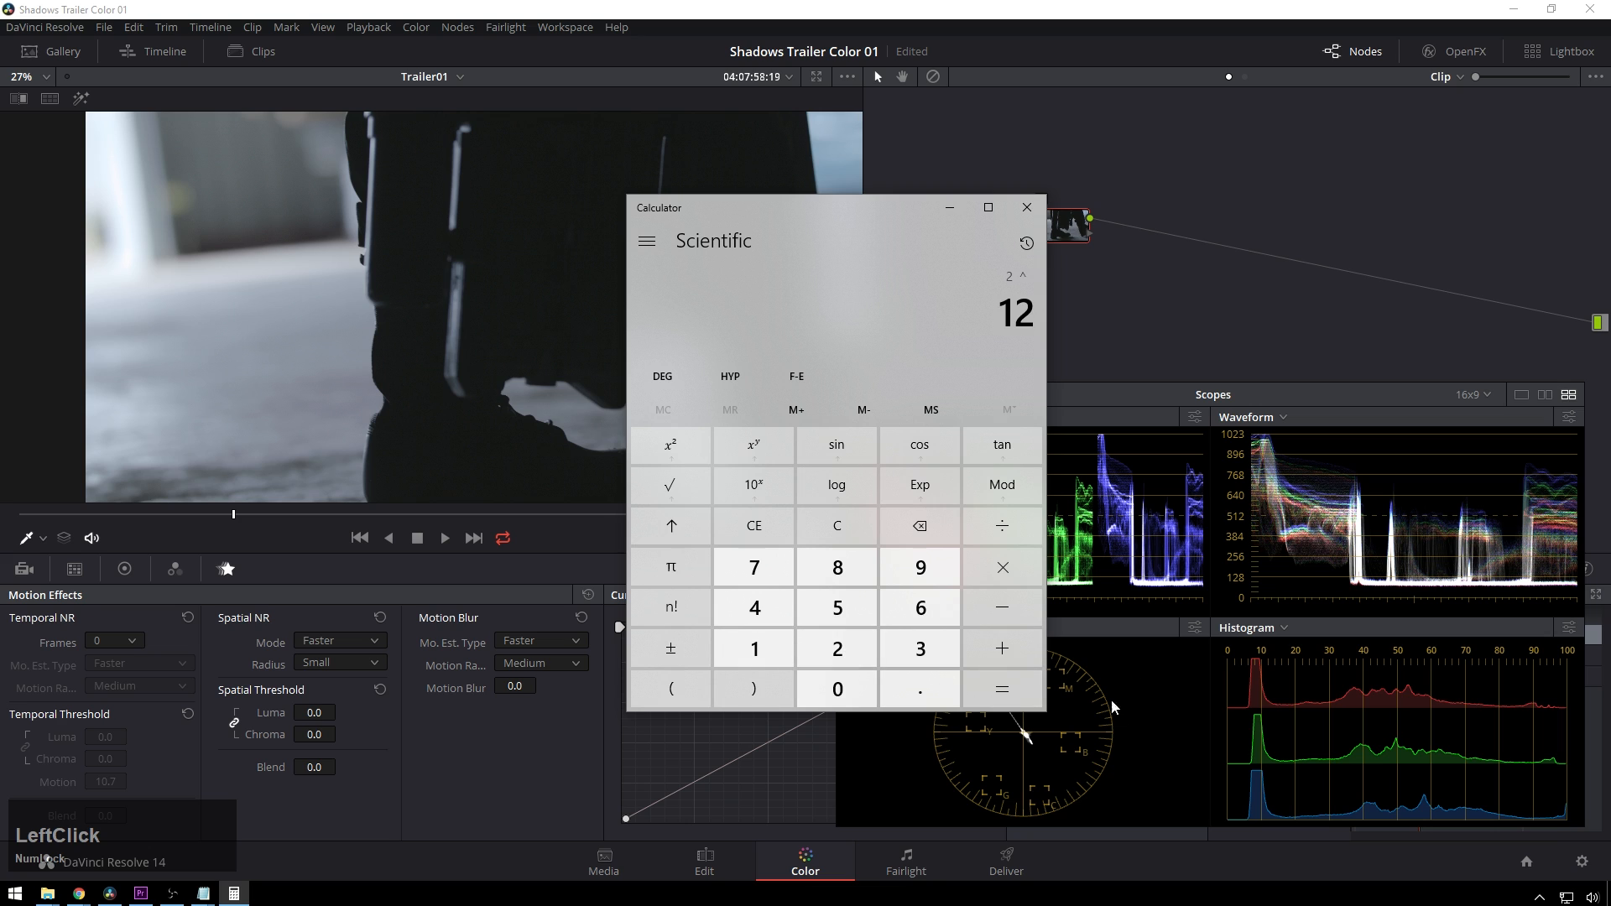
{"action": "left_click", "coordinate": [1001, 688]}
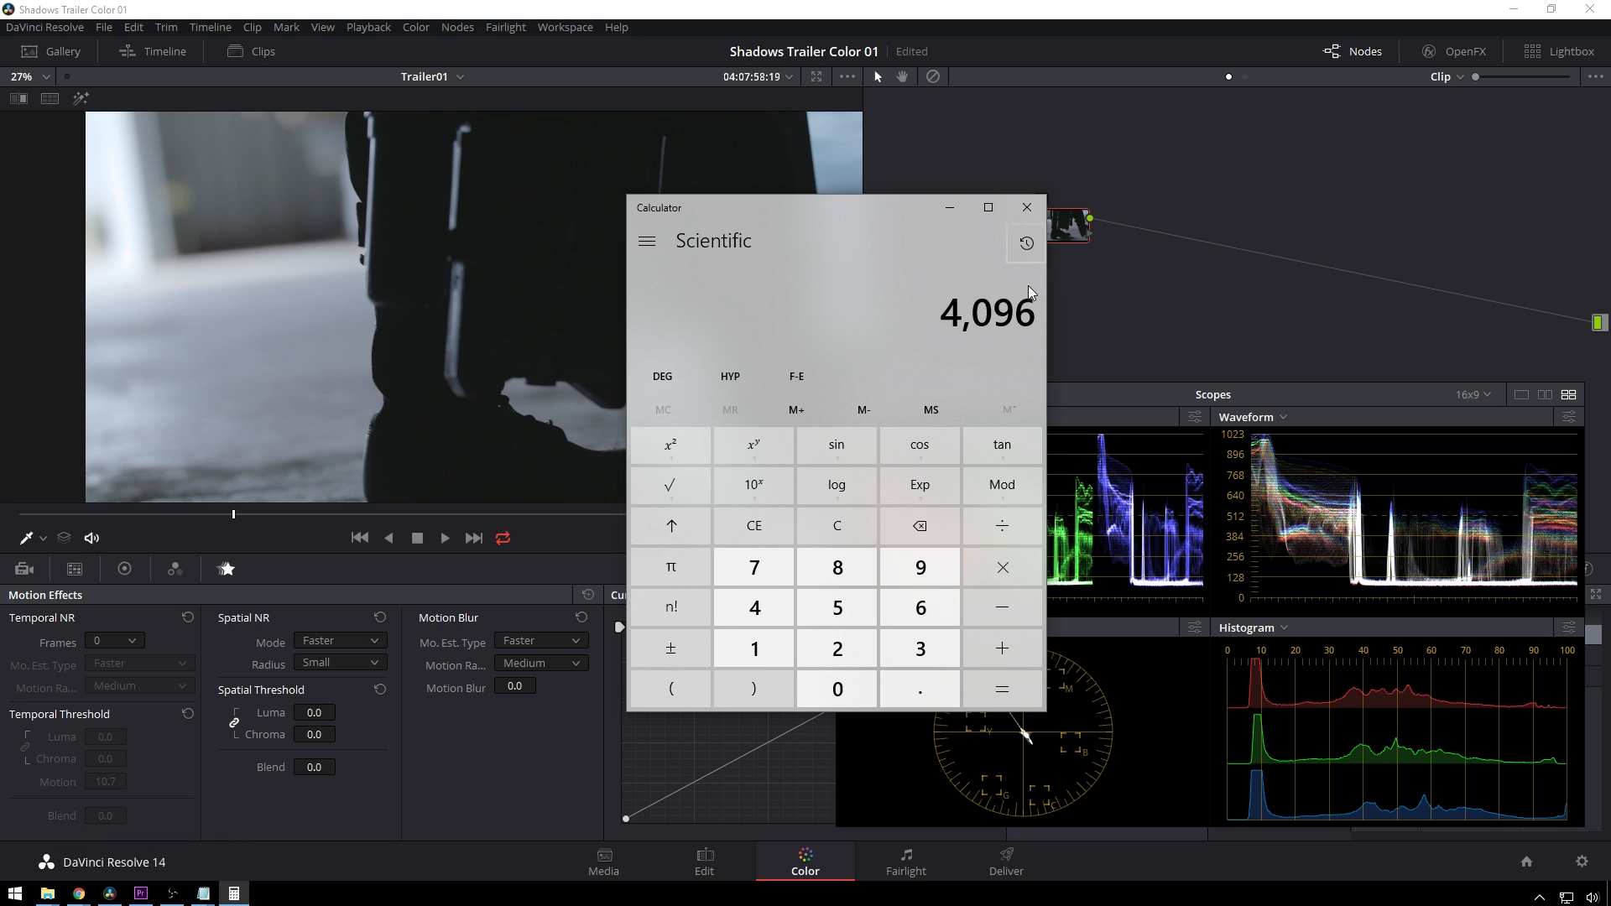
{"action": "mouse_move", "coordinate": [495, 324]}
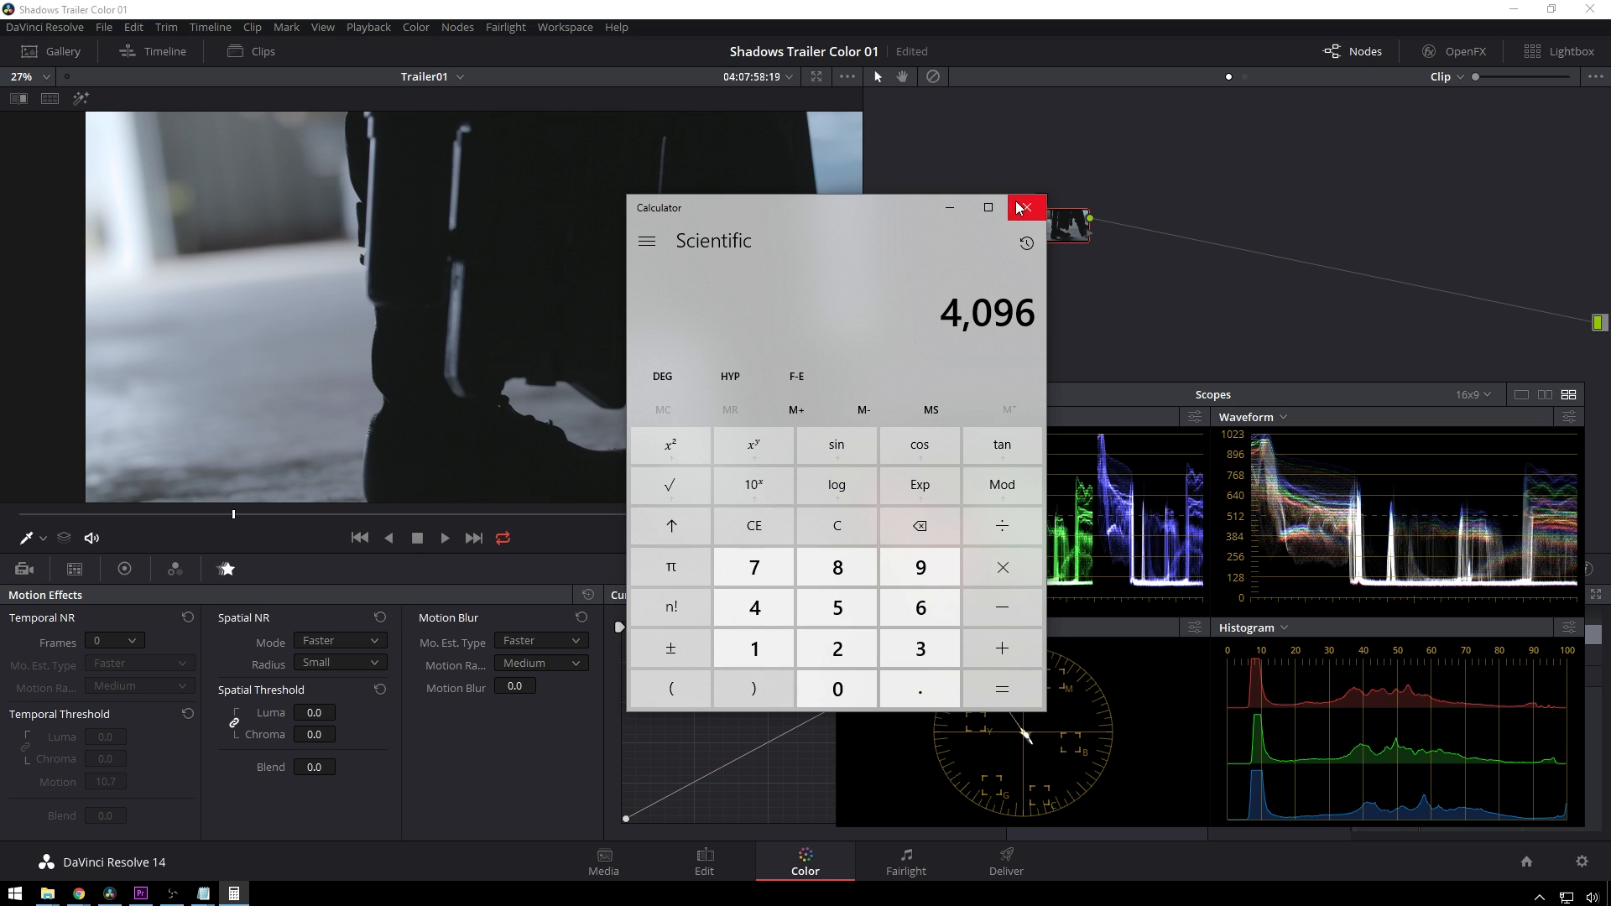
Close the Calculator to return to Resolve's Color page with all four scopes
{"action": "left_click", "coordinate": [1024, 207]}
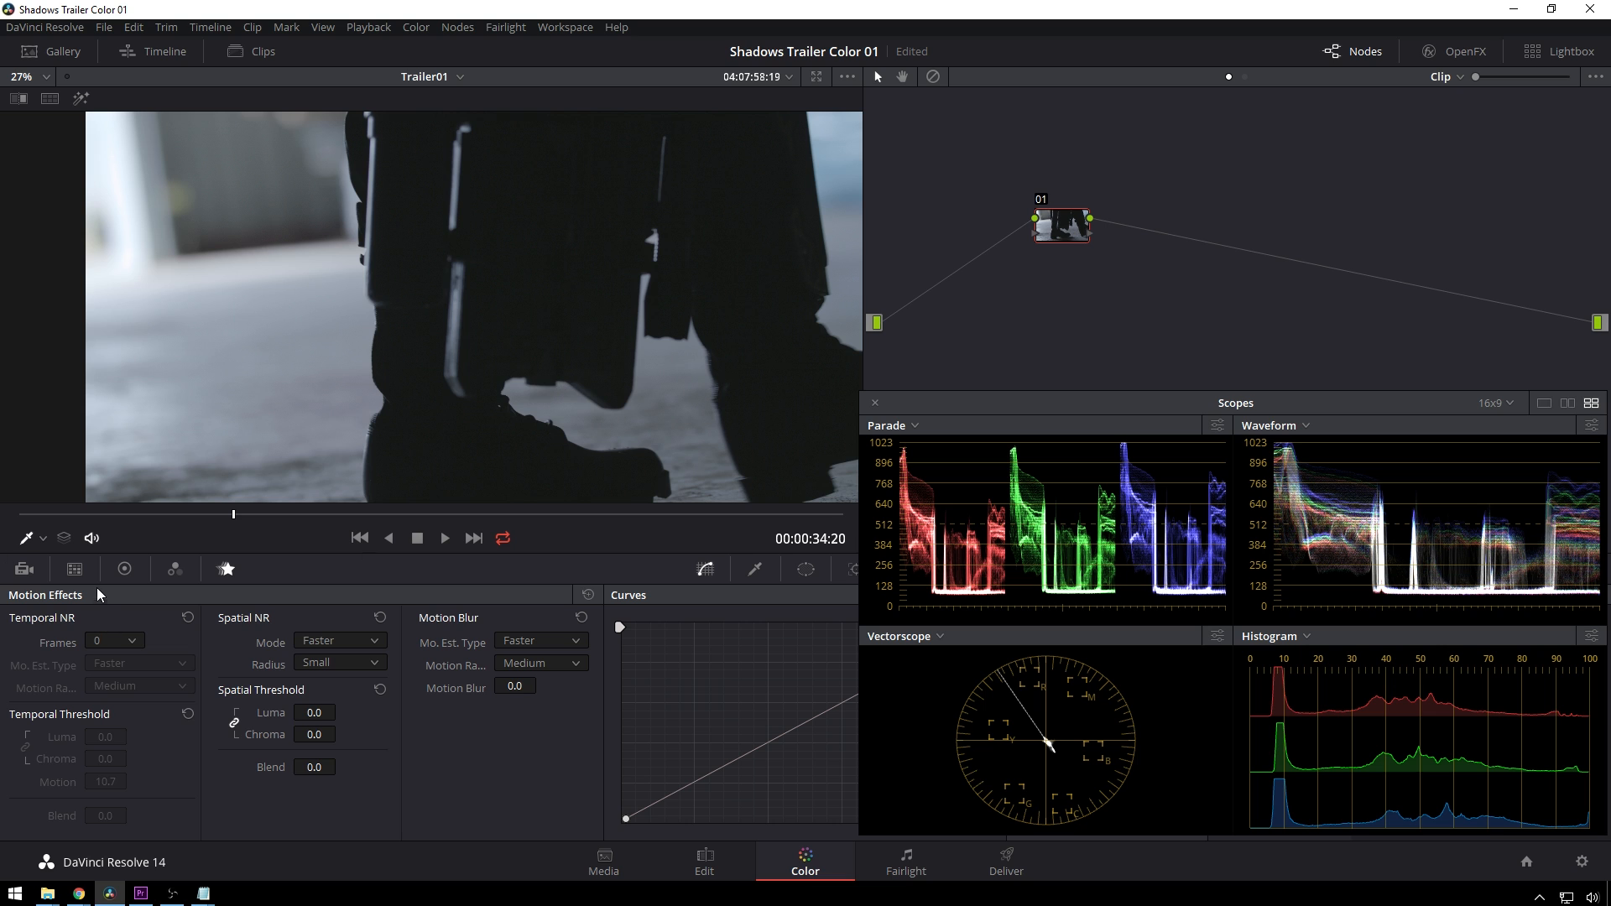
{"action": "mouse_move", "coordinate": [1135, 412]}
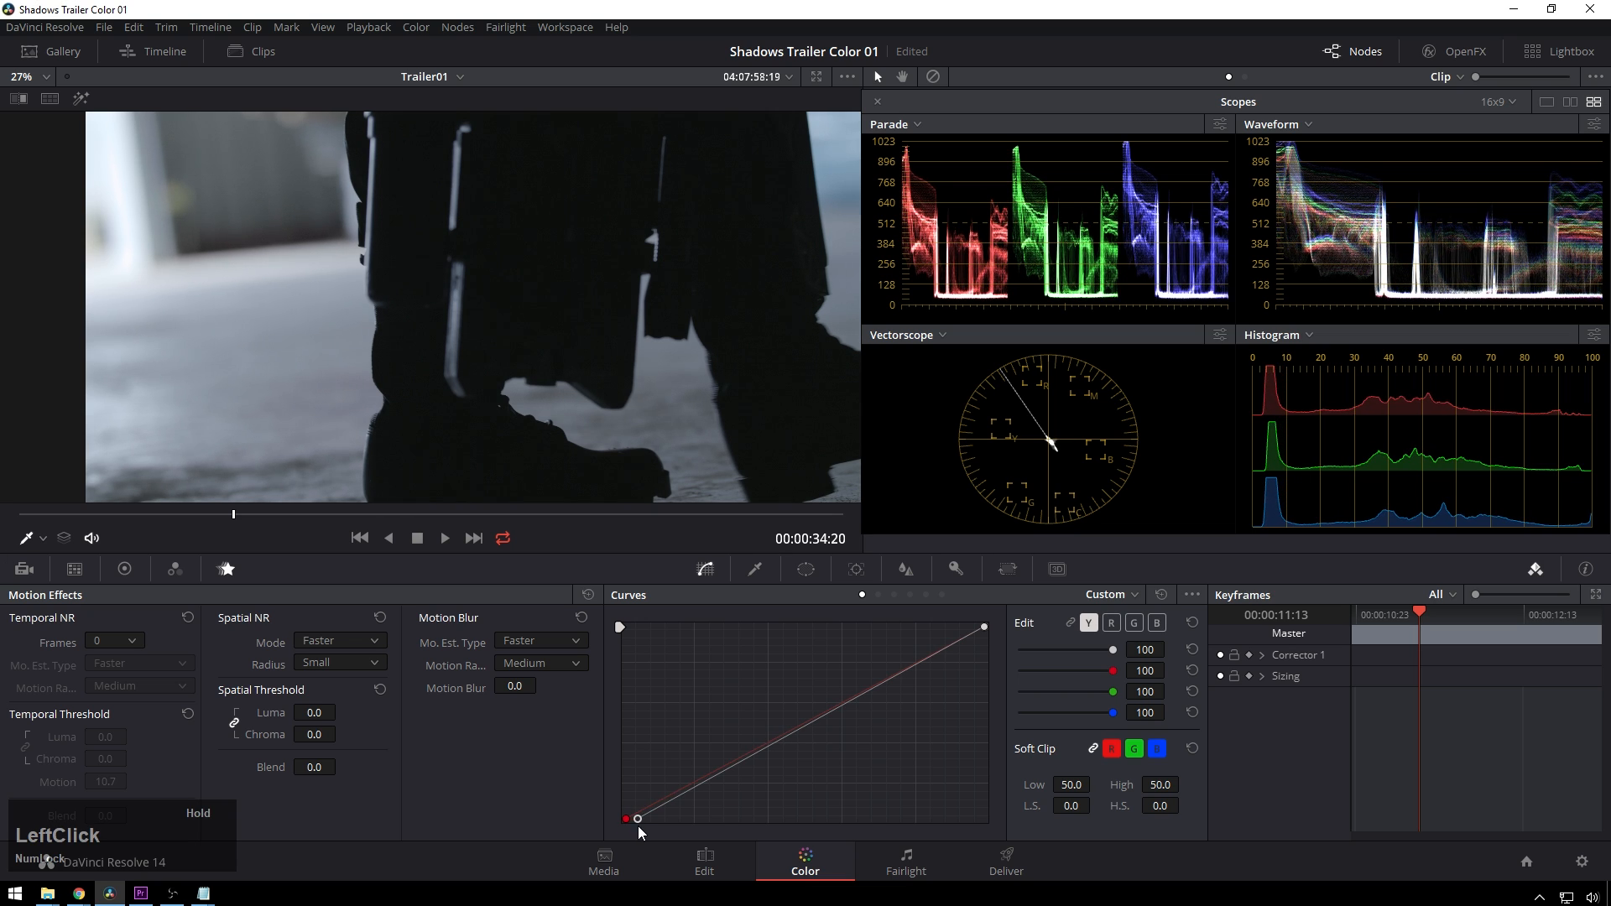
Add a control point near the bottom-left of the Y luma curve
{"action": "right_click", "coordinate": [637, 819]}
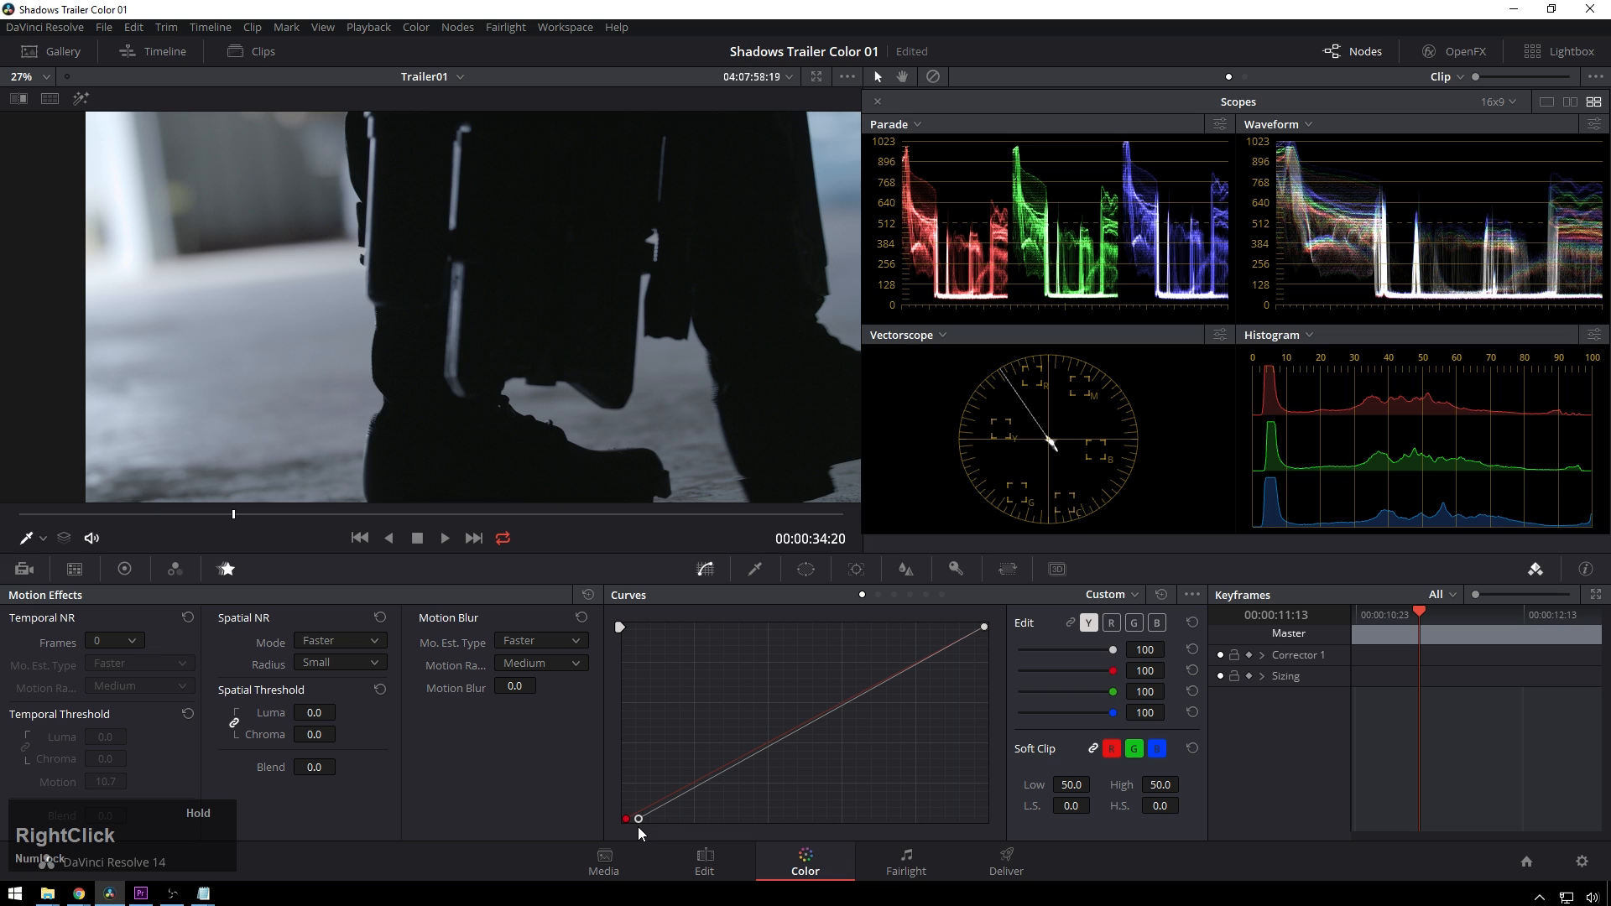
{"action": "mouse_move", "coordinate": [596, 287]}
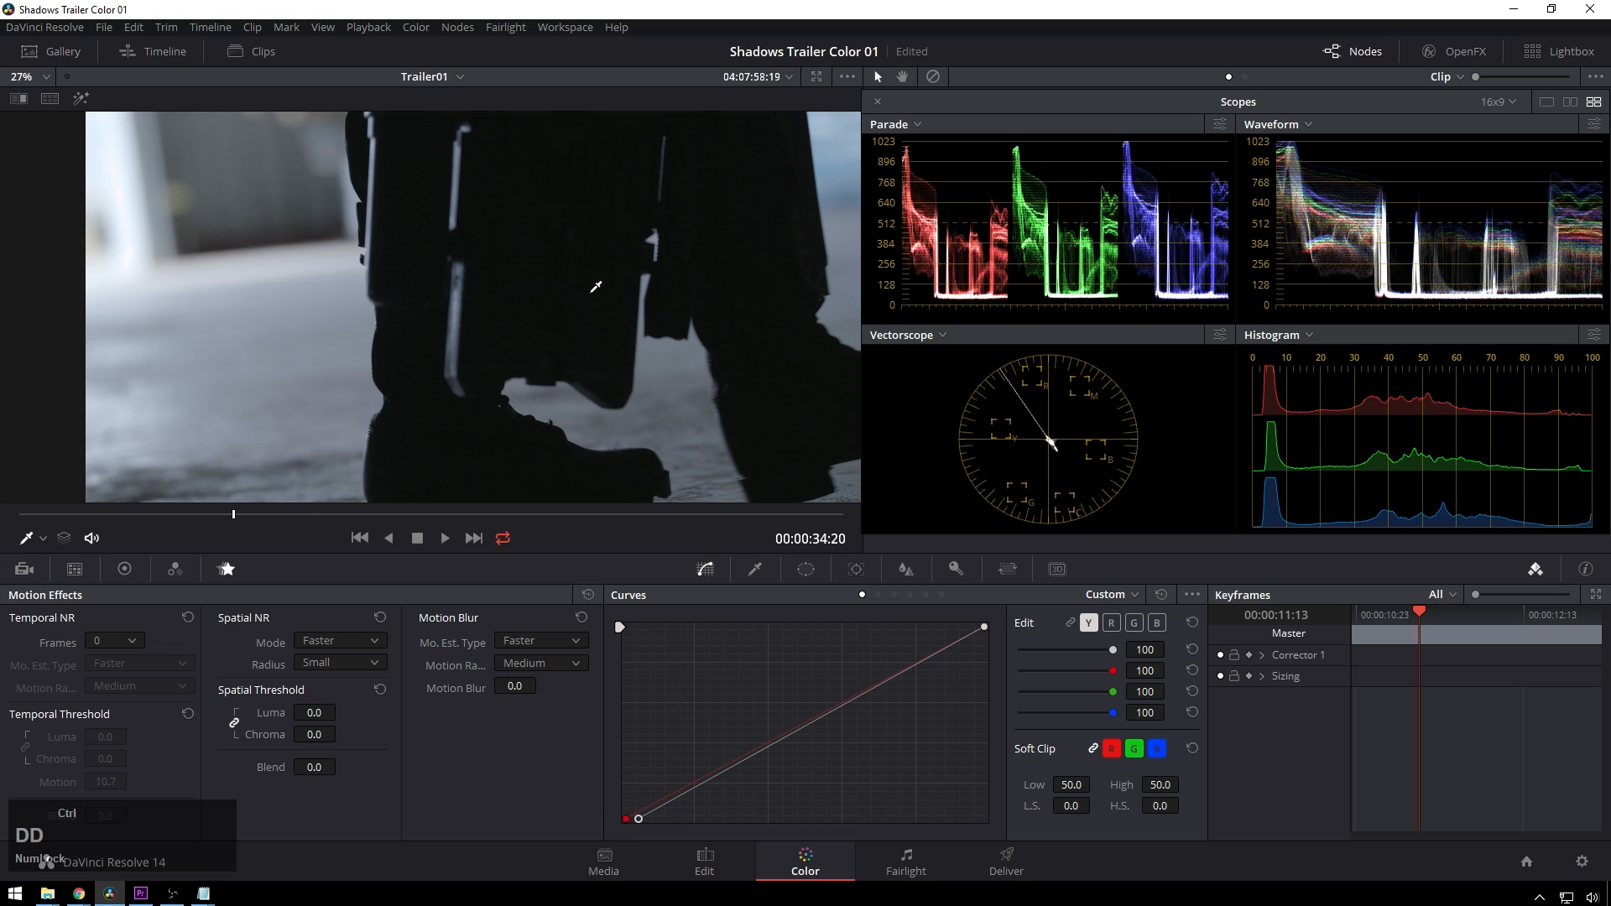
{"action": "mouse_move", "coordinate": [696, 806]}
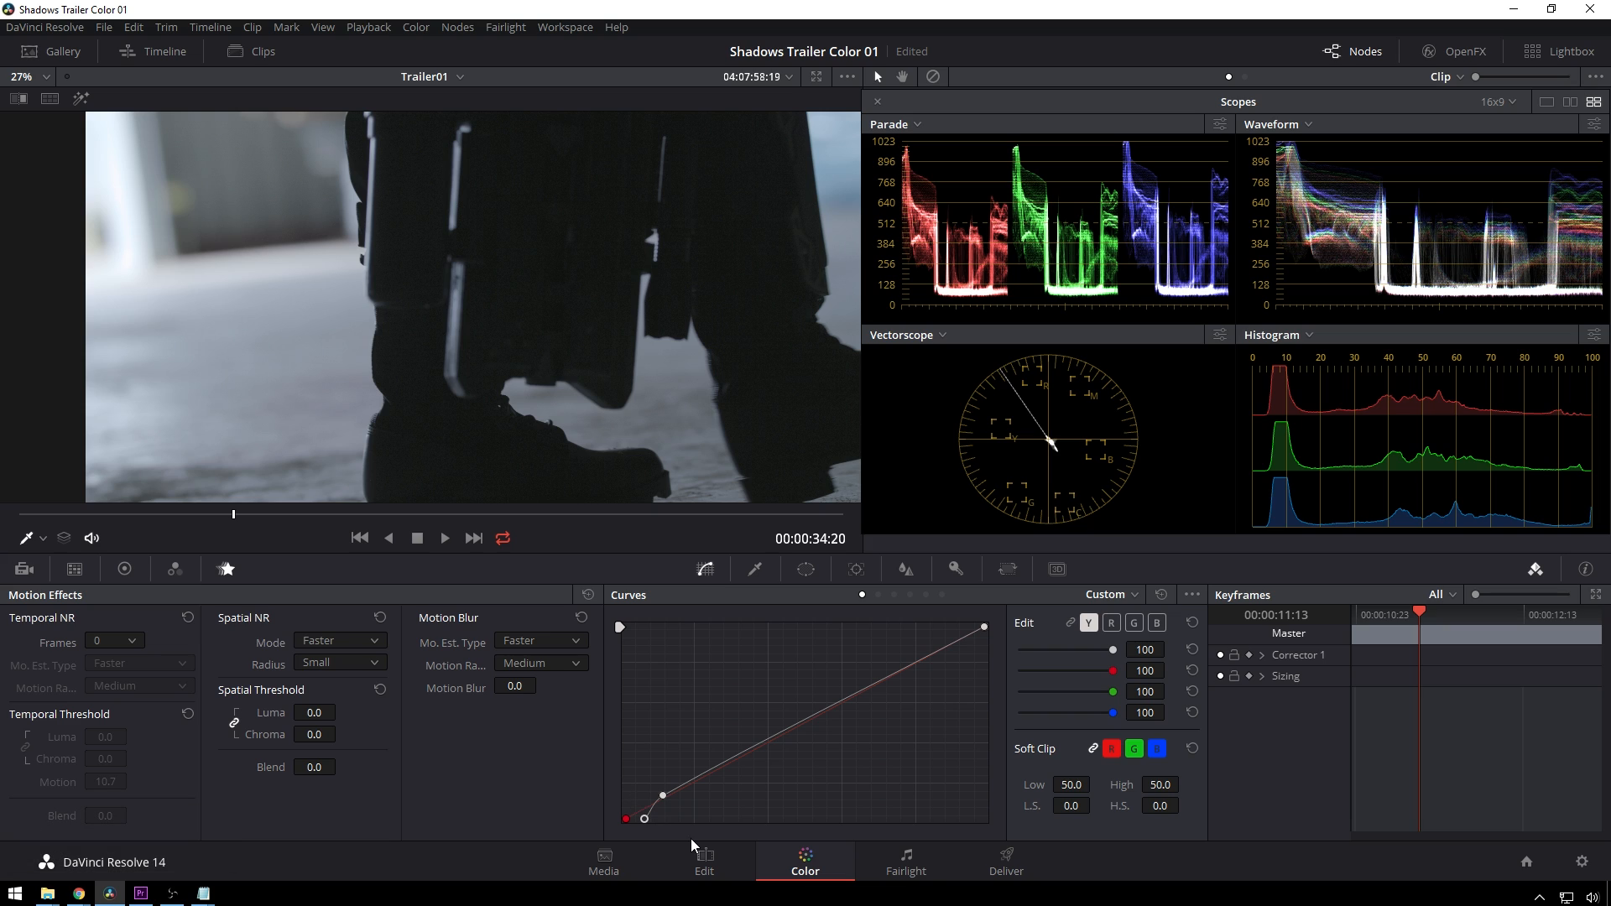
{"action": "mouse_move", "coordinate": [670, 833]}
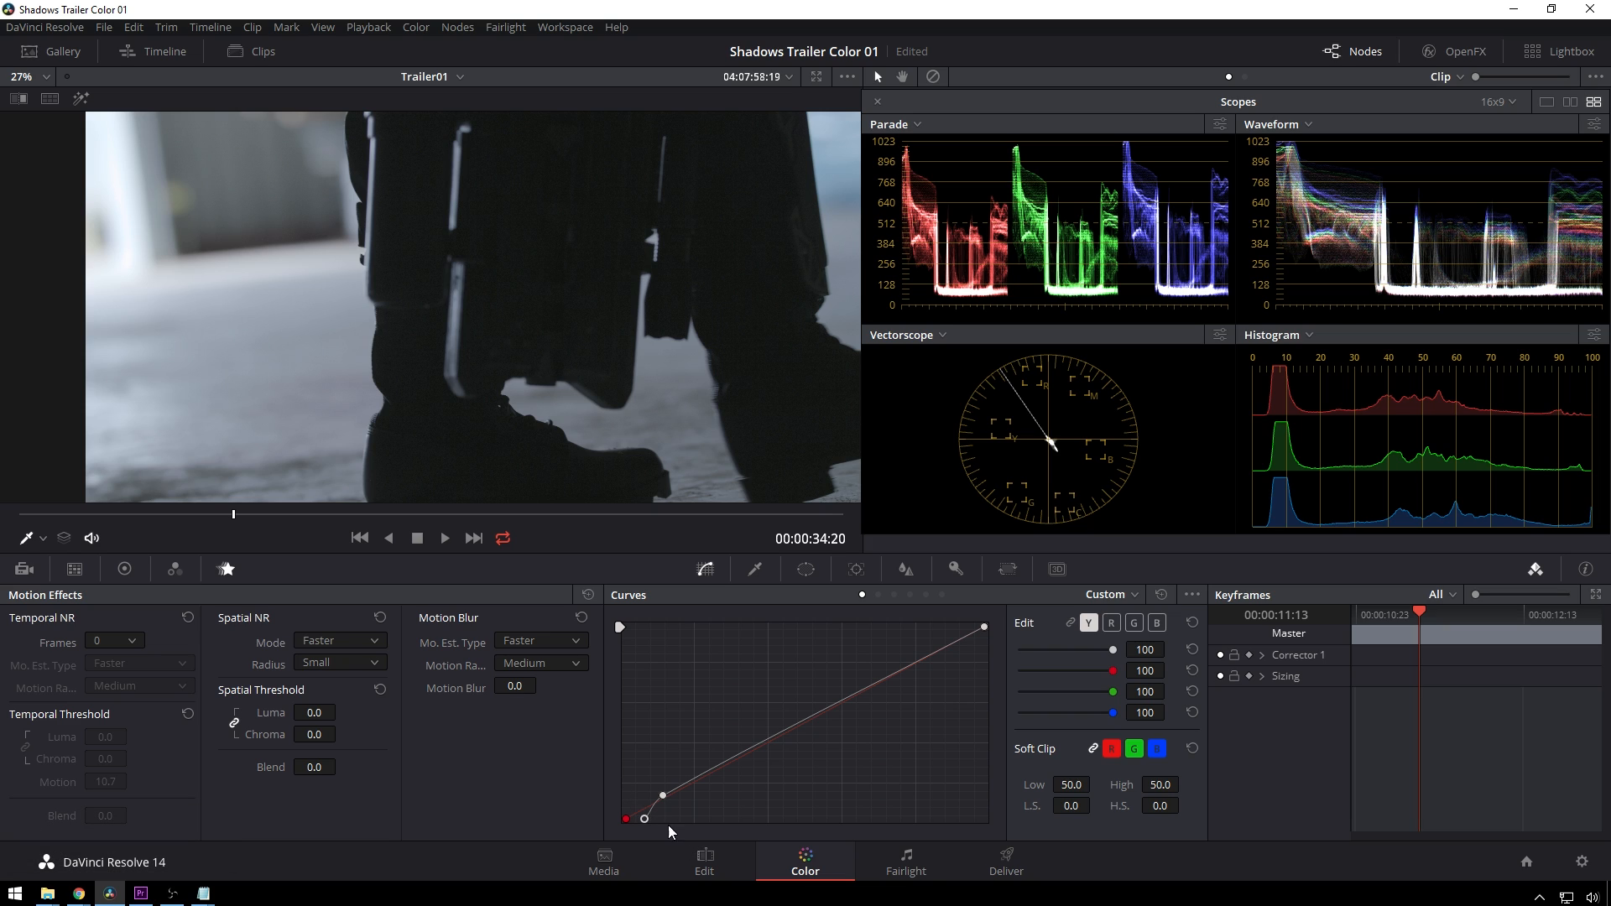
{"action": "mouse_move", "coordinate": [654, 815]}
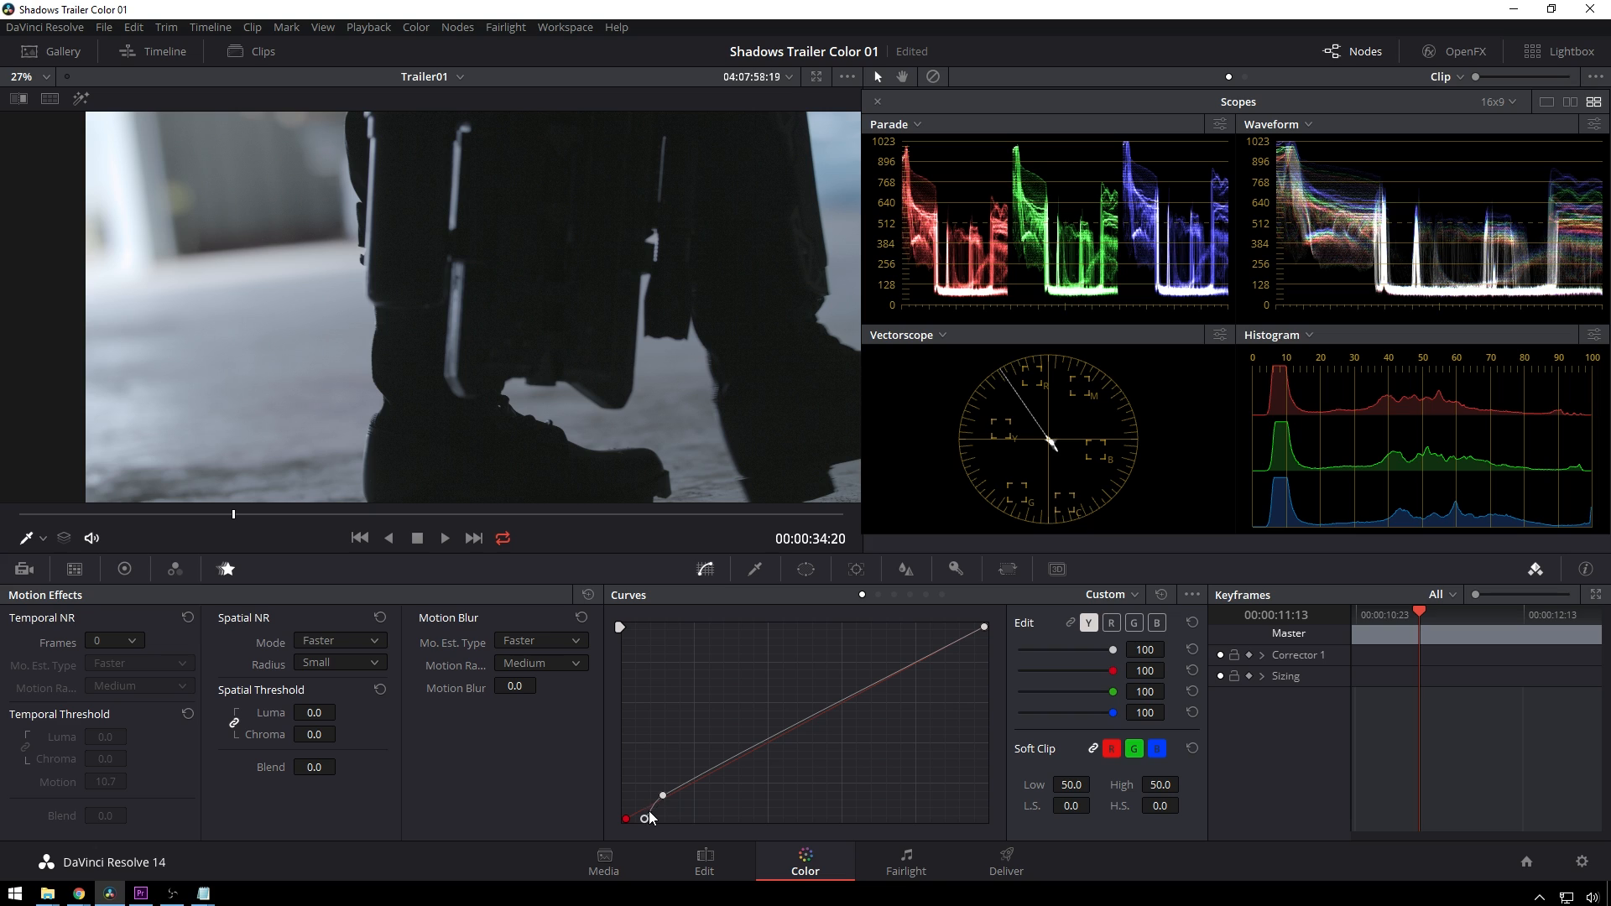
{"action": "mouse_move", "coordinate": [645, 822]}
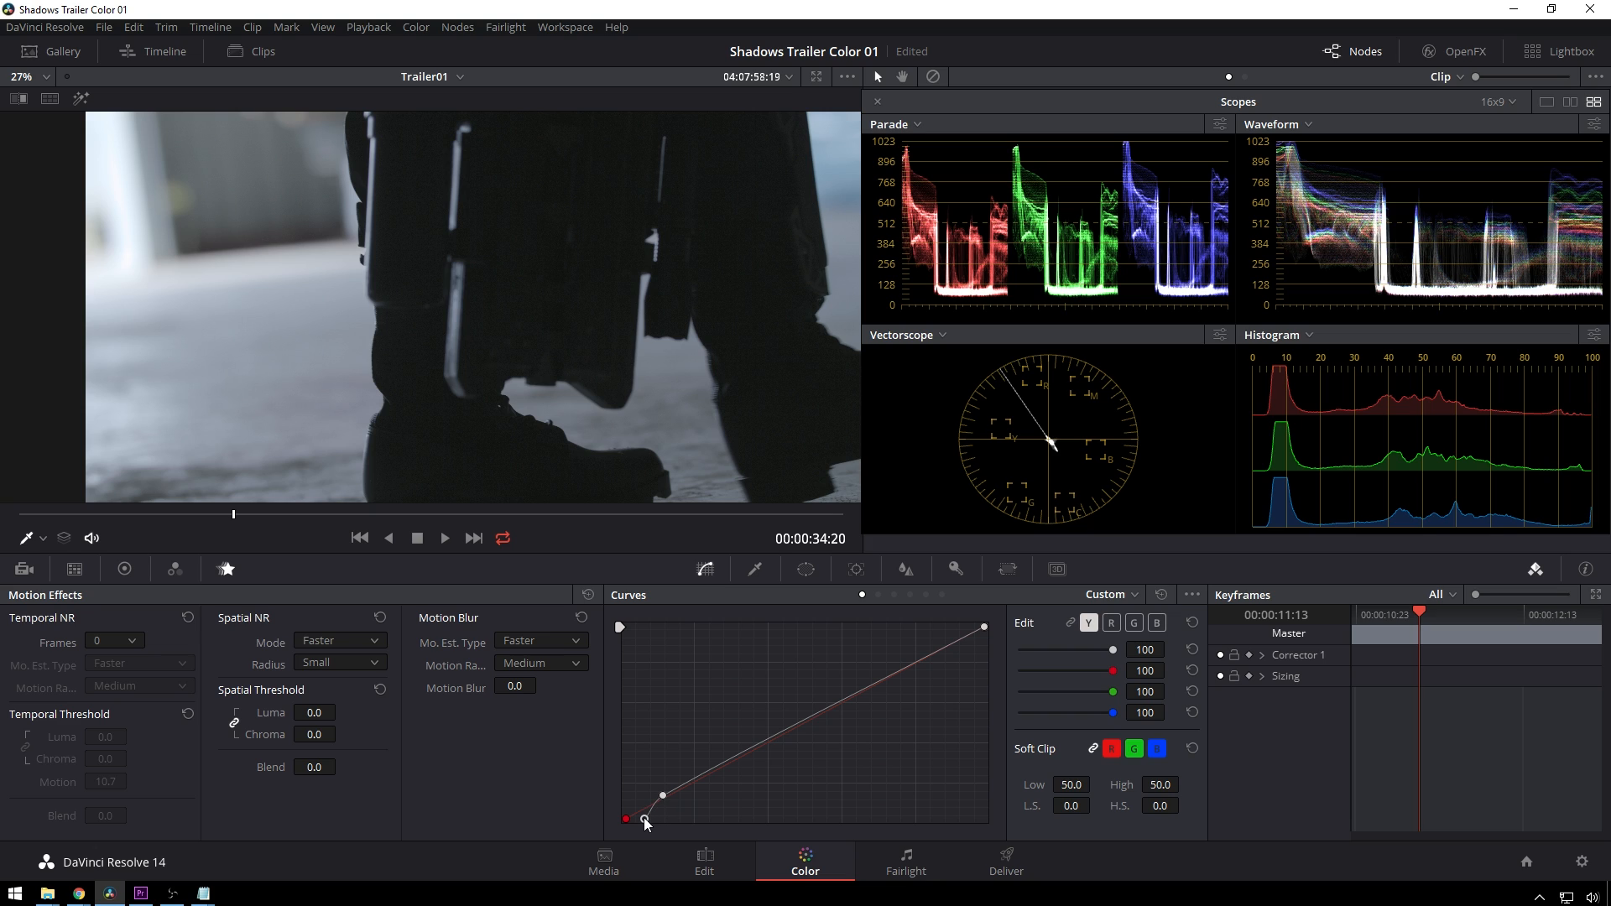
Add a second shadow point near the black end of the luma curve
{"action": "left_click", "coordinate": [653, 819]}
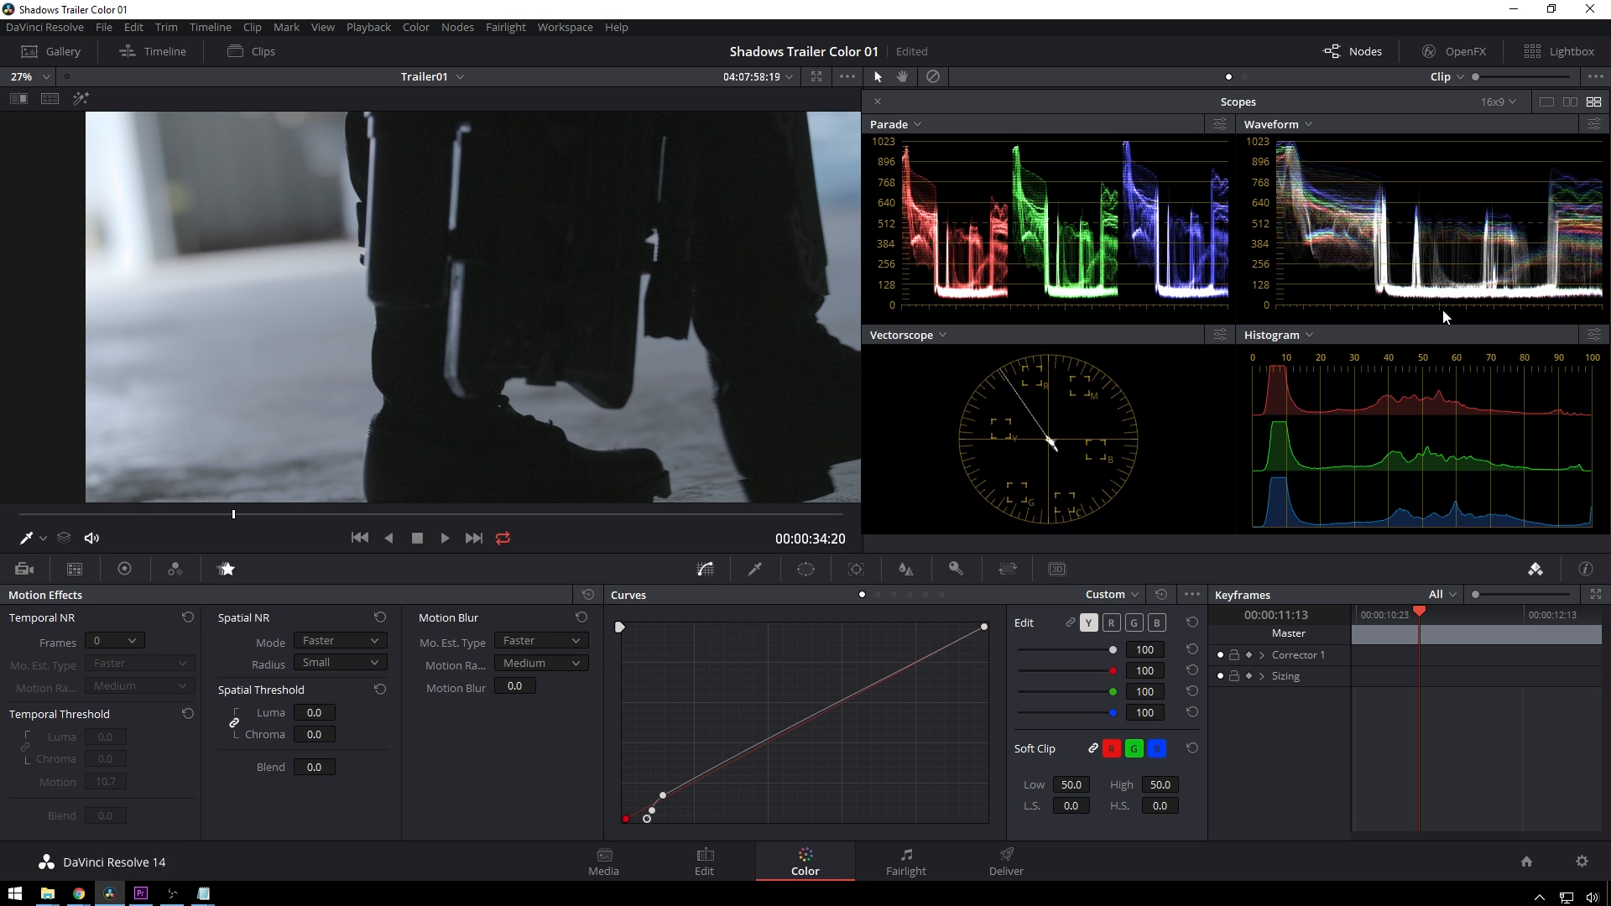
{"action": "mouse_move", "coordinate": [540, 169]}
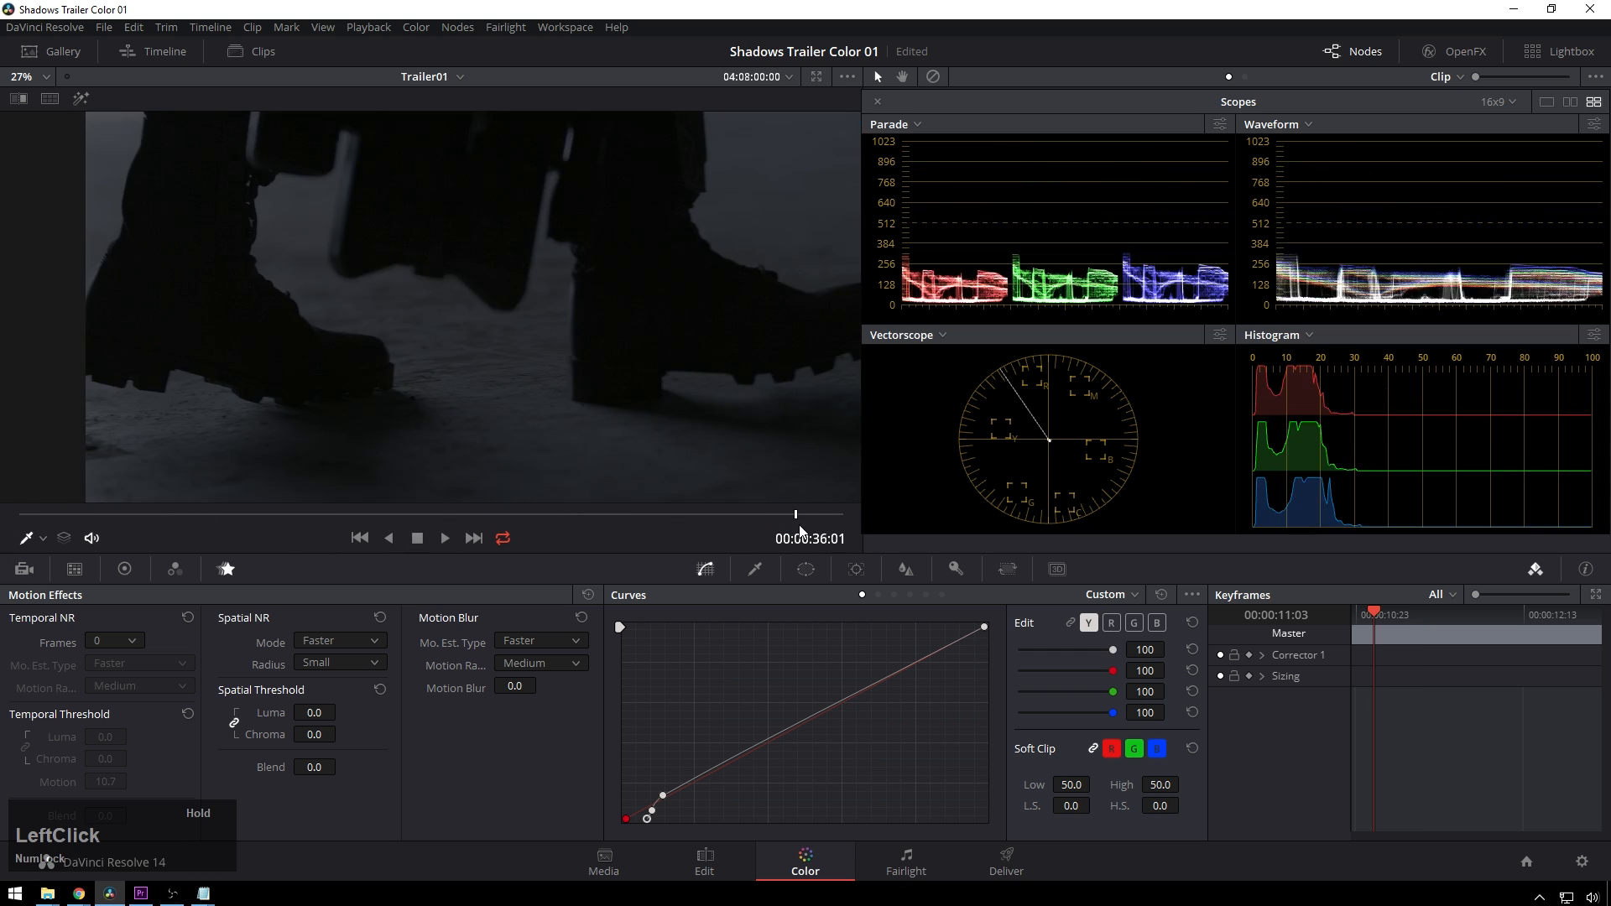
Return to the earlier frame and bring up the Temporal NR frame count choices
{"action": "left_click", "coordinate": [102, 514]}
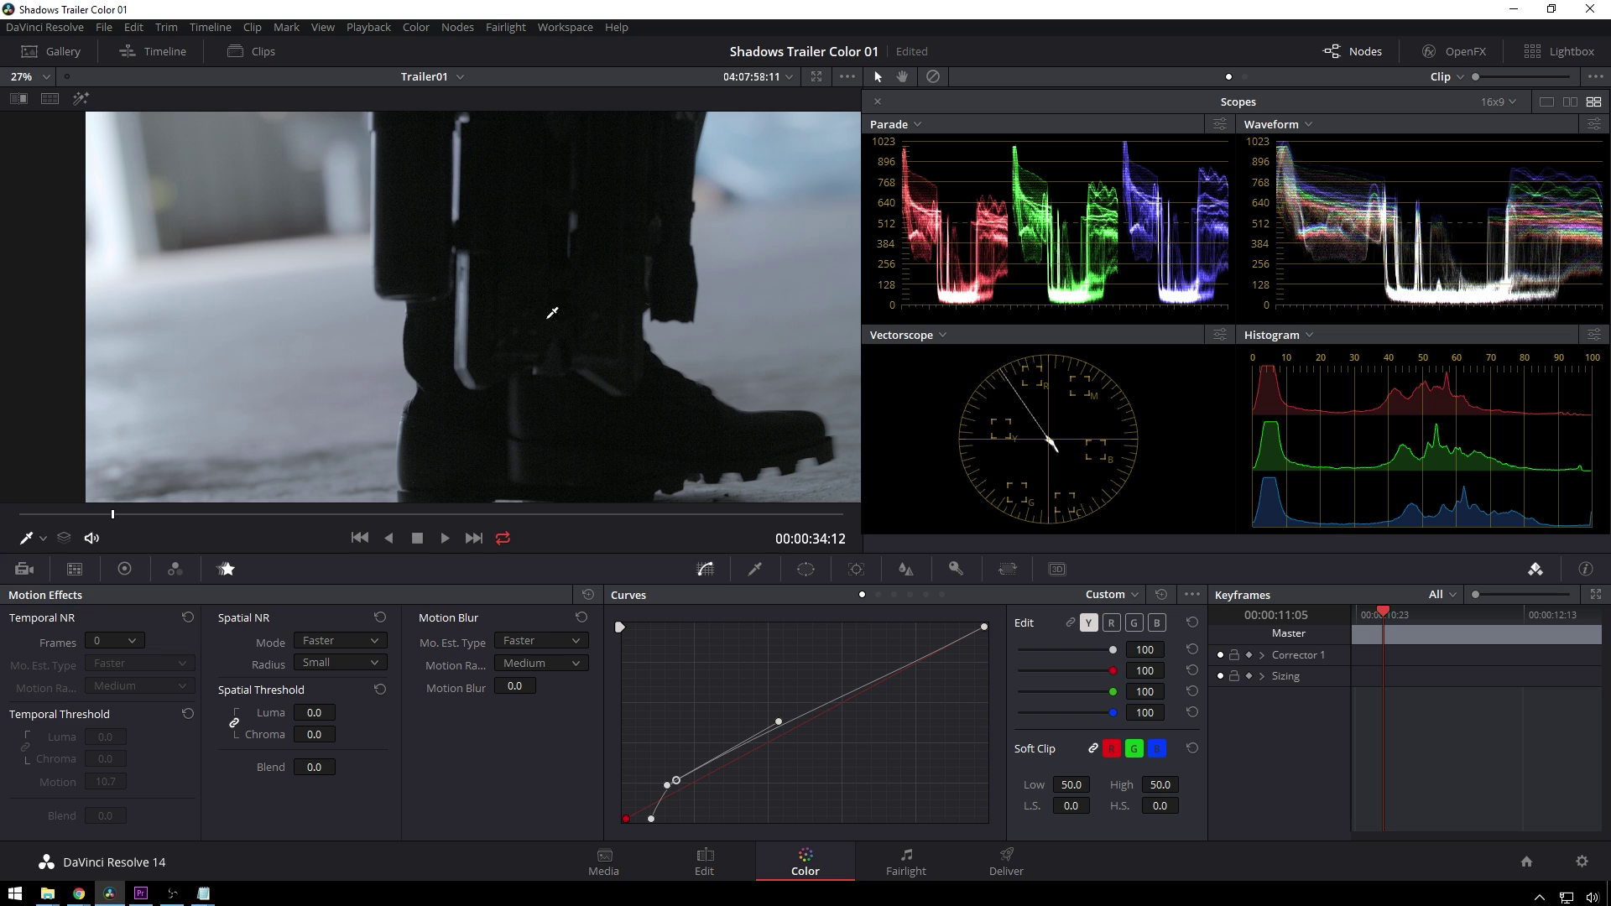
{"action": "mouse_move", "coordinate": [1061, 115]}
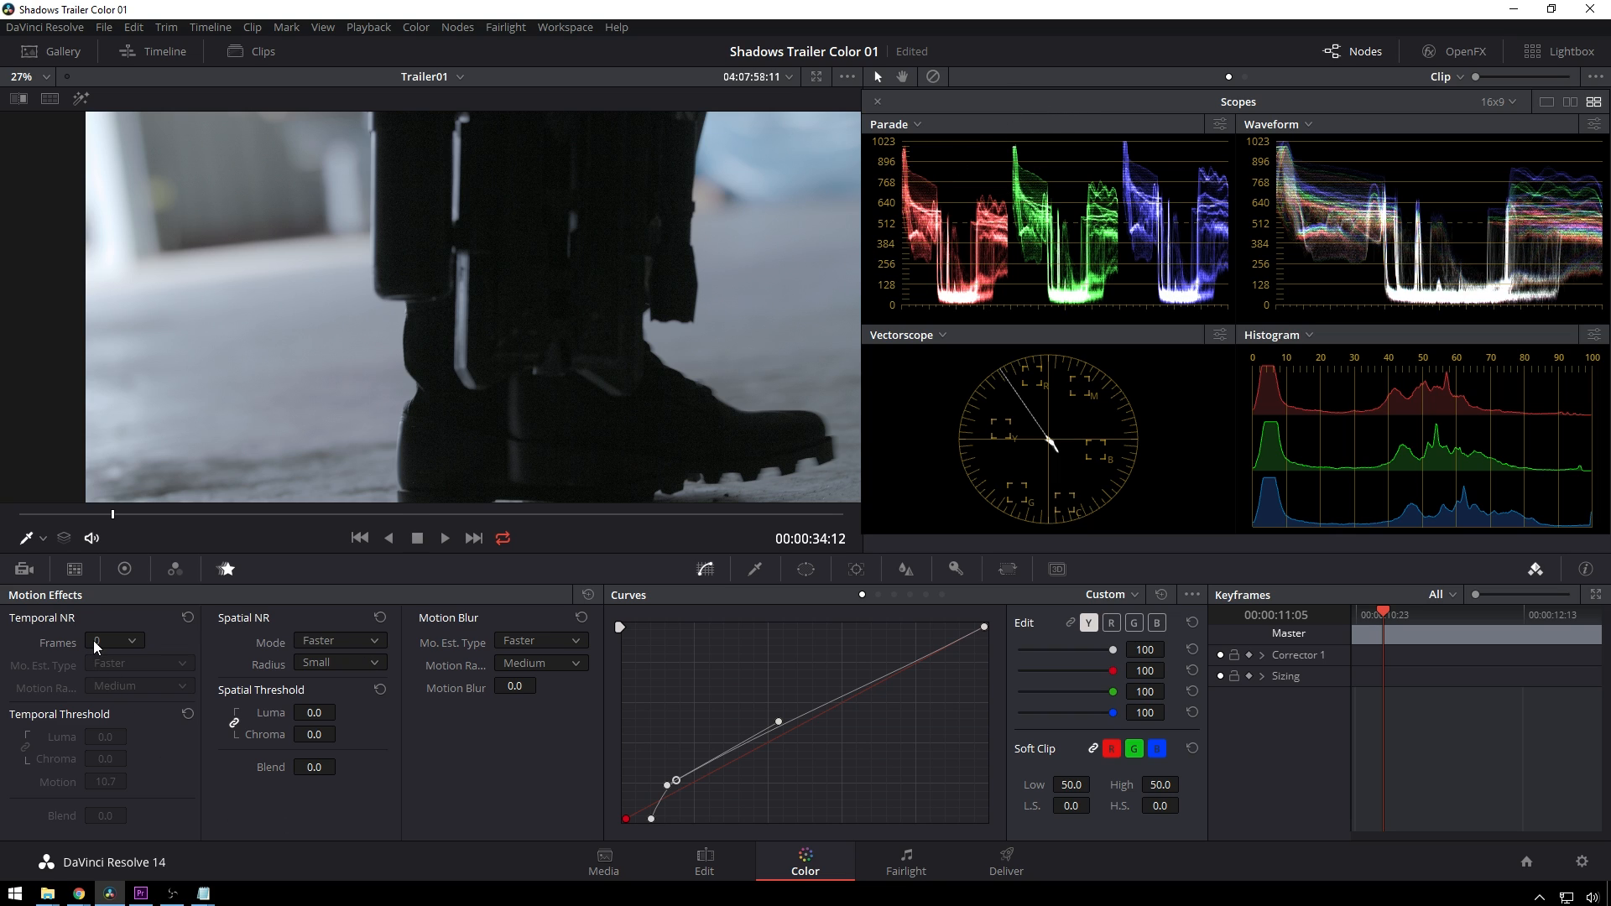
{"action": "left_click", "coordinate": [114, 641]}
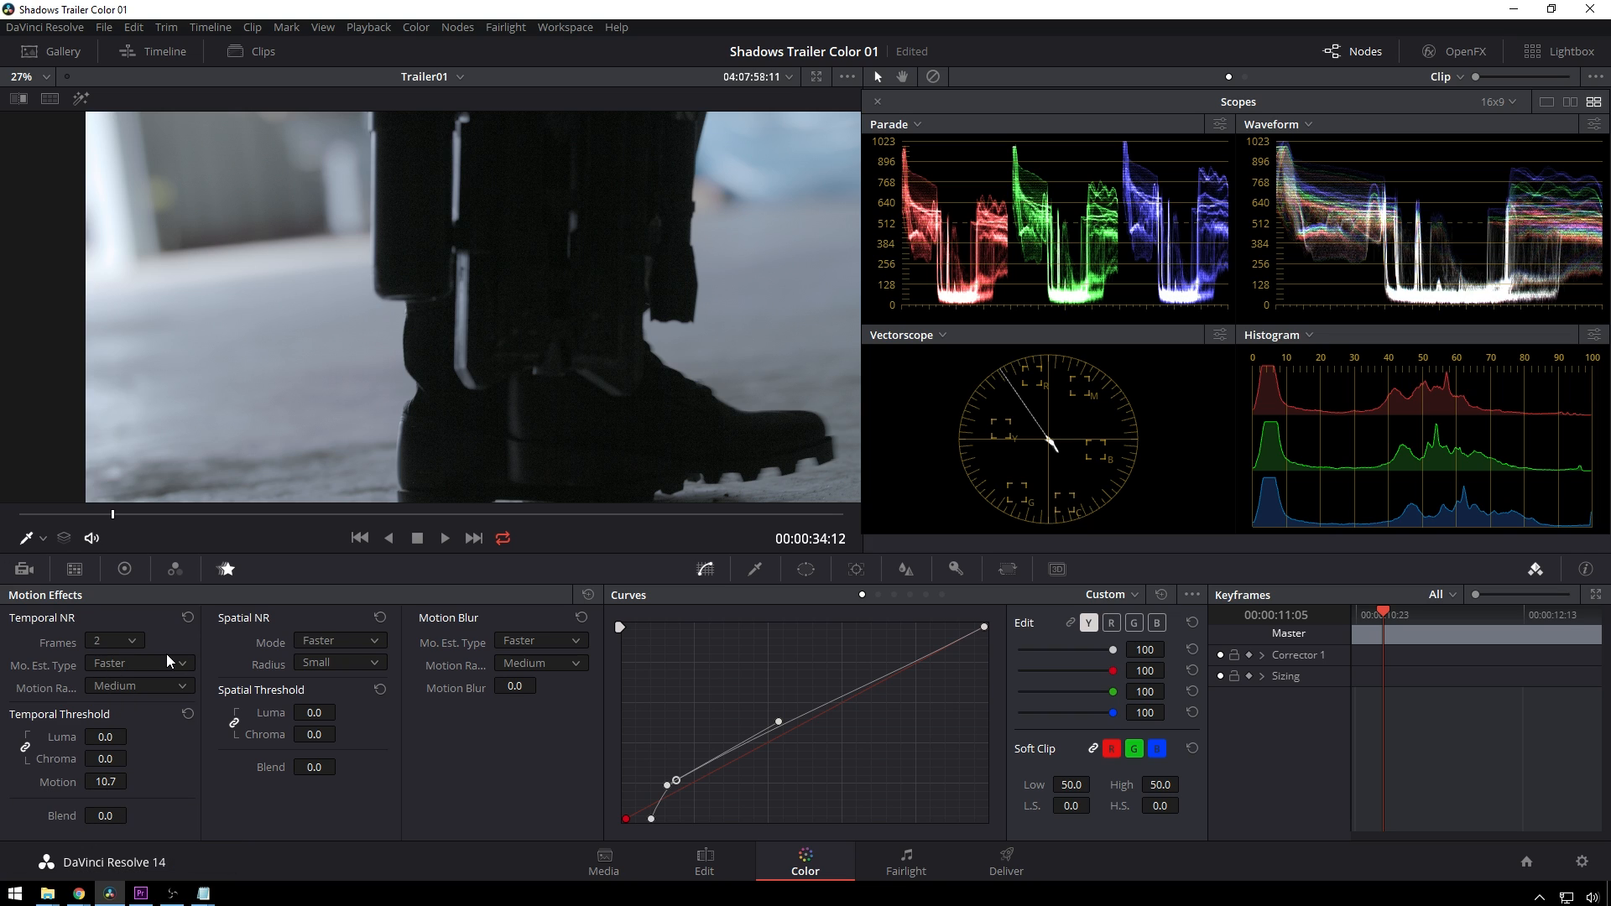
{"action": "mouse_move", "coordinate": [166, 667]}
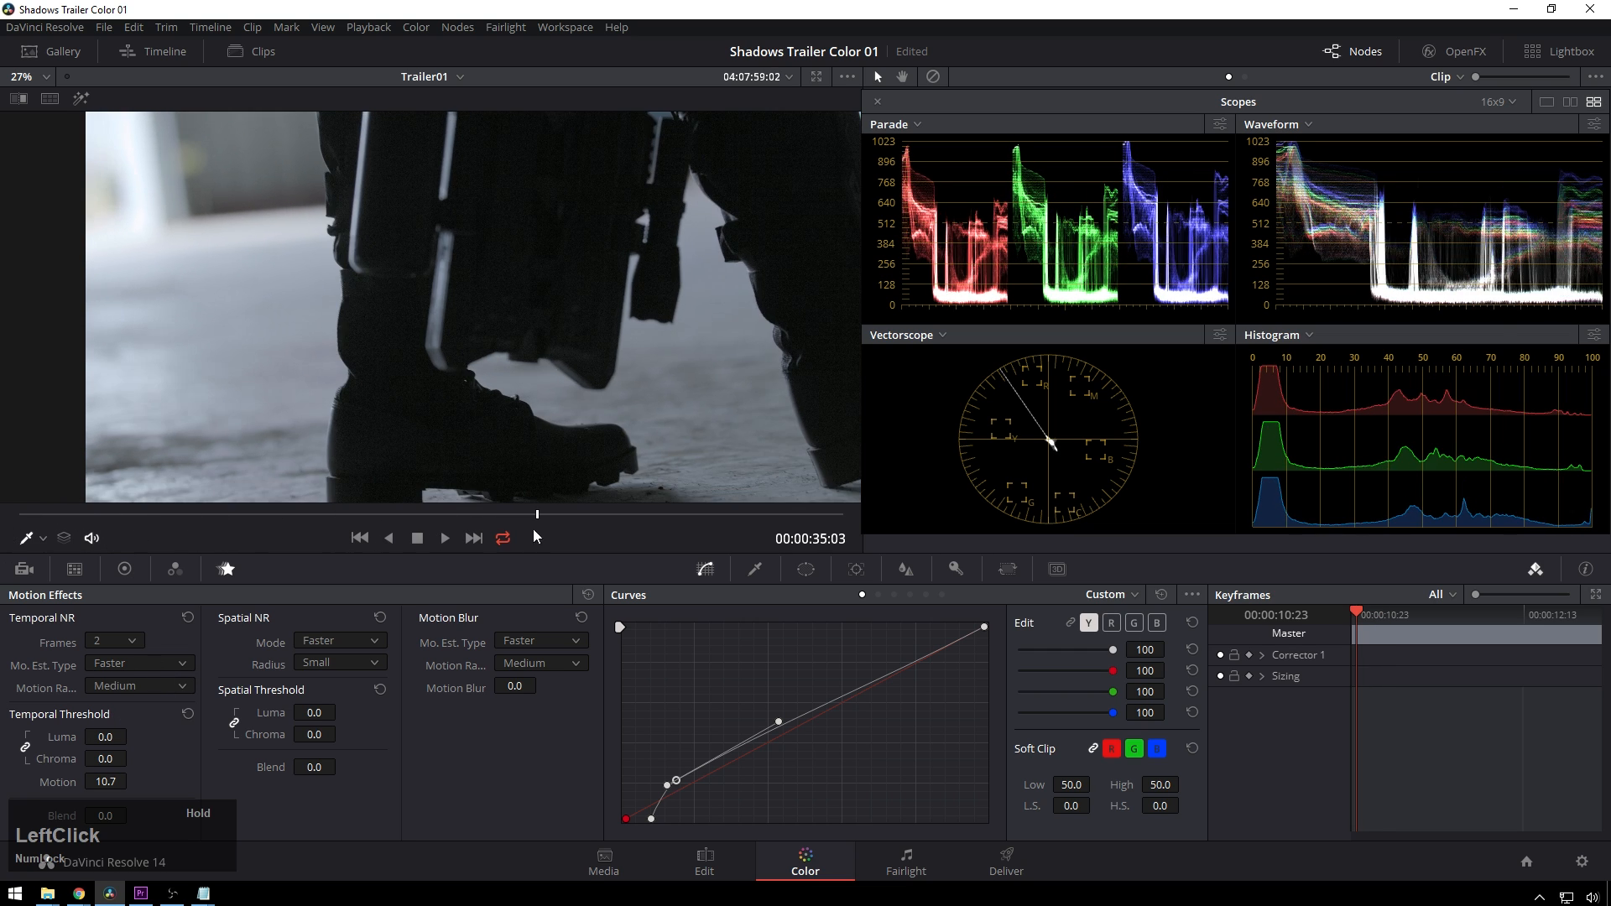
Set Temporal NR to 2 frames with luma 100, chroma 50 and motion 93.7
{"action": "left_click", "coordinate": [174, 514]}
{"action": "type", "text": "100"}
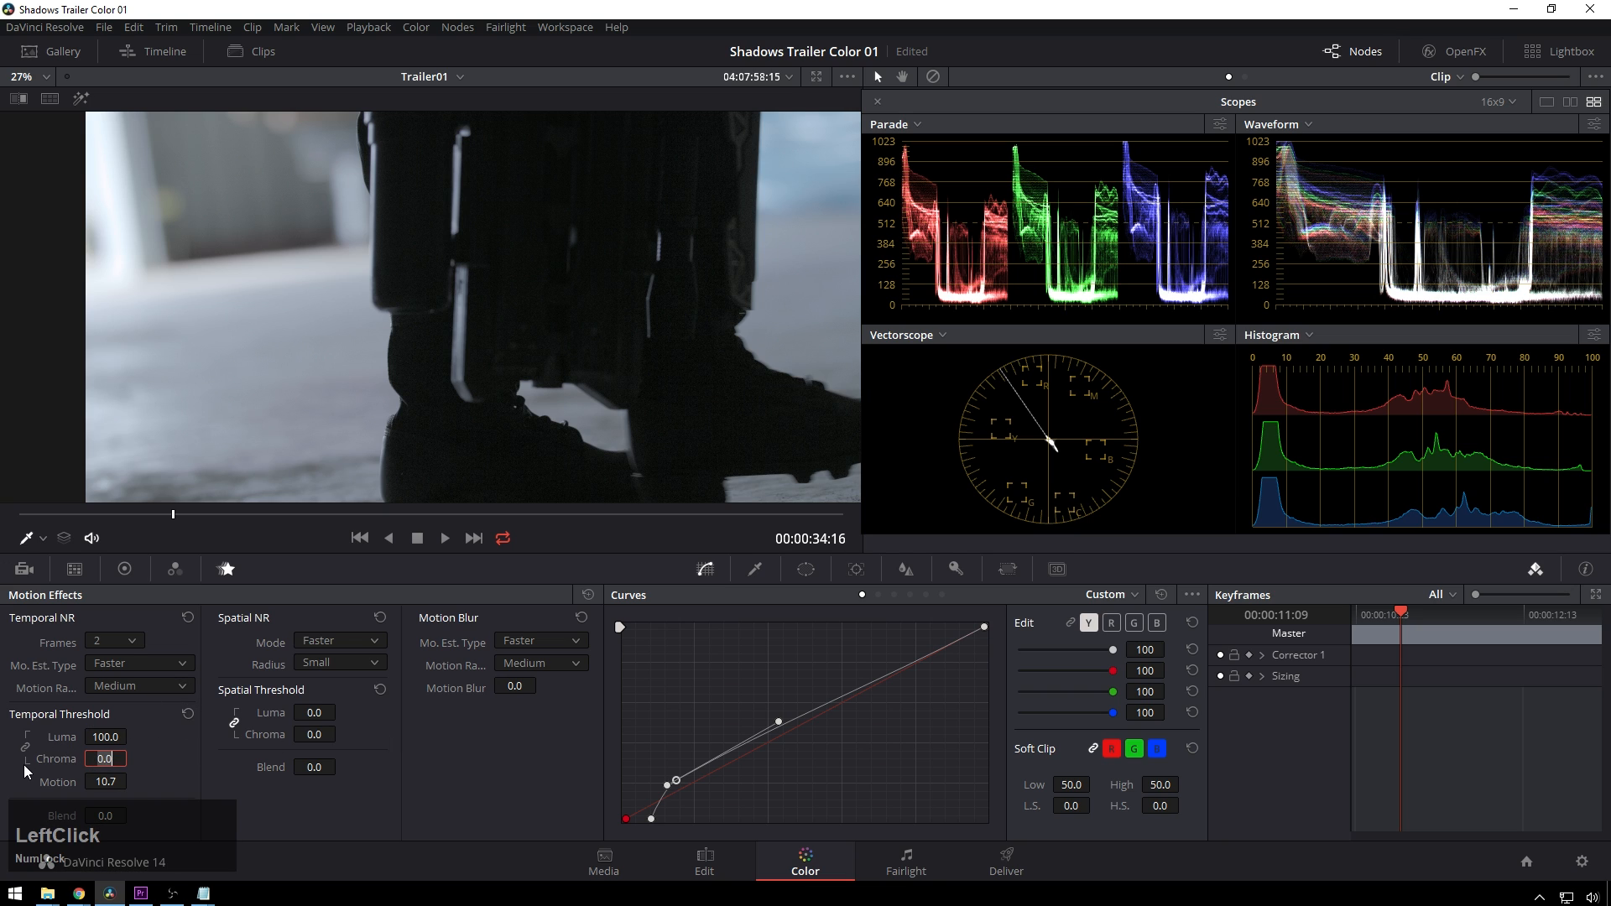
{"action": "type", "text": "50.0"}
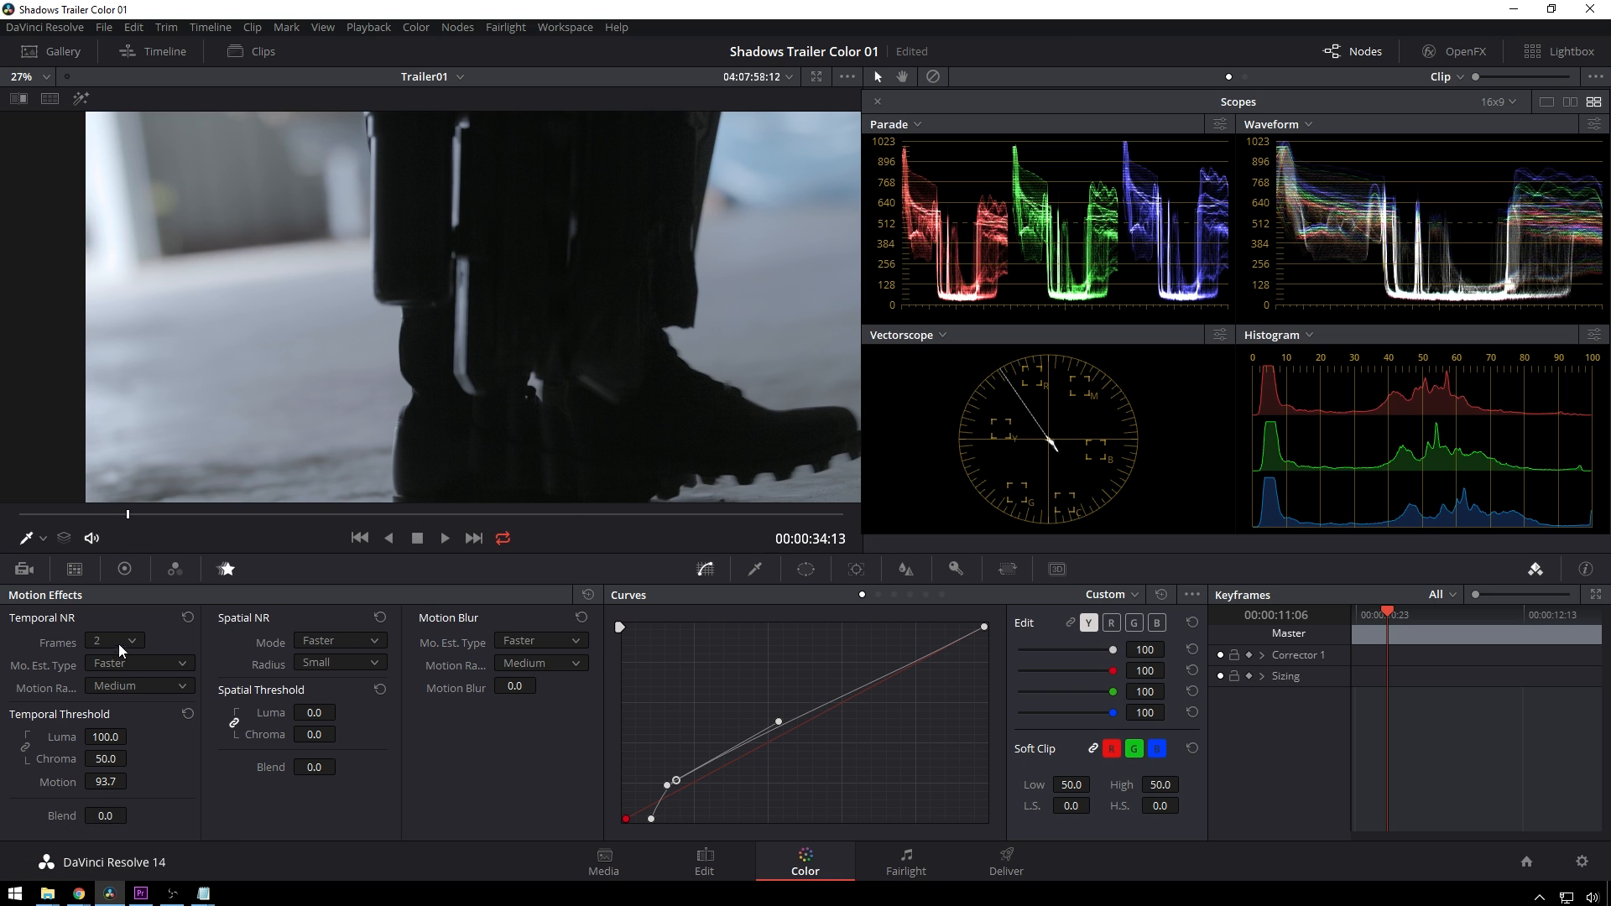
Change Temporal NR Frames from 2 to 1
{"action": "left_click", "coordinate": [131, 640]}
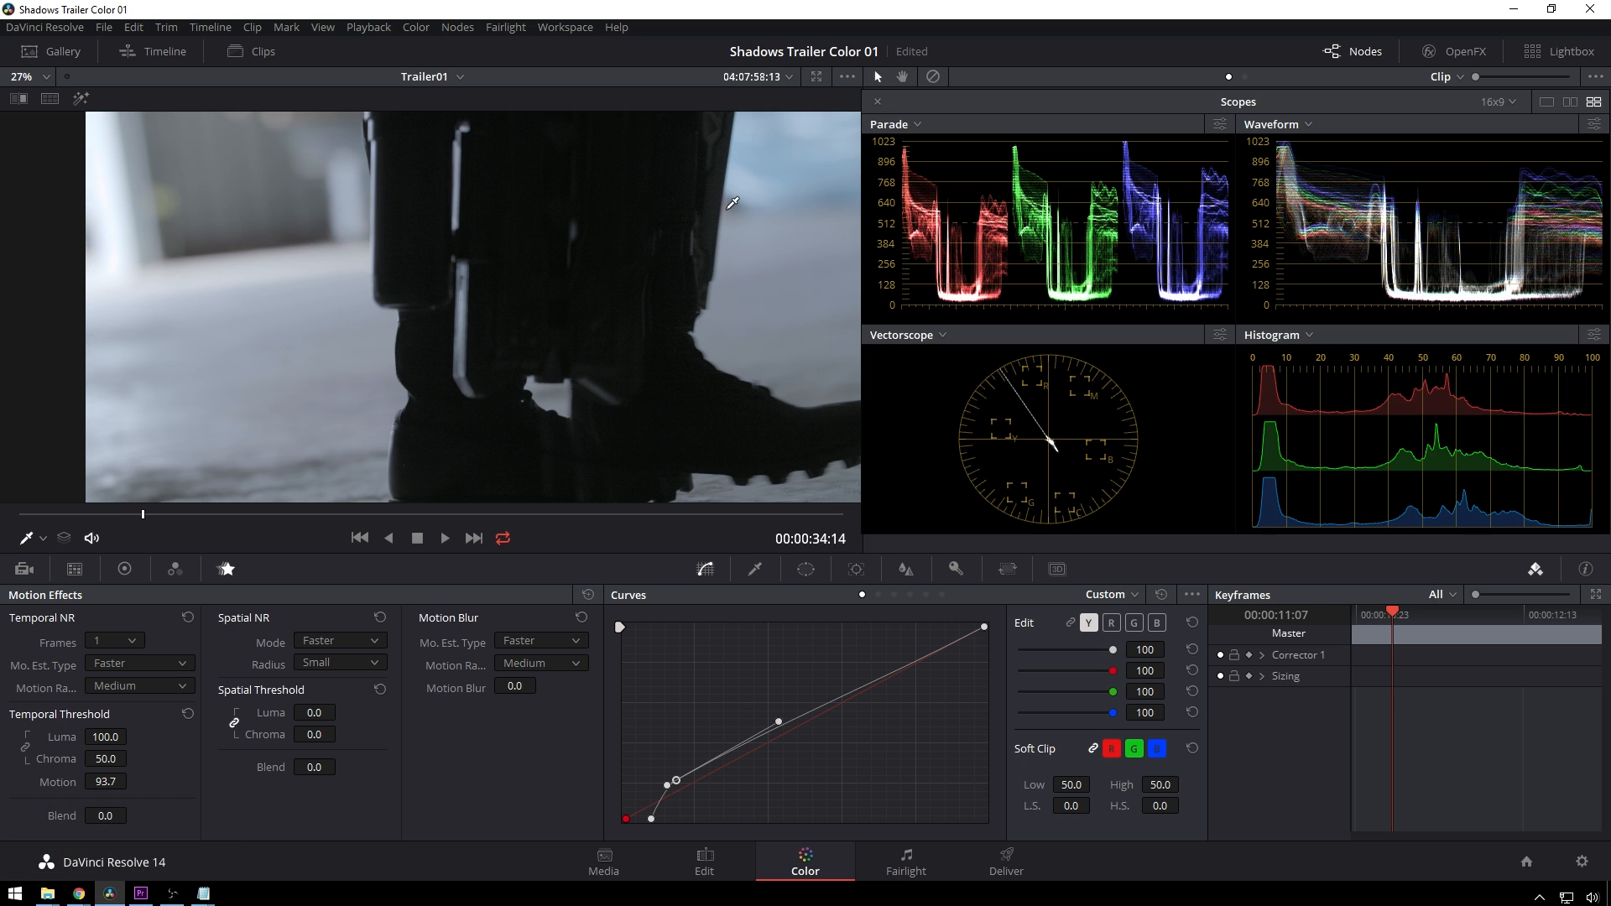
{"action": "mouse_move", "coordinate": [916, 292]}
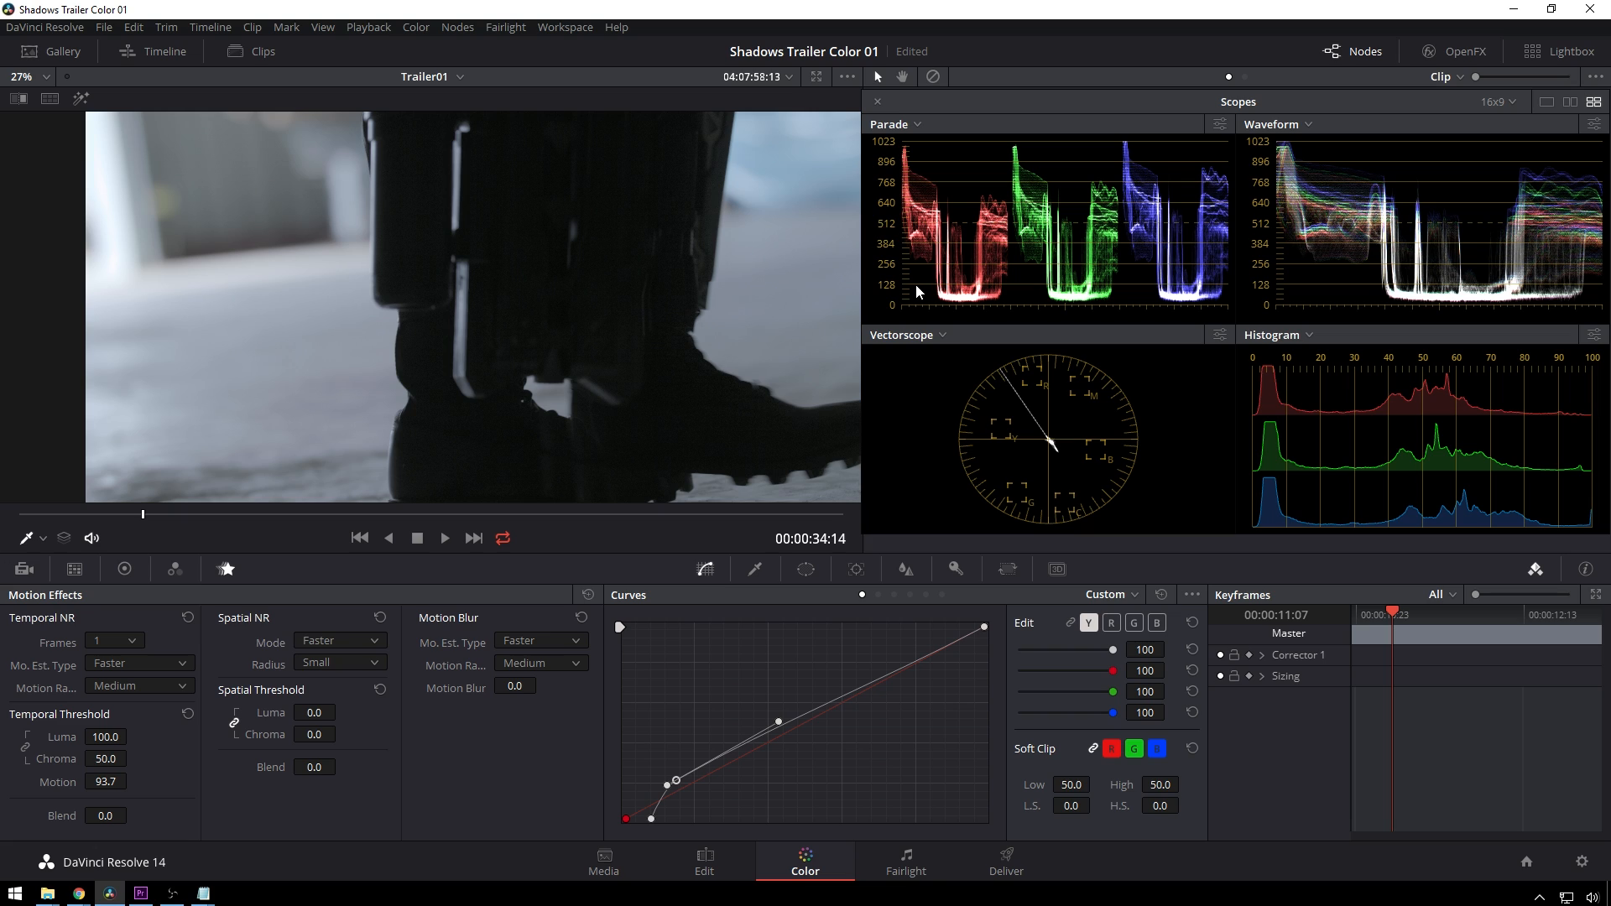
{"action": "mouse_move", "coordinate": [975, 90]}
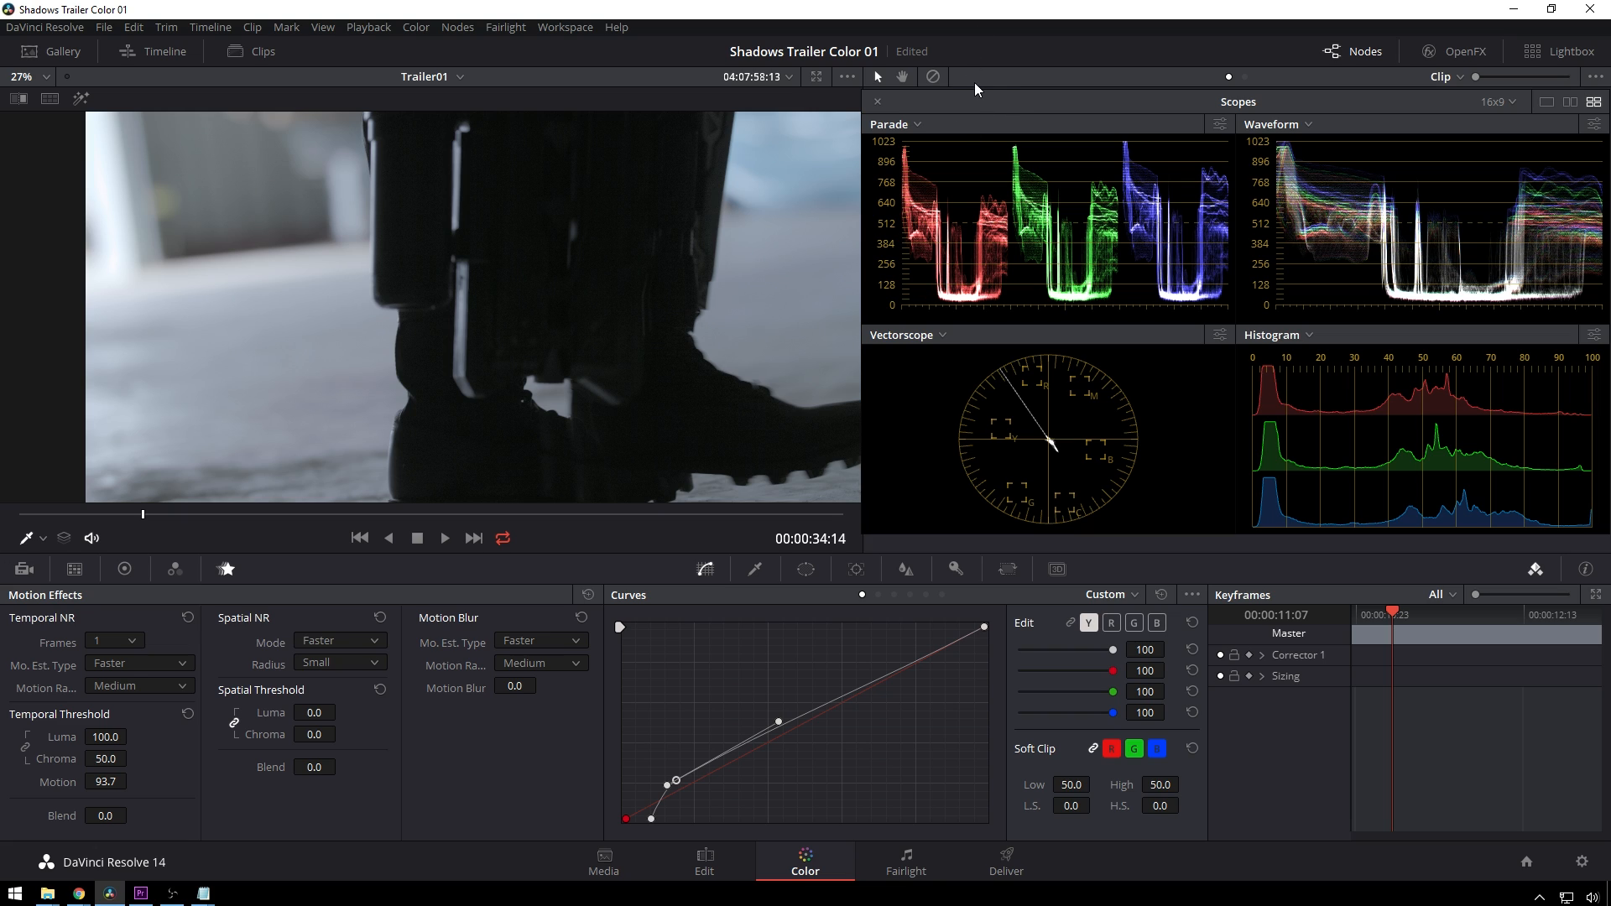
{"action": "mouse_move", "coordinate": [903, 107]}
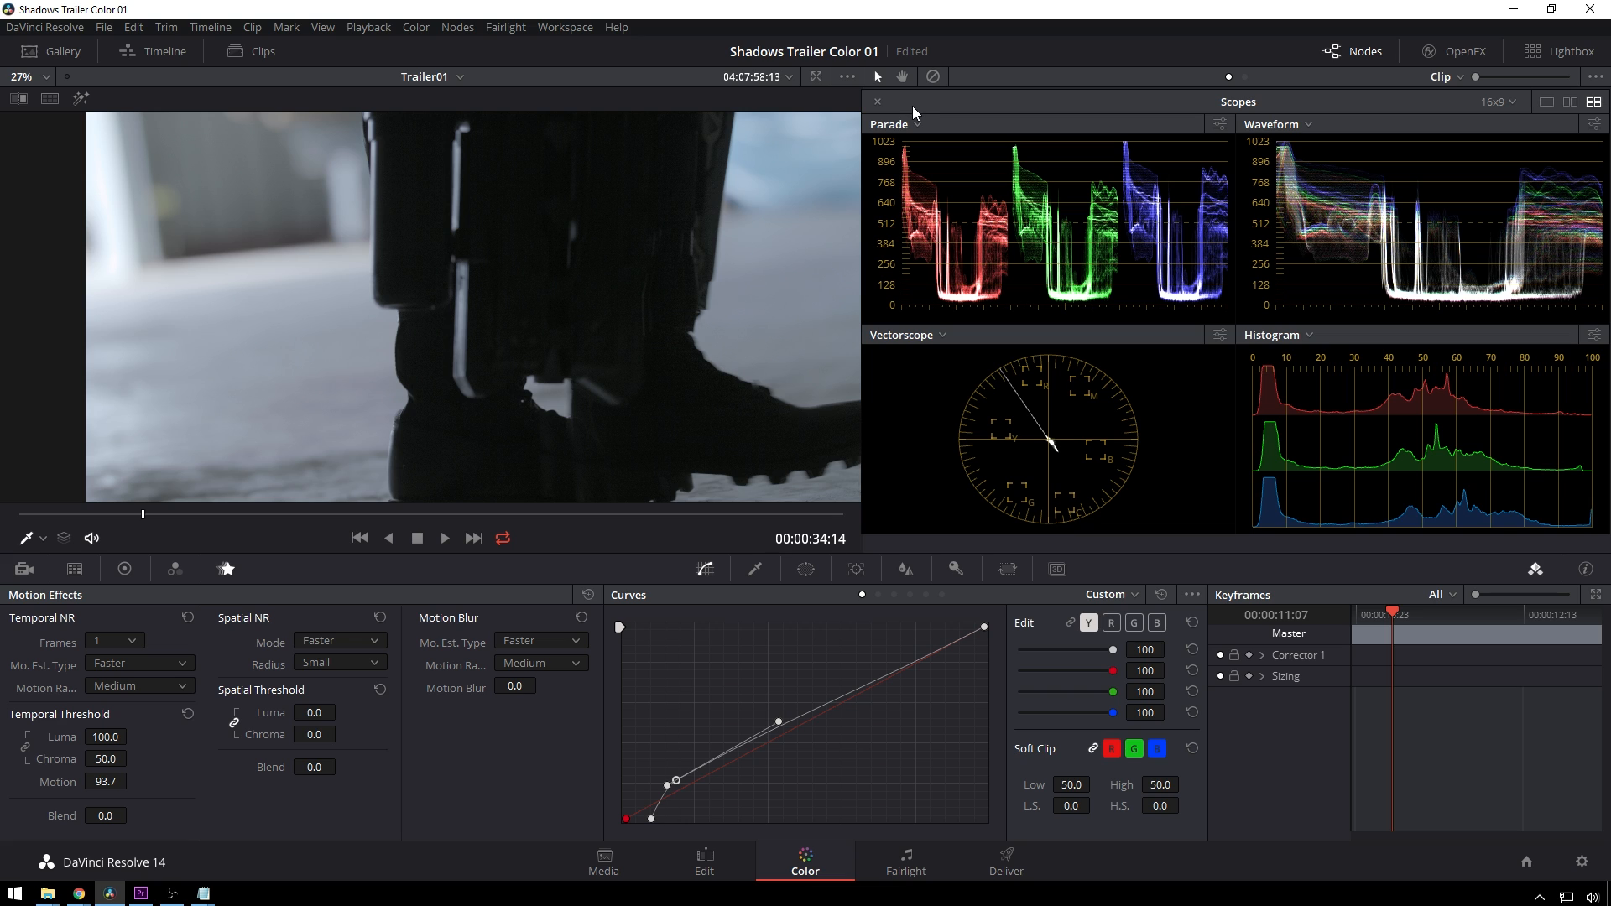
{"action": "mouse_move", "coordinate": [896, 98]}
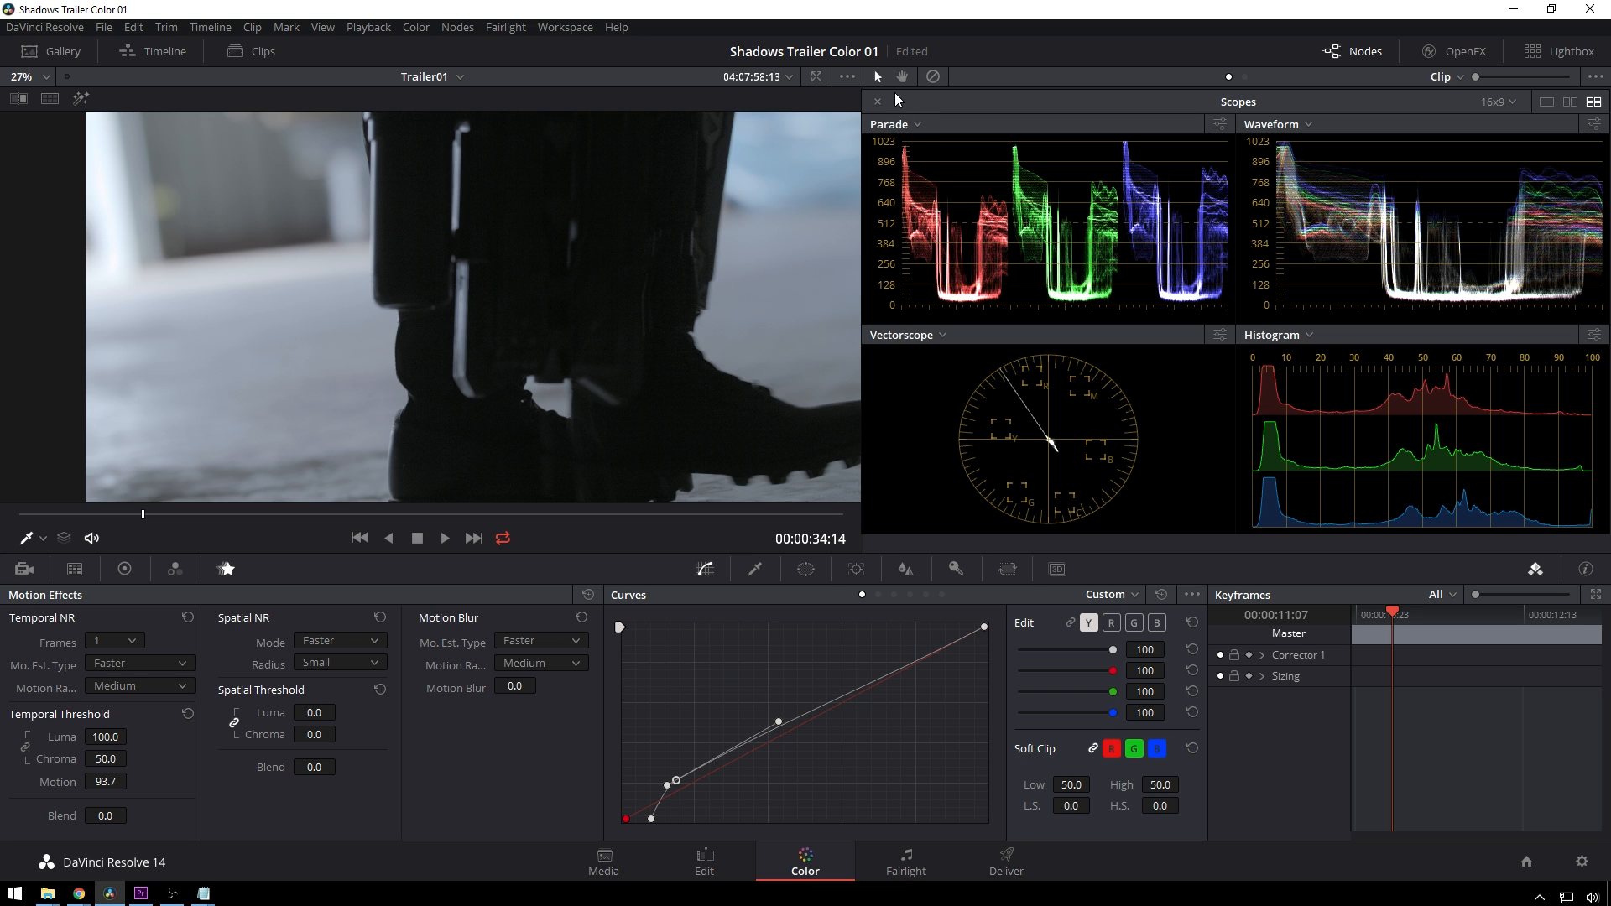
Restore the node graph and leave only node 01 enabled in the grade
{"action": "left_click", "coordinate": [877, 101]}
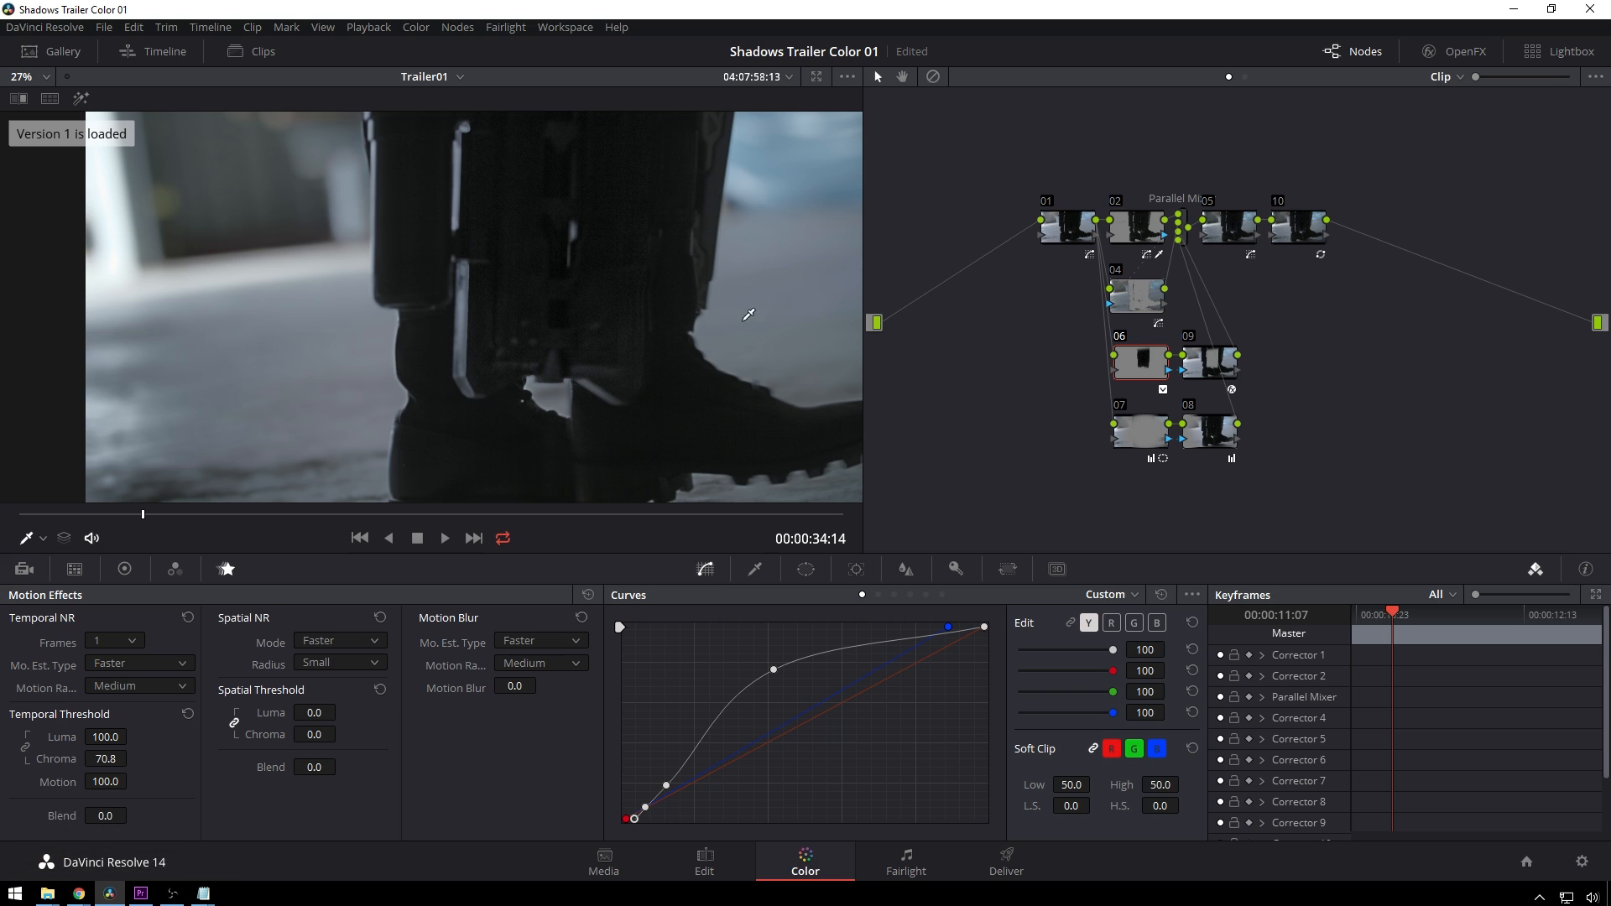
{"action": "mouse_move", "coordinate": [596, 260]}
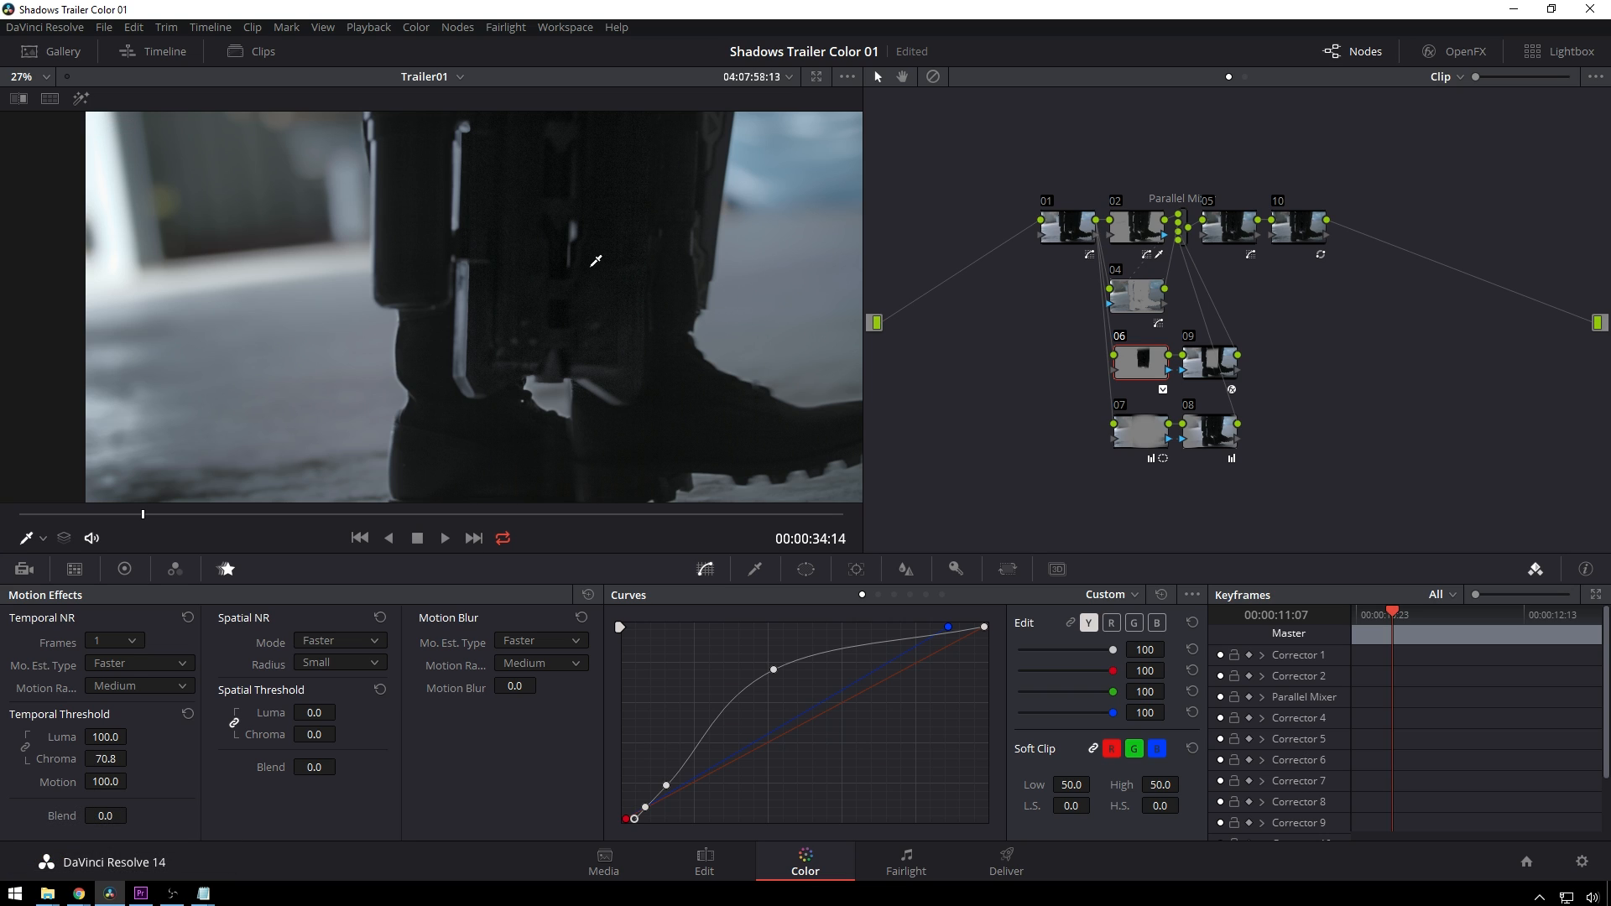
{"action": "mouse_move", "coordinate": [135, 685]}
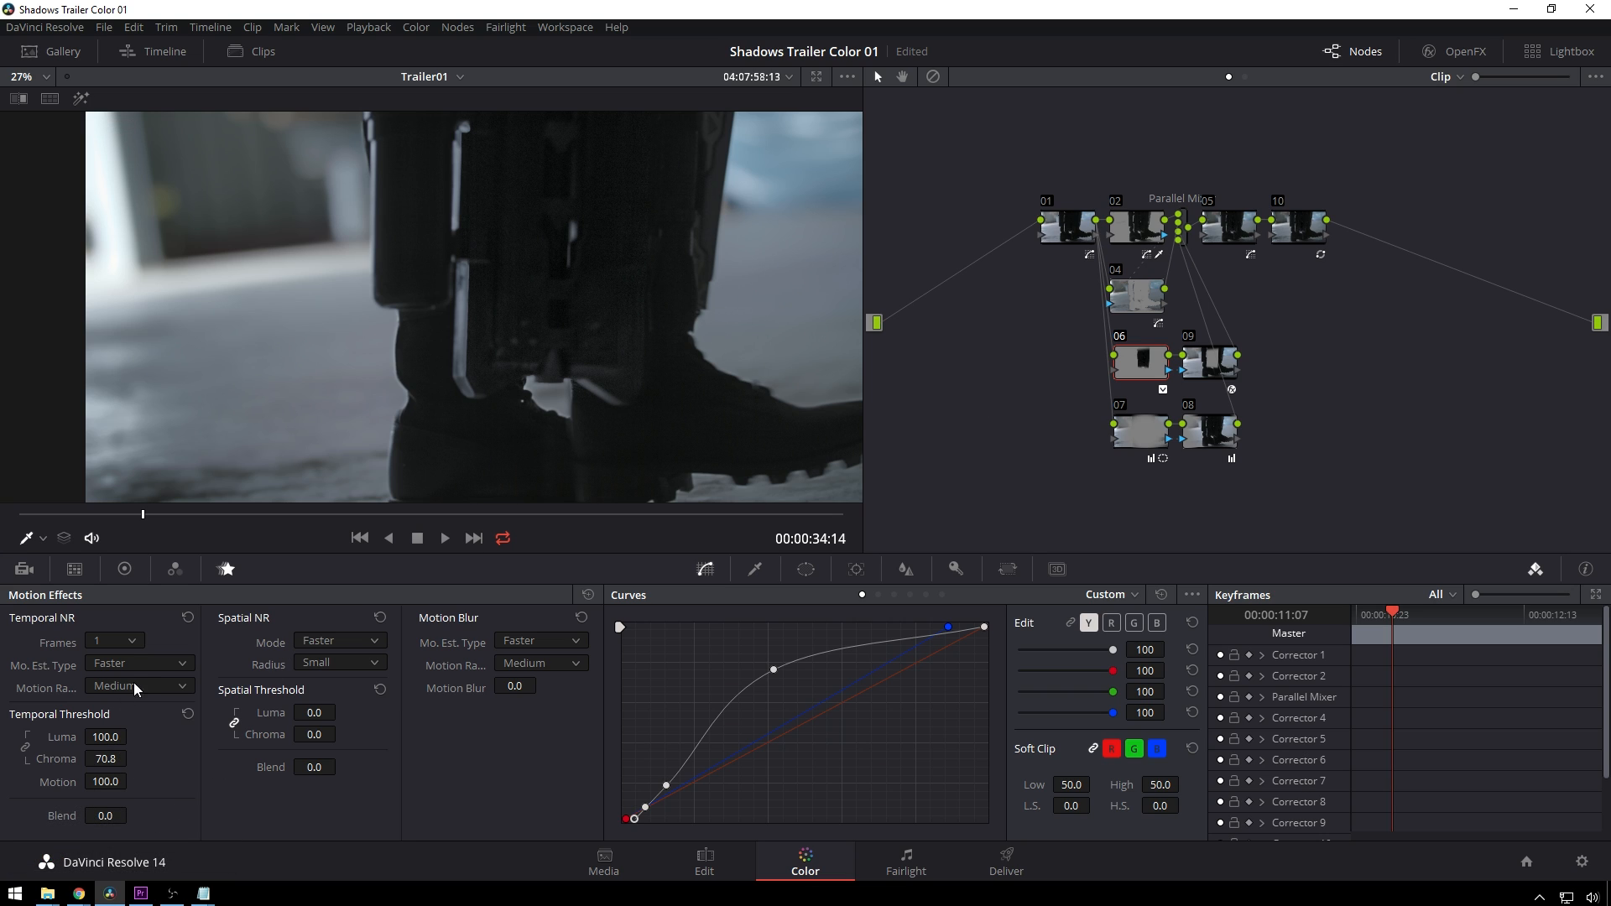
{"action": "mouse_move", "coordinate": [267, 734]}
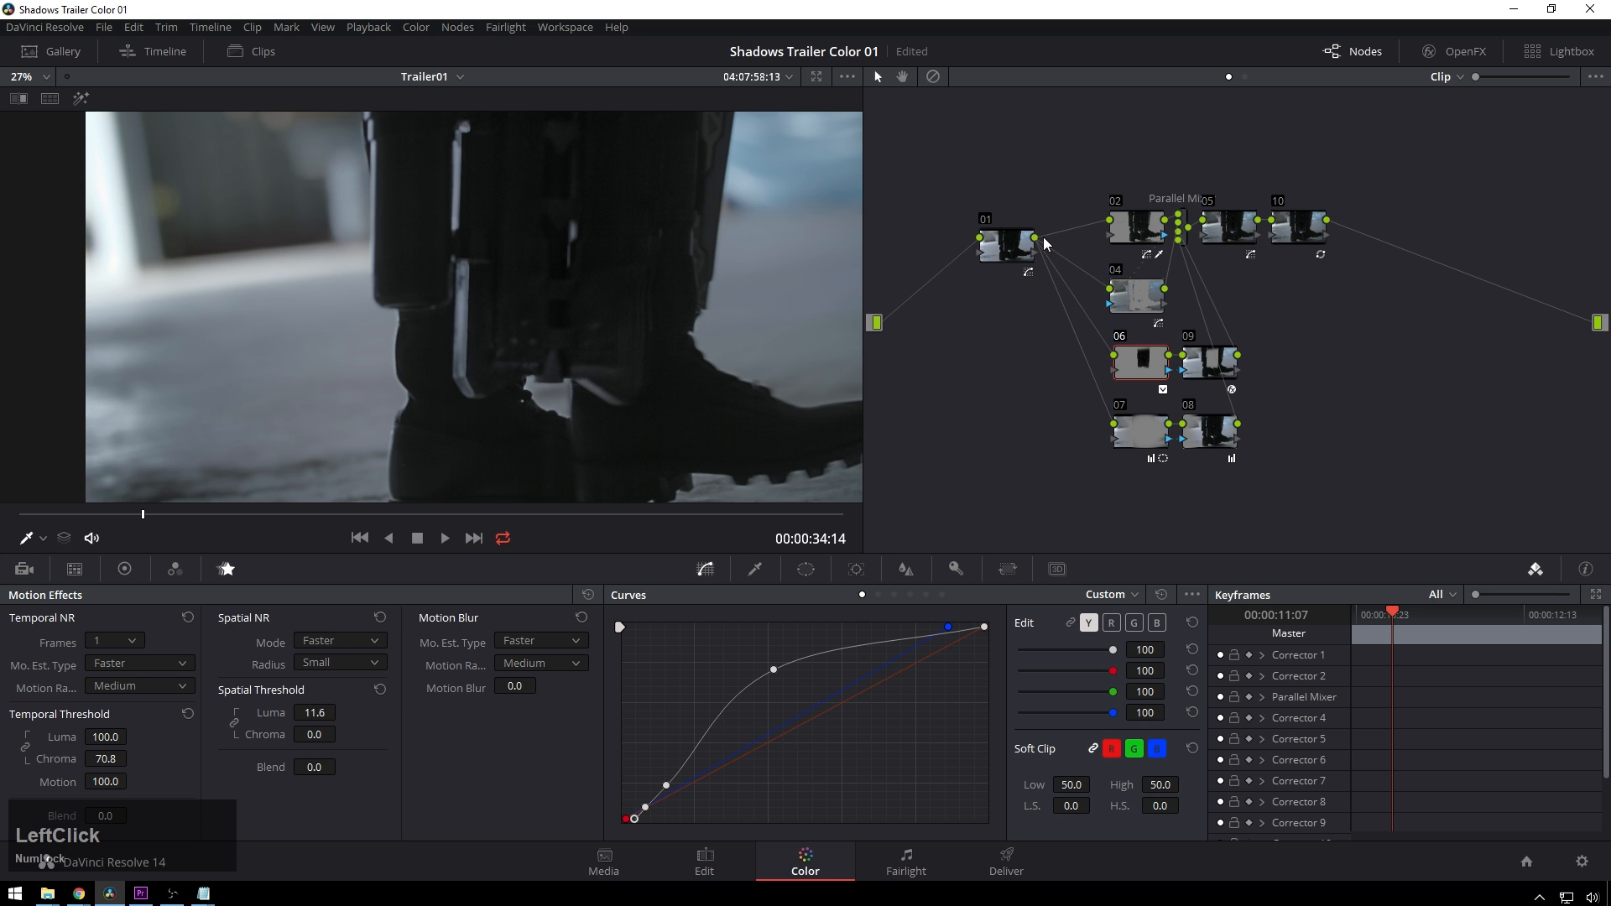
{"action": "left_click", "coordinate": [1007, 244]}
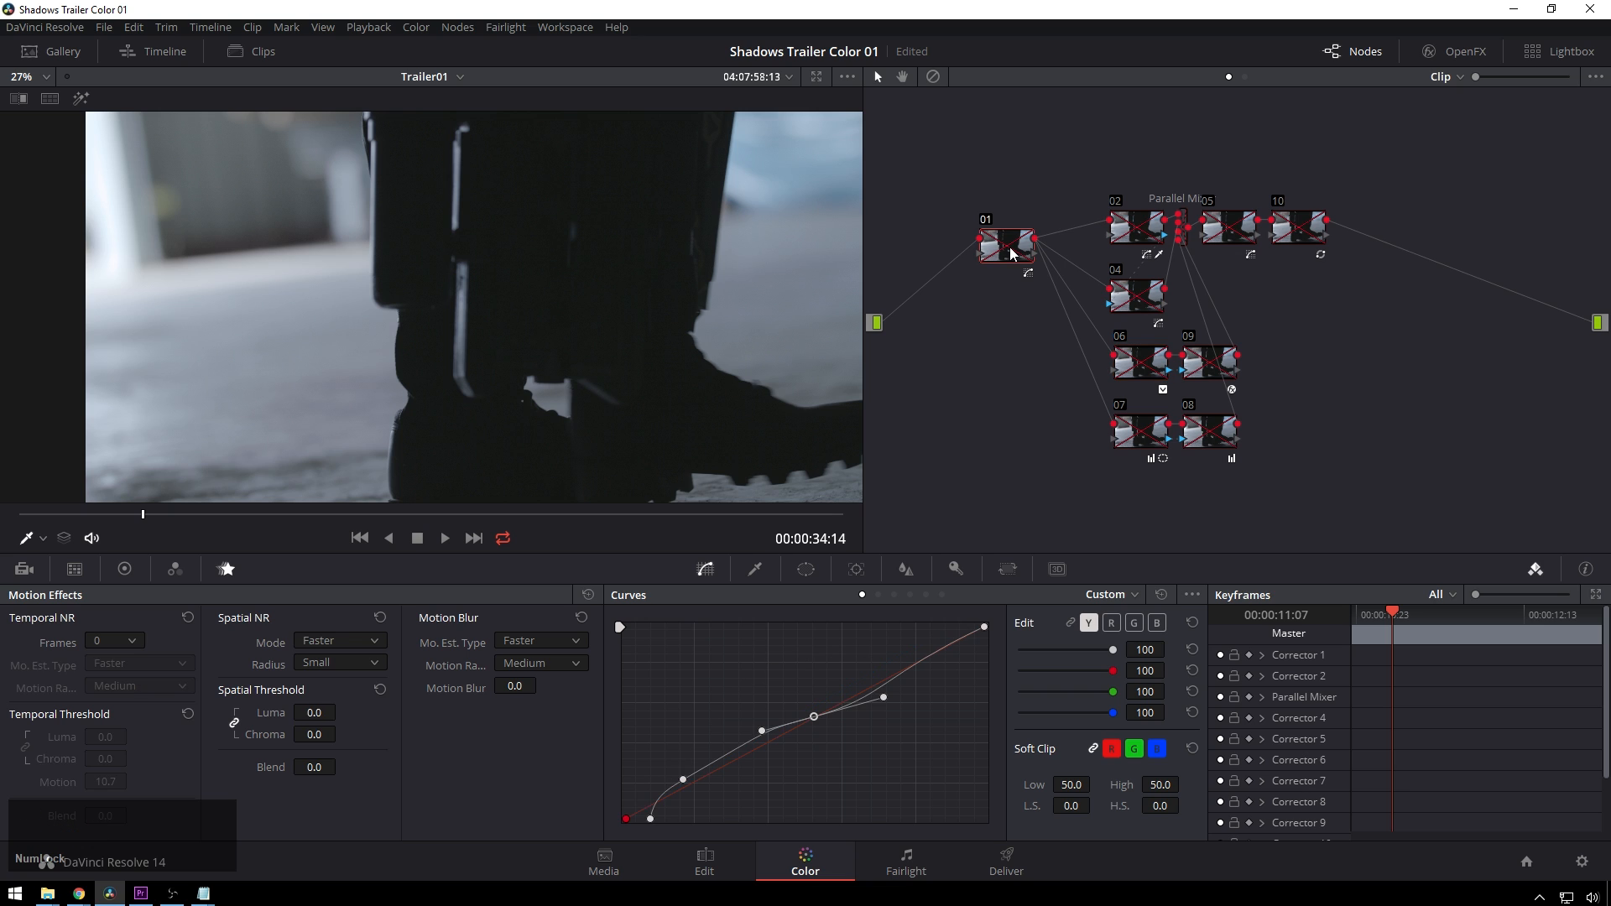
{"action": "left_click", "coordinate": [1007, 247]}
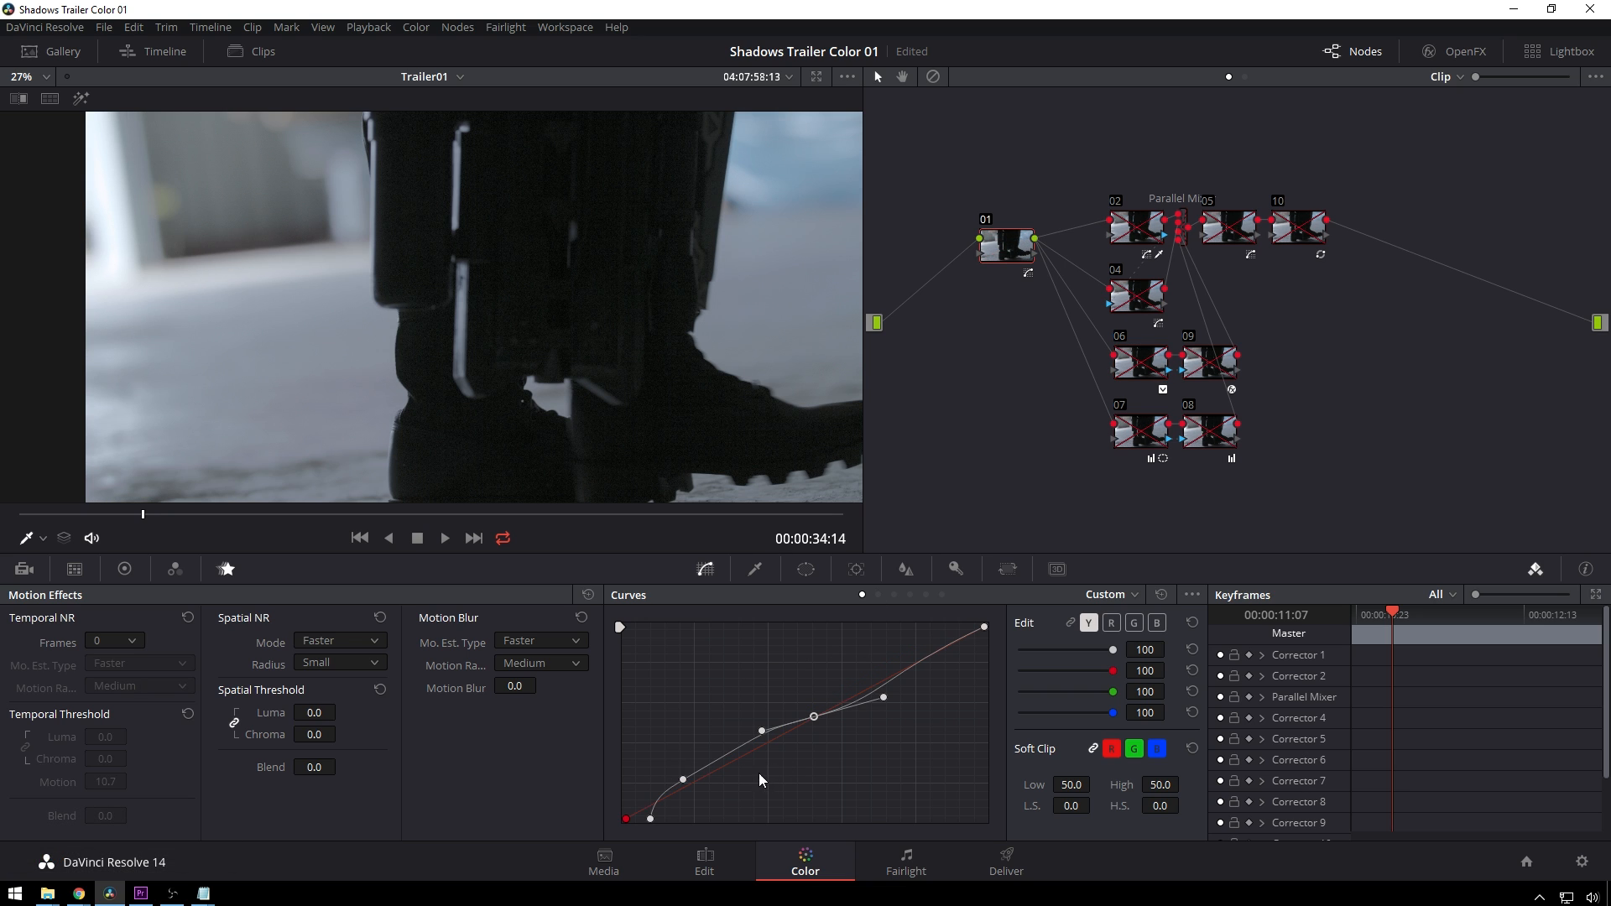
{"action": "mouse_move", "coordinate": [944, 798]}
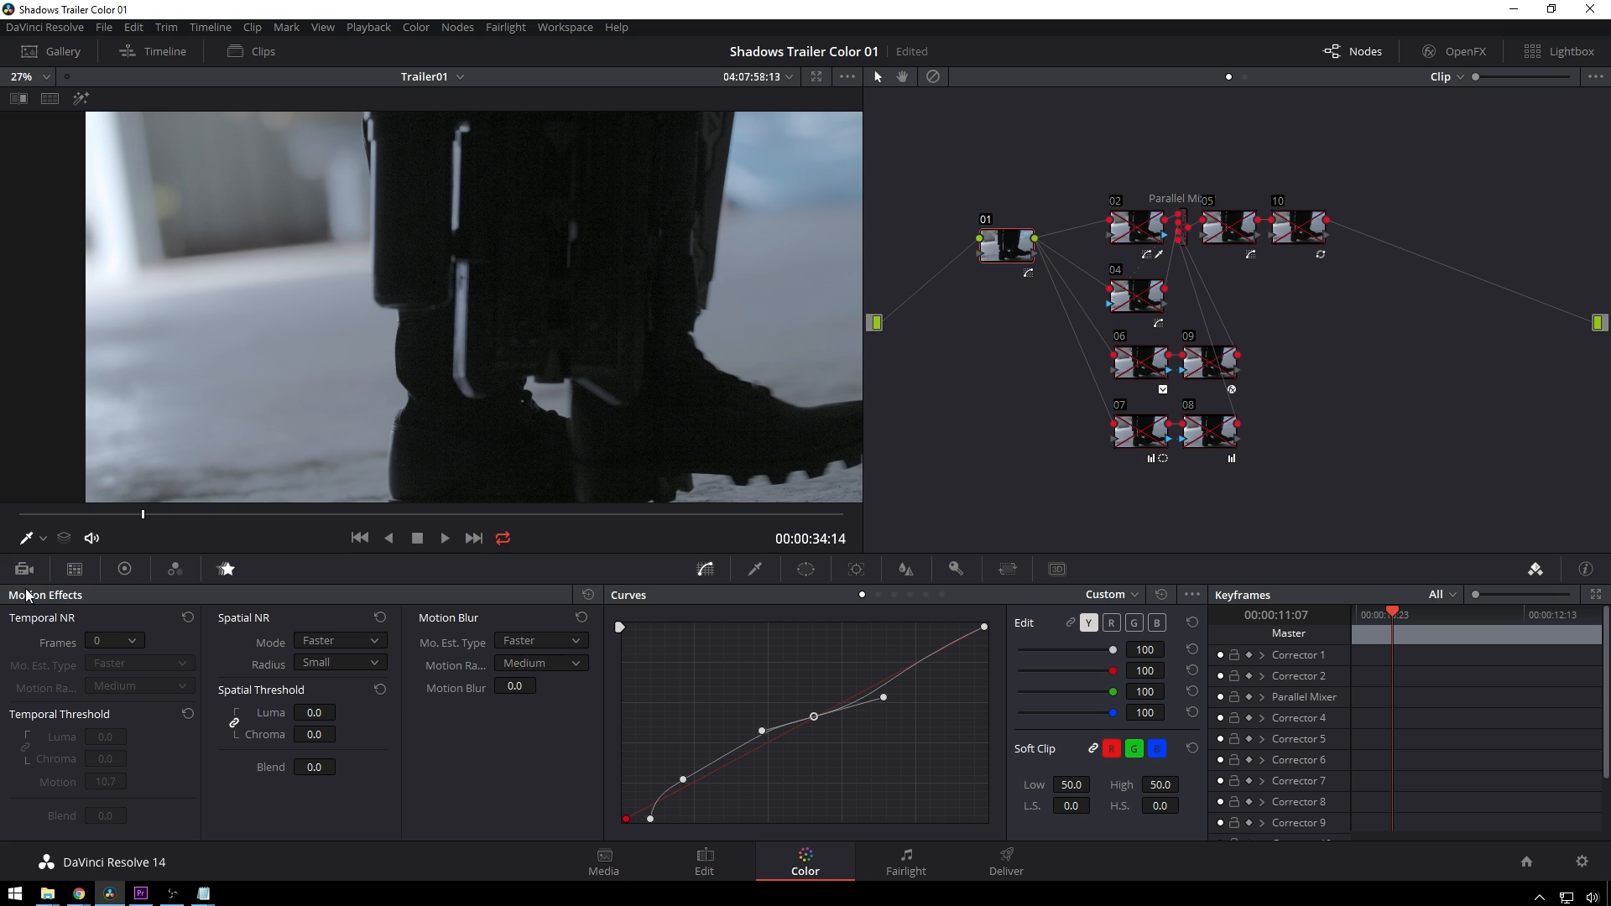
Inspect node 02 and node 04's highlight matte, then re-enable node 04 alongside node 01
{"action": "left_click", "coordinate": [24, 568]}
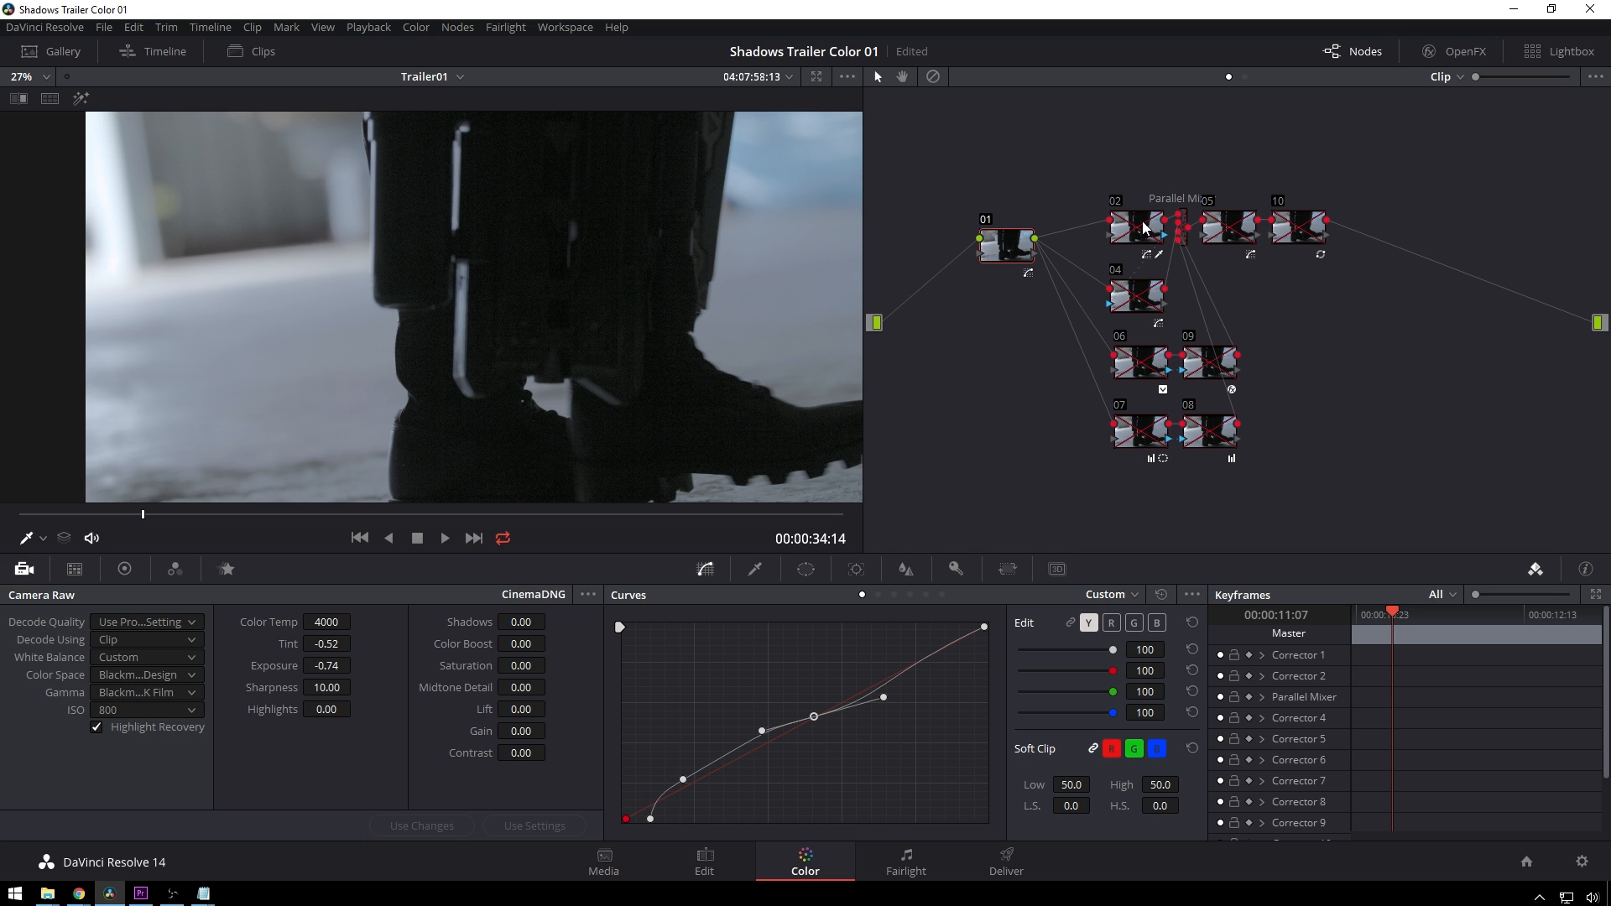
{"action": "left_click", "coordinate": [1205, 362]}
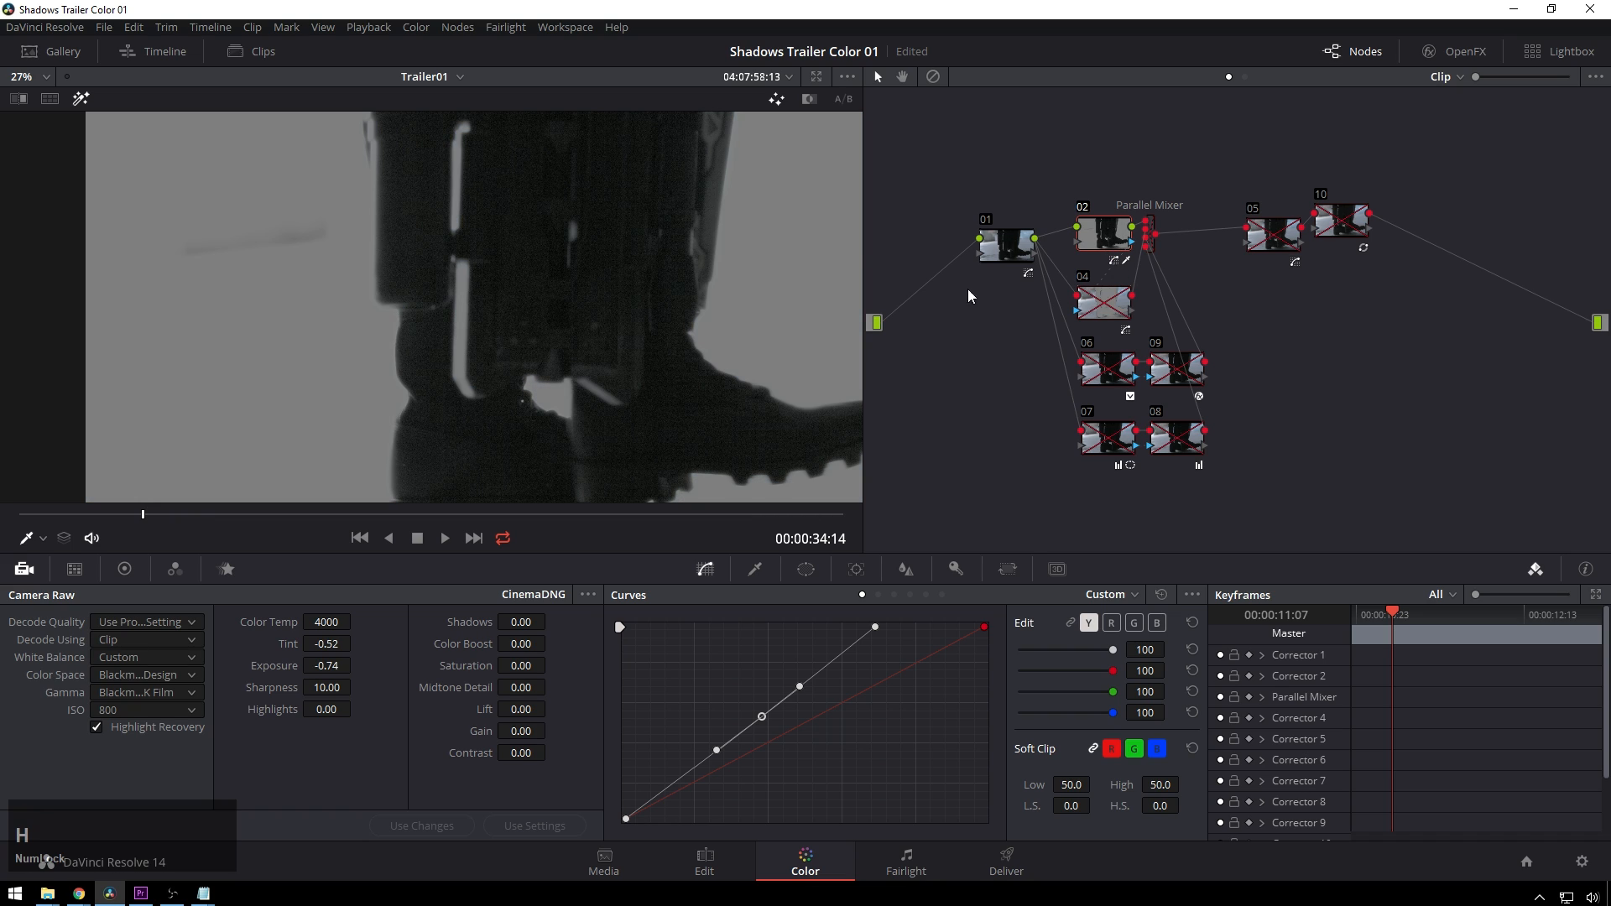
{"action": "mouse_move", "coordinate": [988, 294]}
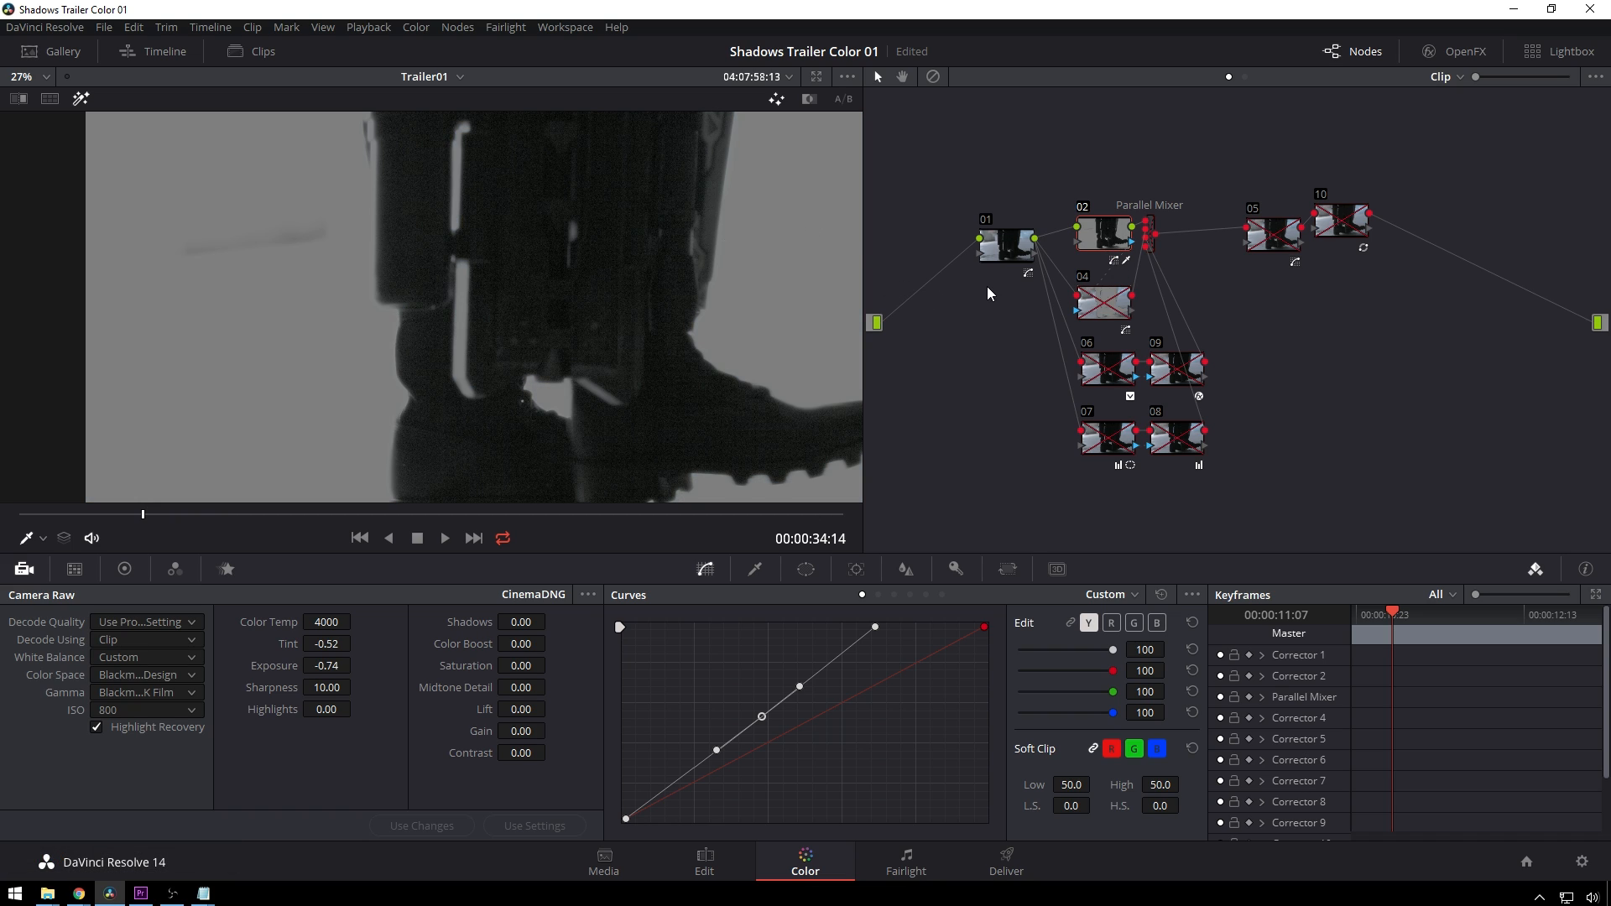
{"action": "mouse_move", "coordinate": [900, 310]}
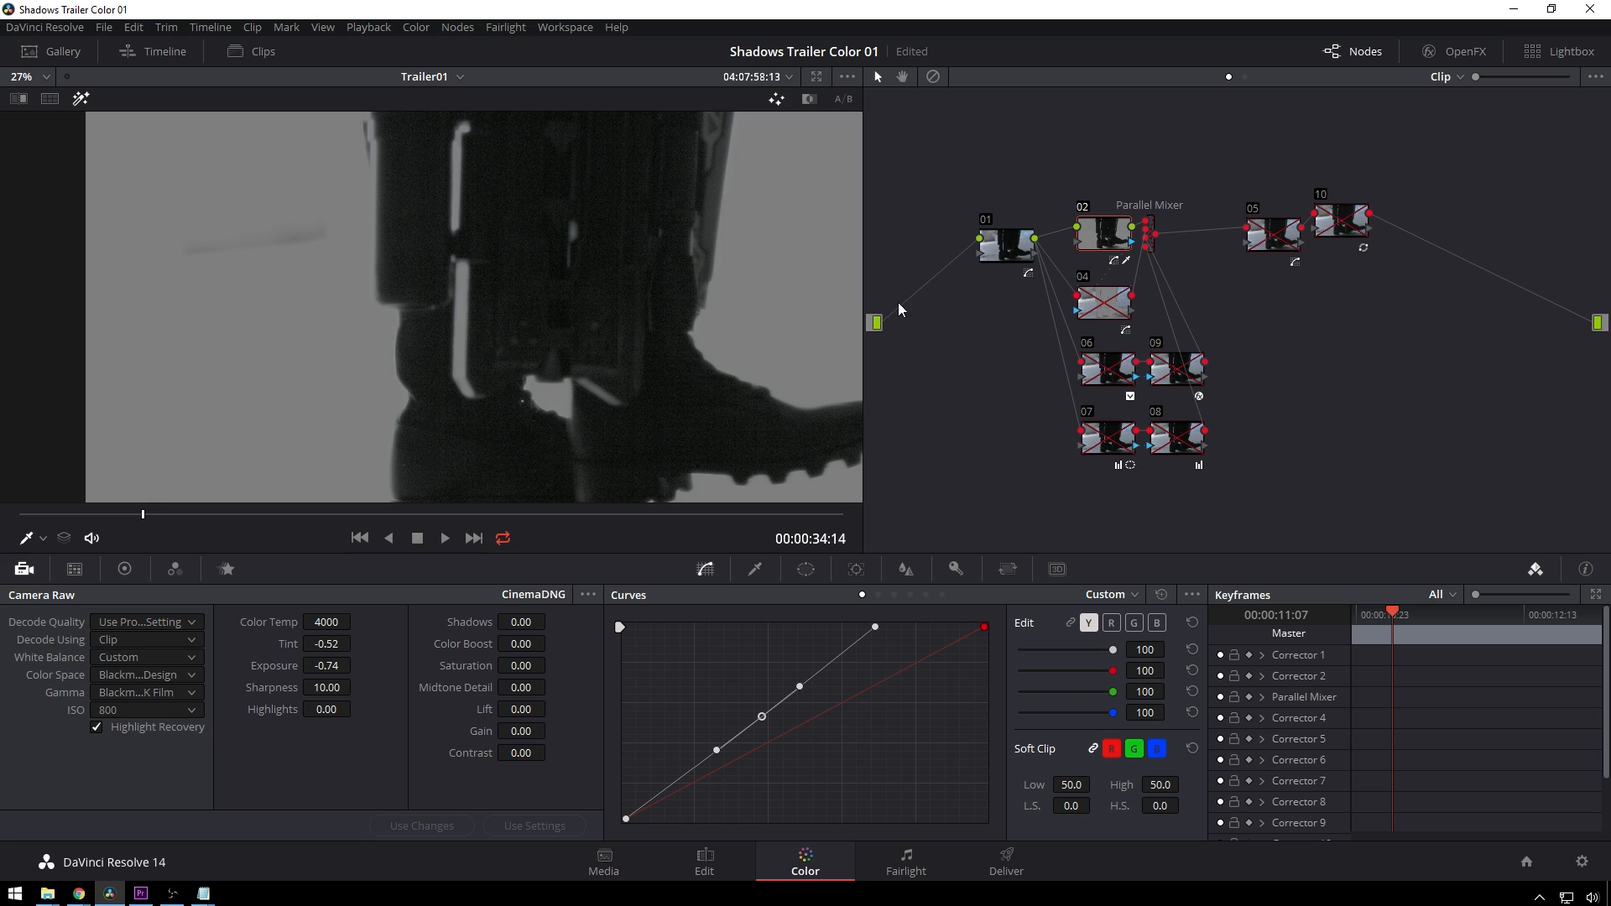
{"action": "left_click", "coordinate": [1106, 303]}
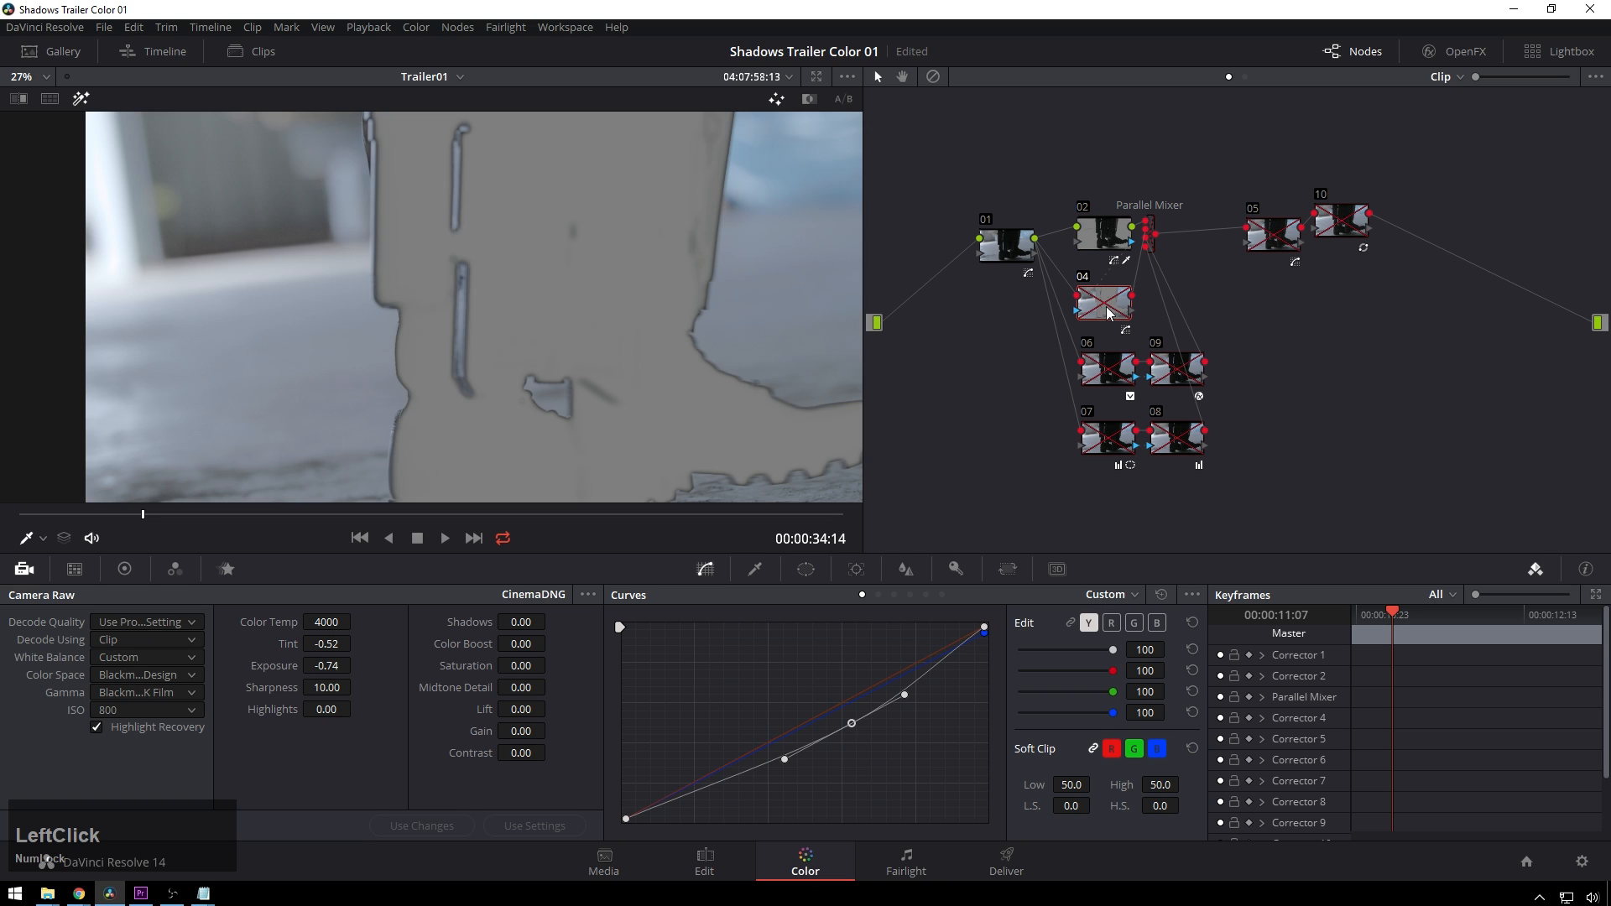
{"action": "key", "text": "h"}
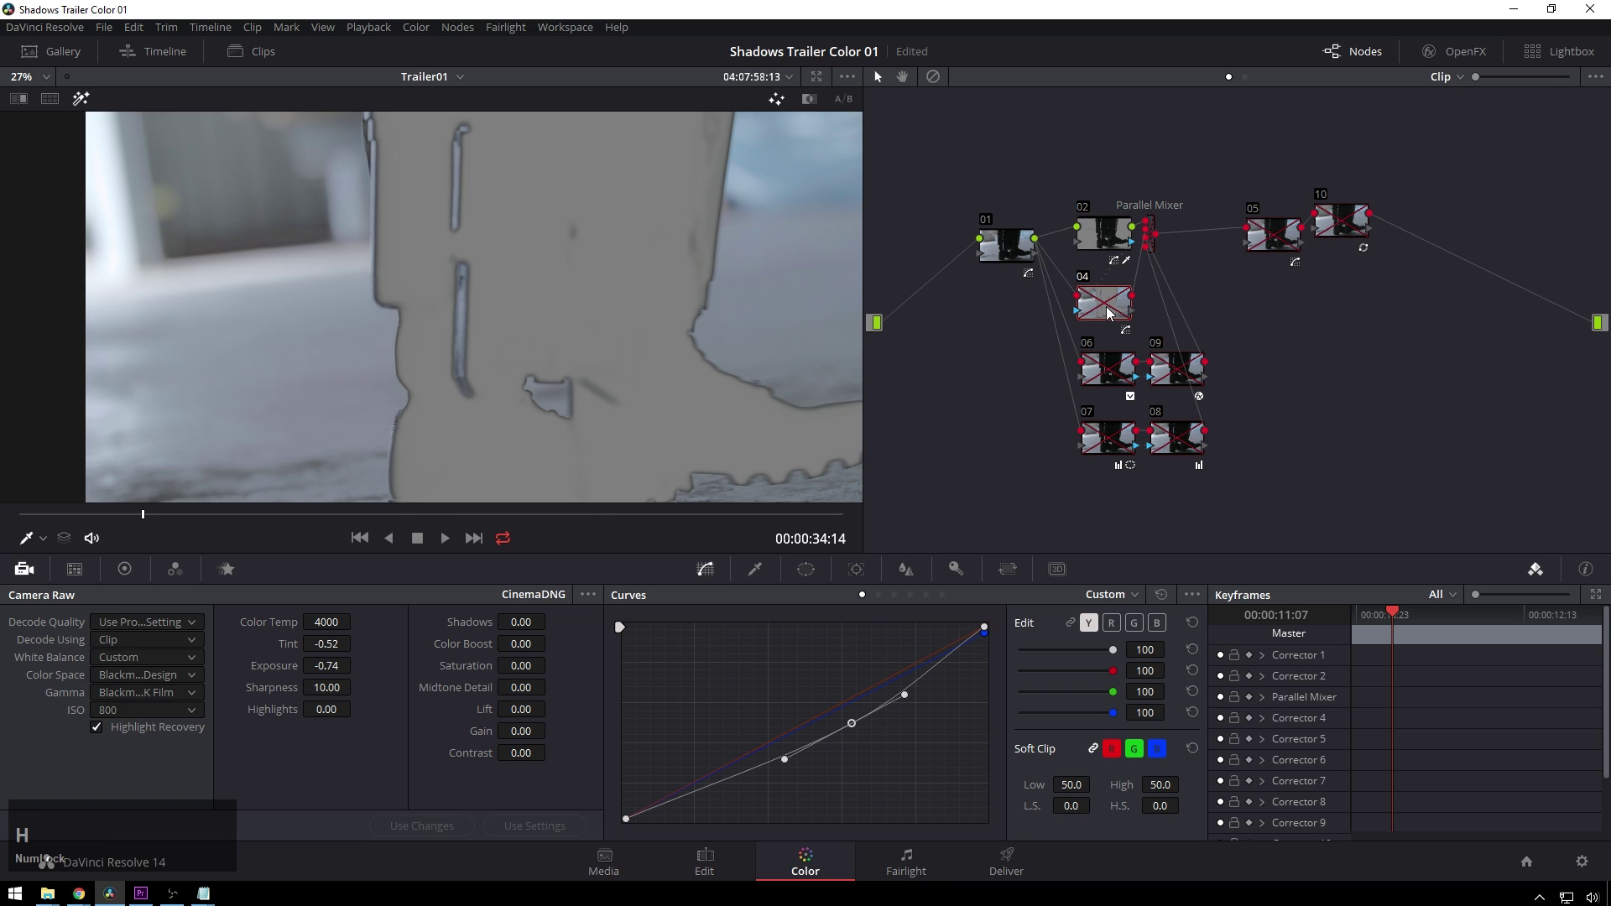
{"action": "left_click", "coordinate": [1104, 303]}
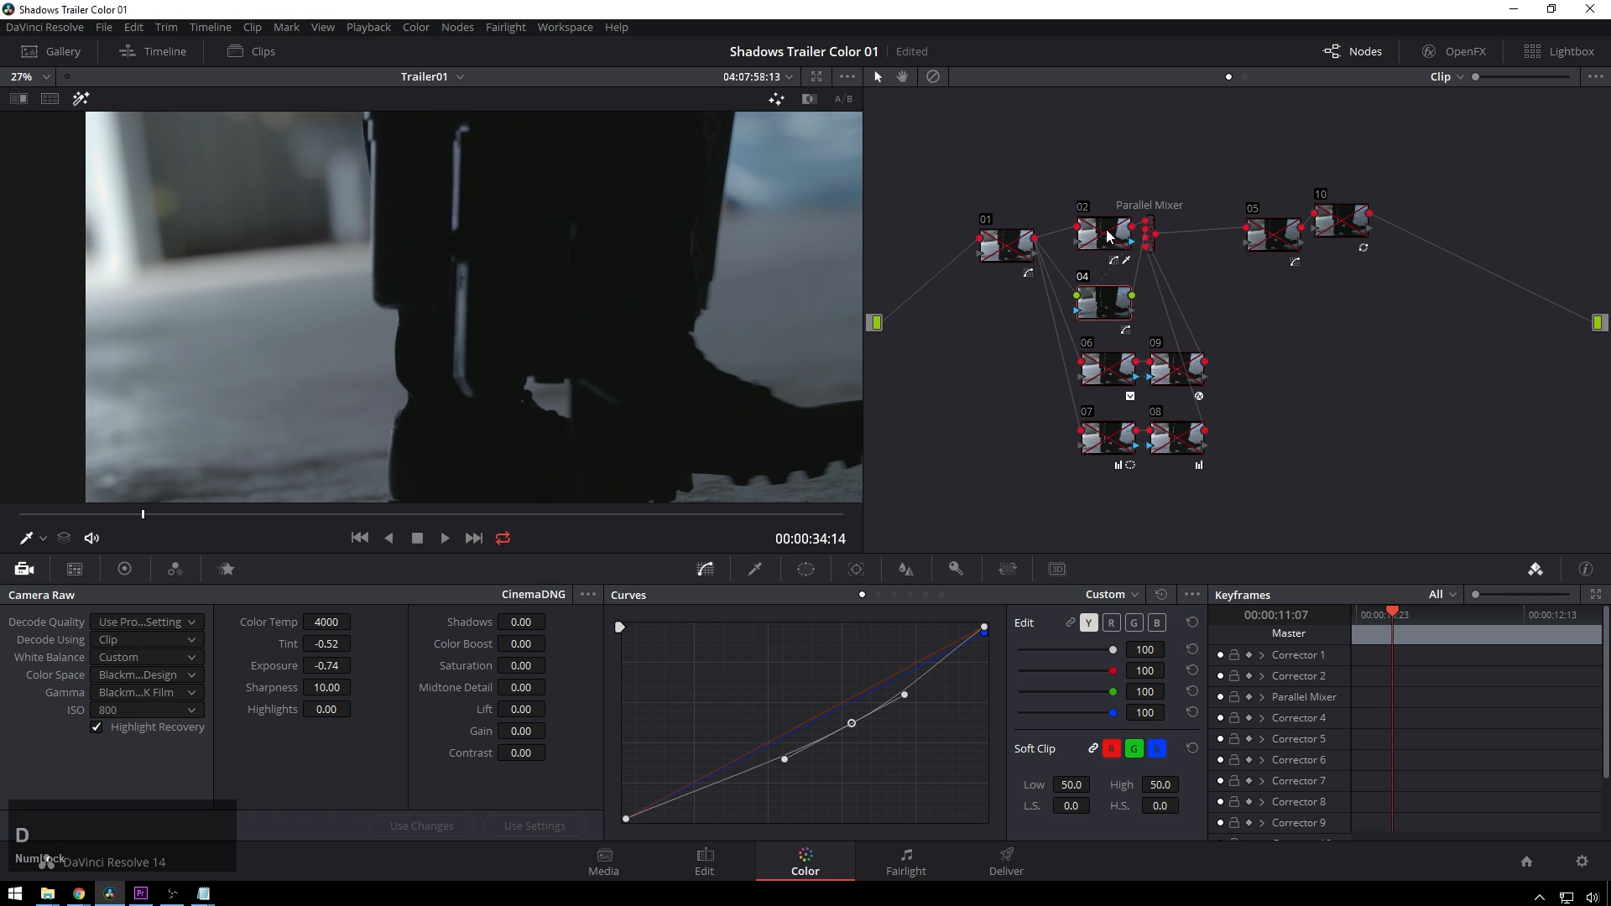
{"action": "left_click", "coordinate": [1003, 243]}
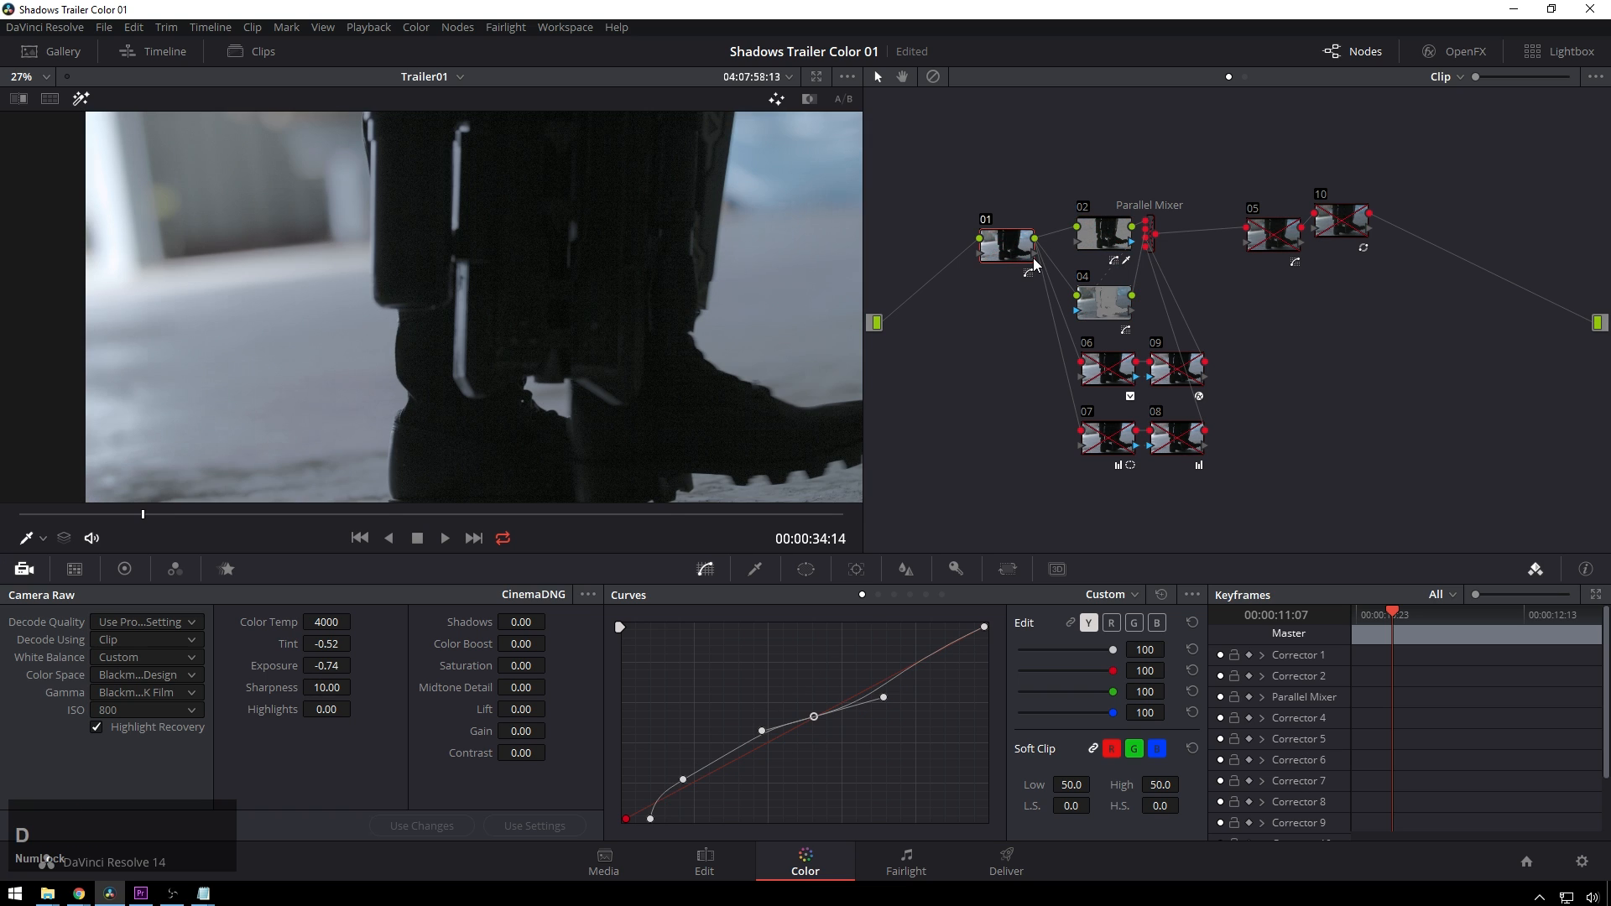
{"action": "mouse_move", "coordinate": [1166, 292]}
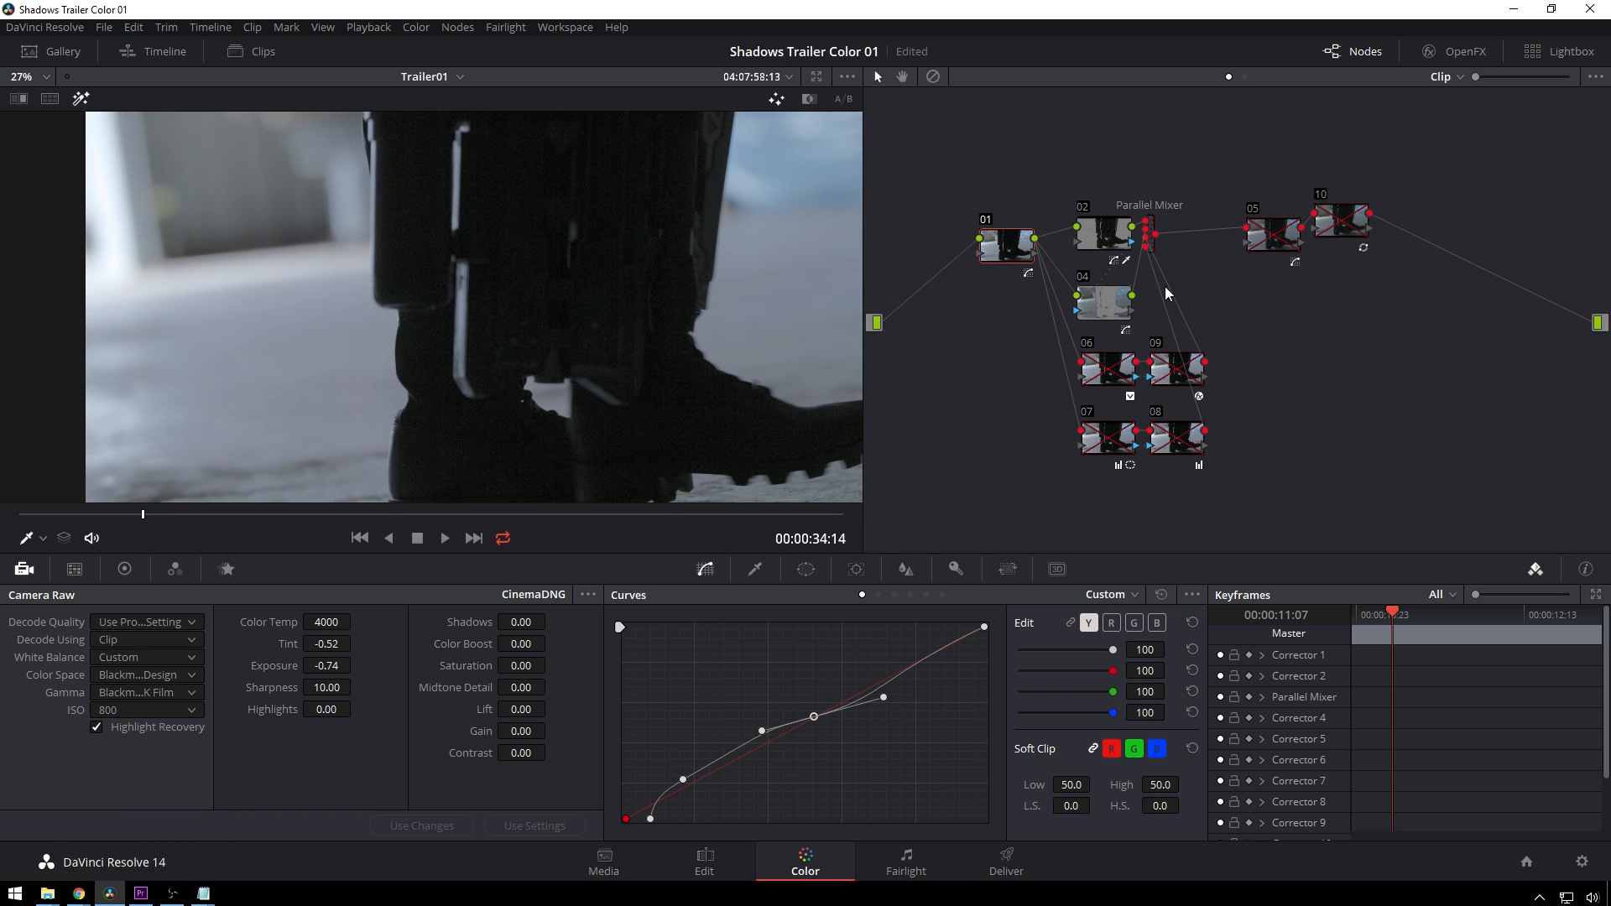
Select node 06 to view its matte and re-enable it
{"action": "left_click", "coordinate": [1107, 369]}
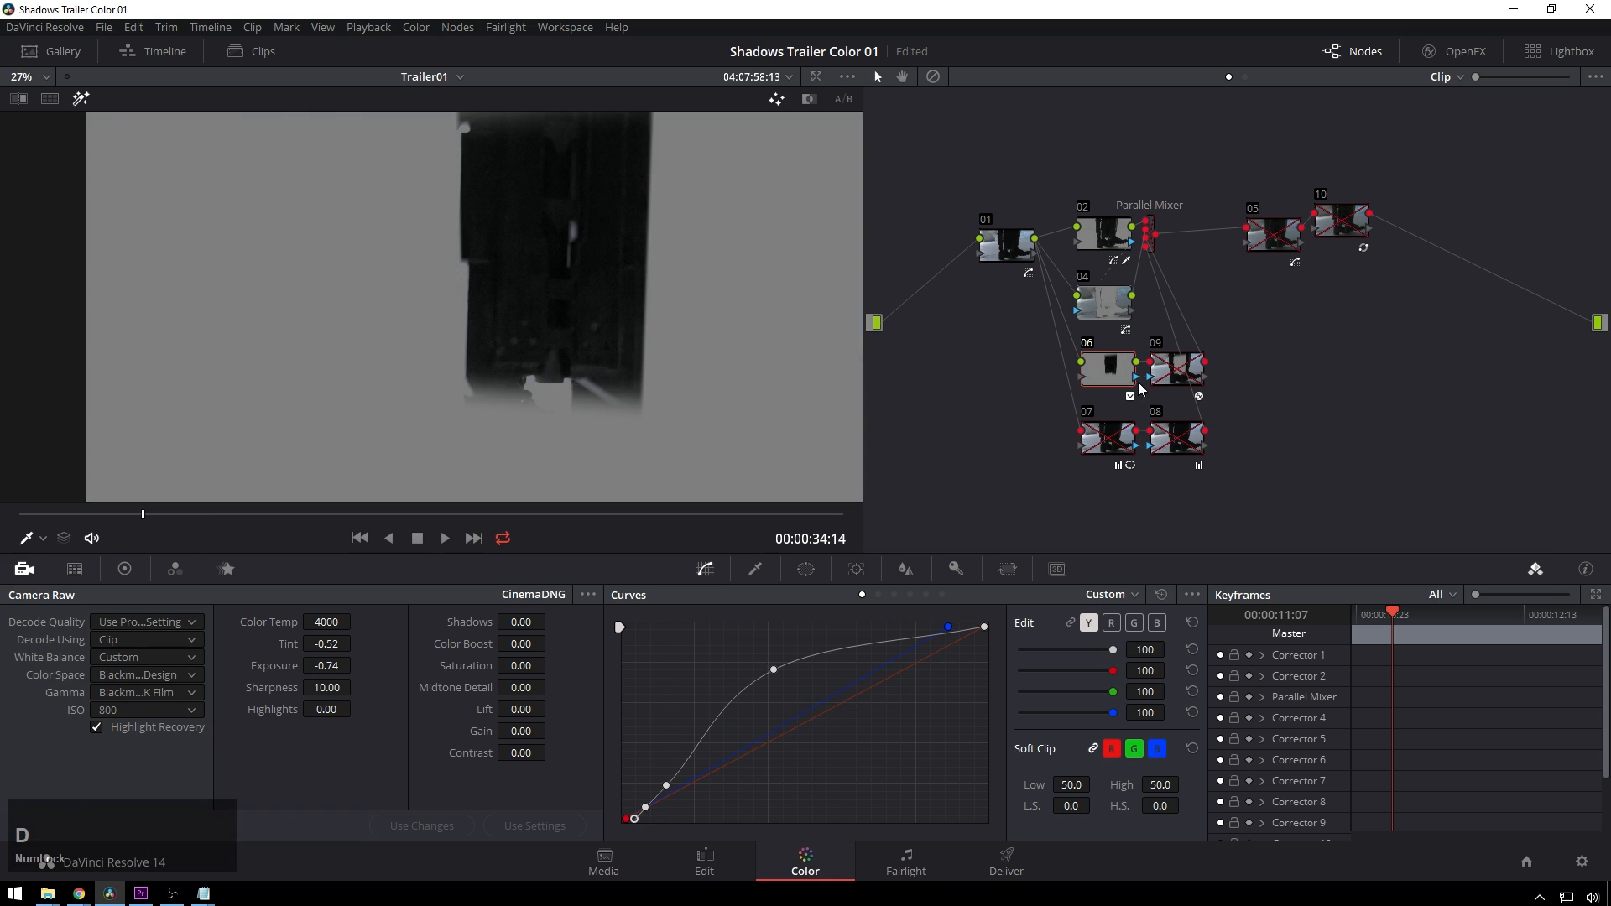
{"action": "left_click", "coordinate": [1175, 367]}
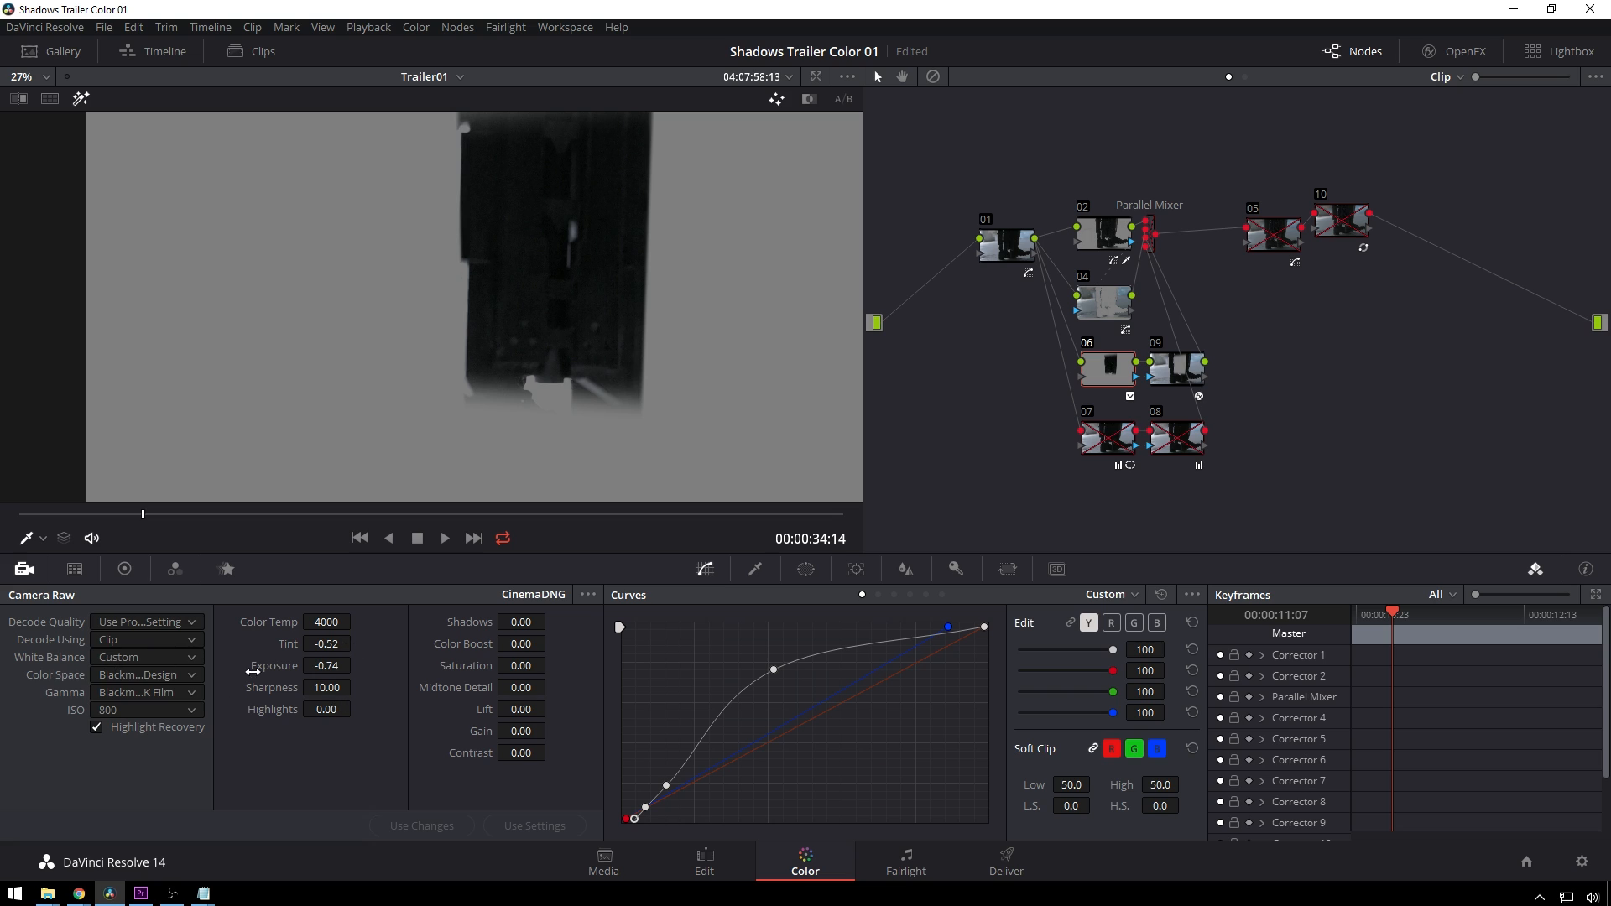
{"action": "mouse_move", "coordinate": [555, 354]}
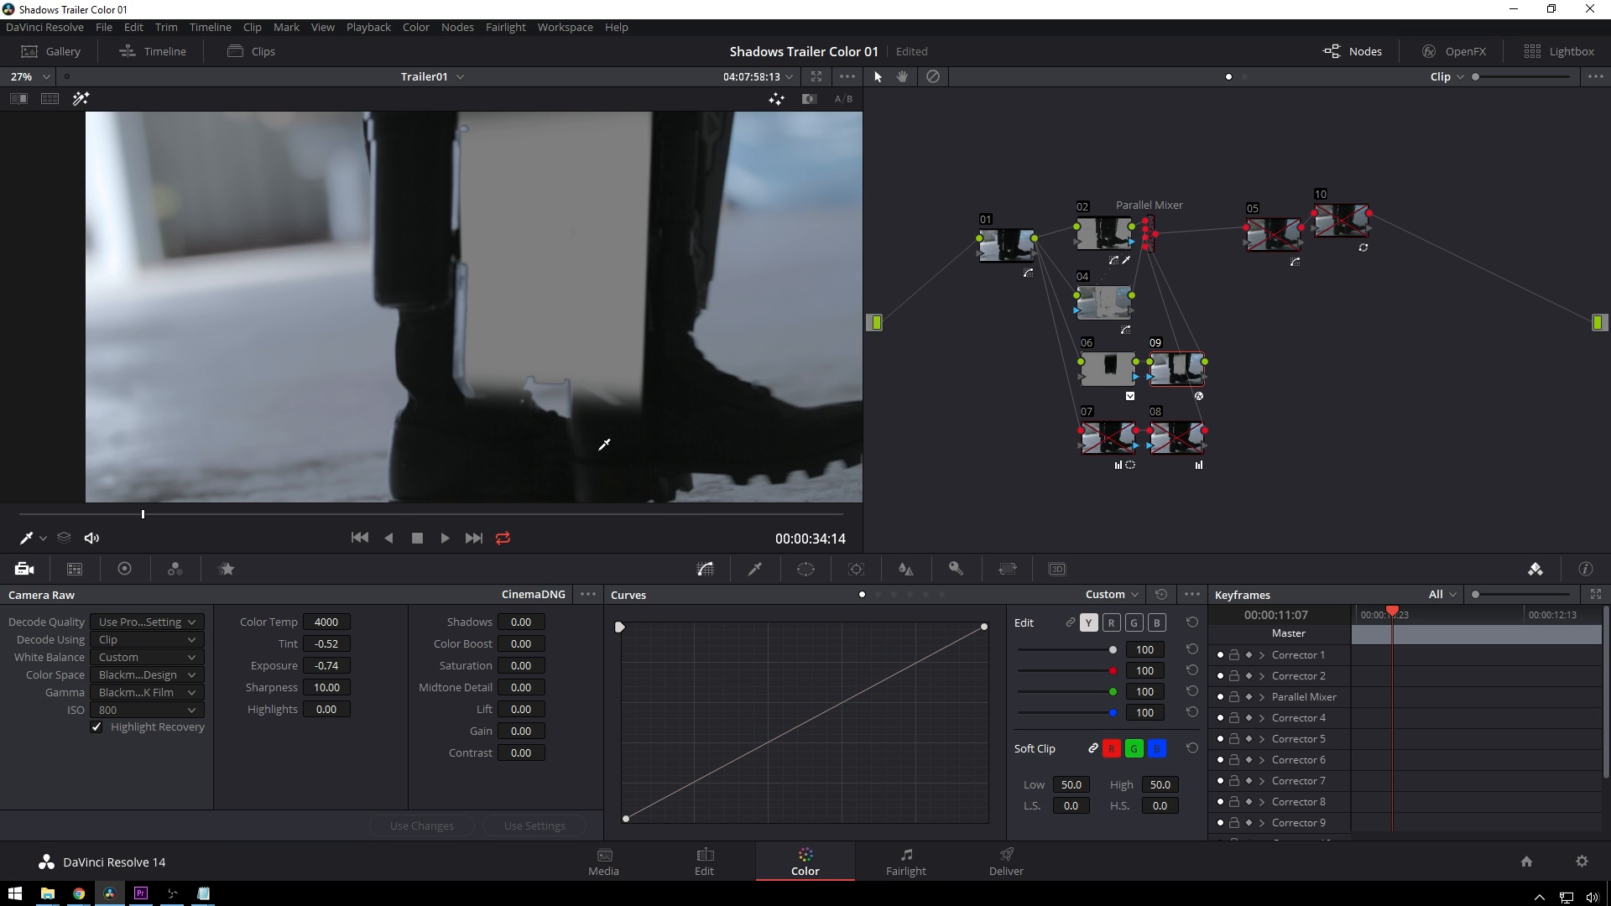
{"action": "mouse_move", "coordinate": [782, 392]}
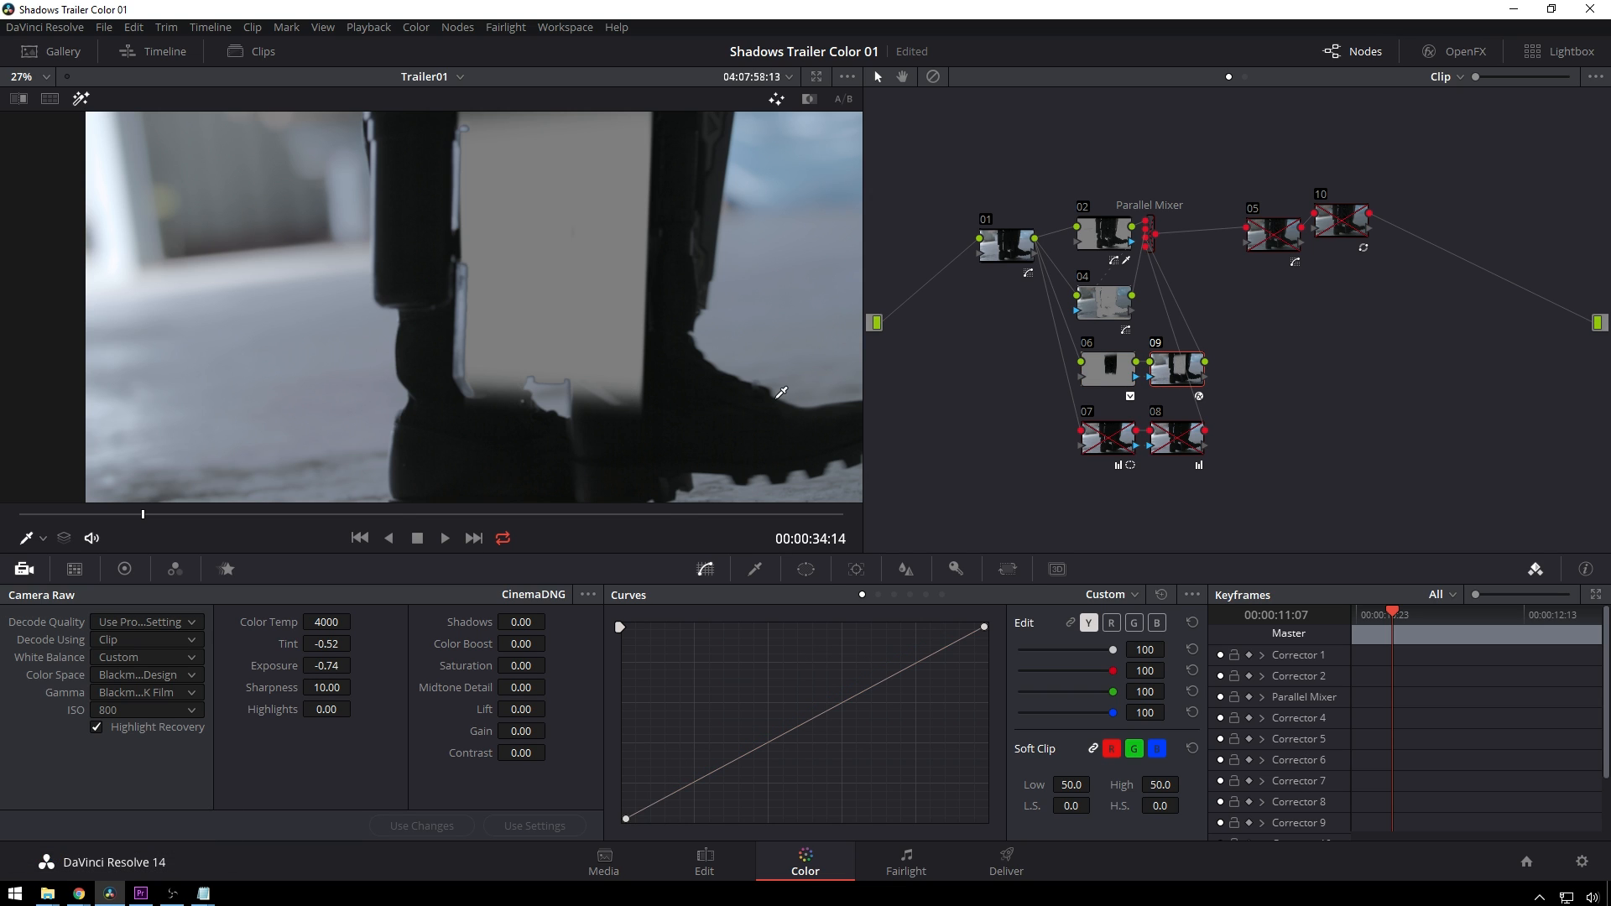
{"action": "mouse_move", "coordinate": [800, 366]}
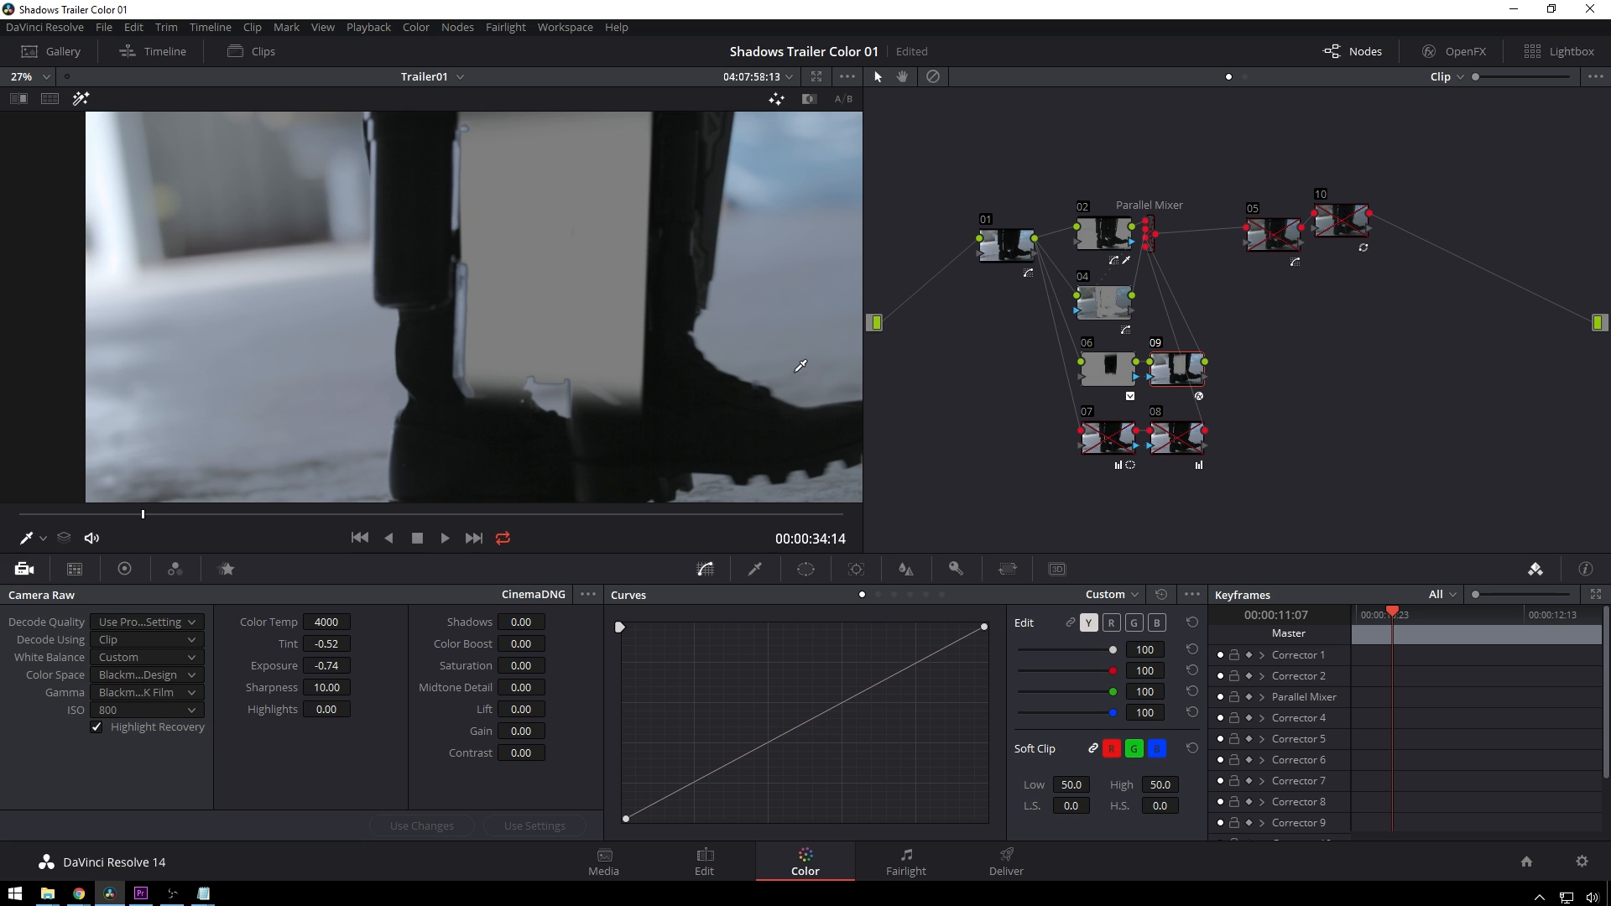
{"action": "mouse_move", "coordinate": [1107, 392]}
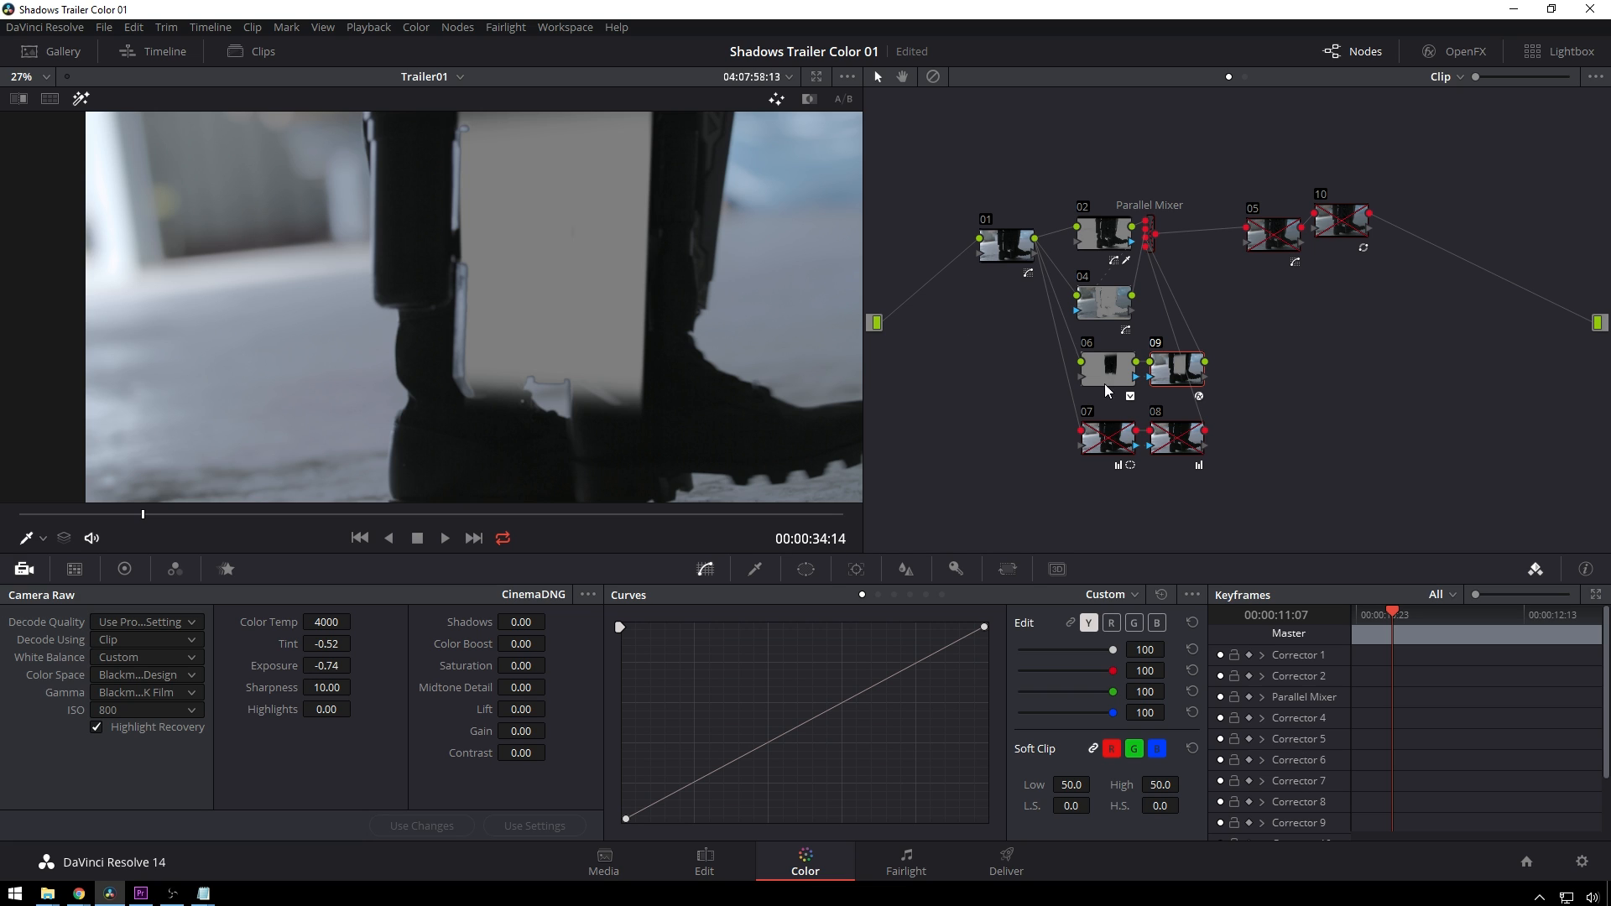
{"action": "mouse_move", "coordinate": [1002, 504]}
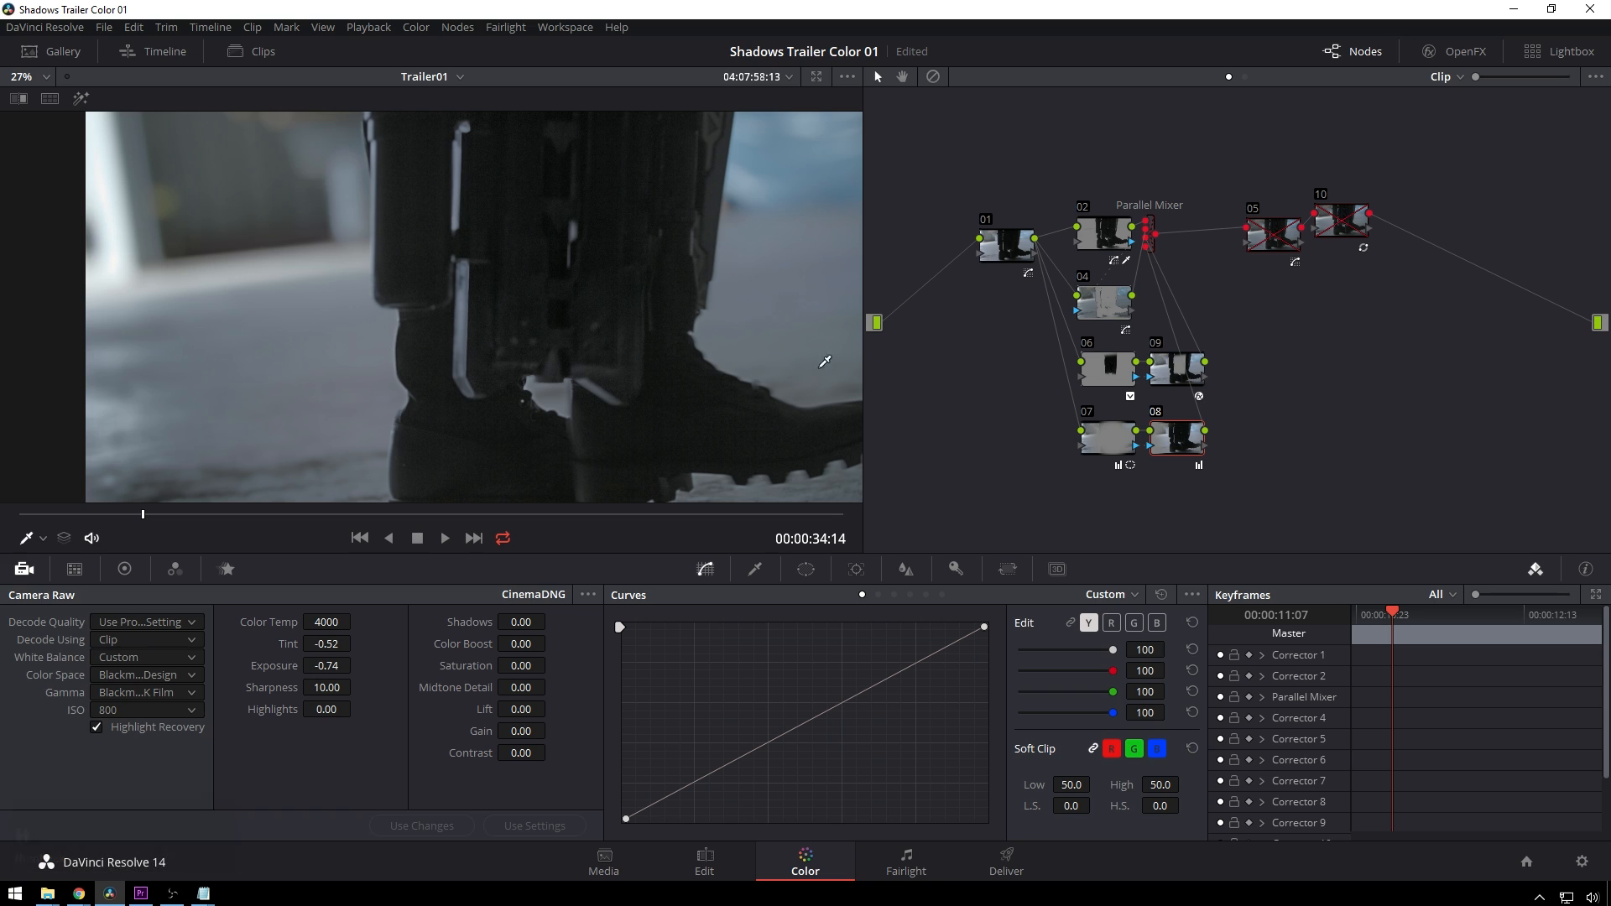
{"action": "mouse_move", "coordinate": [756, 272]}
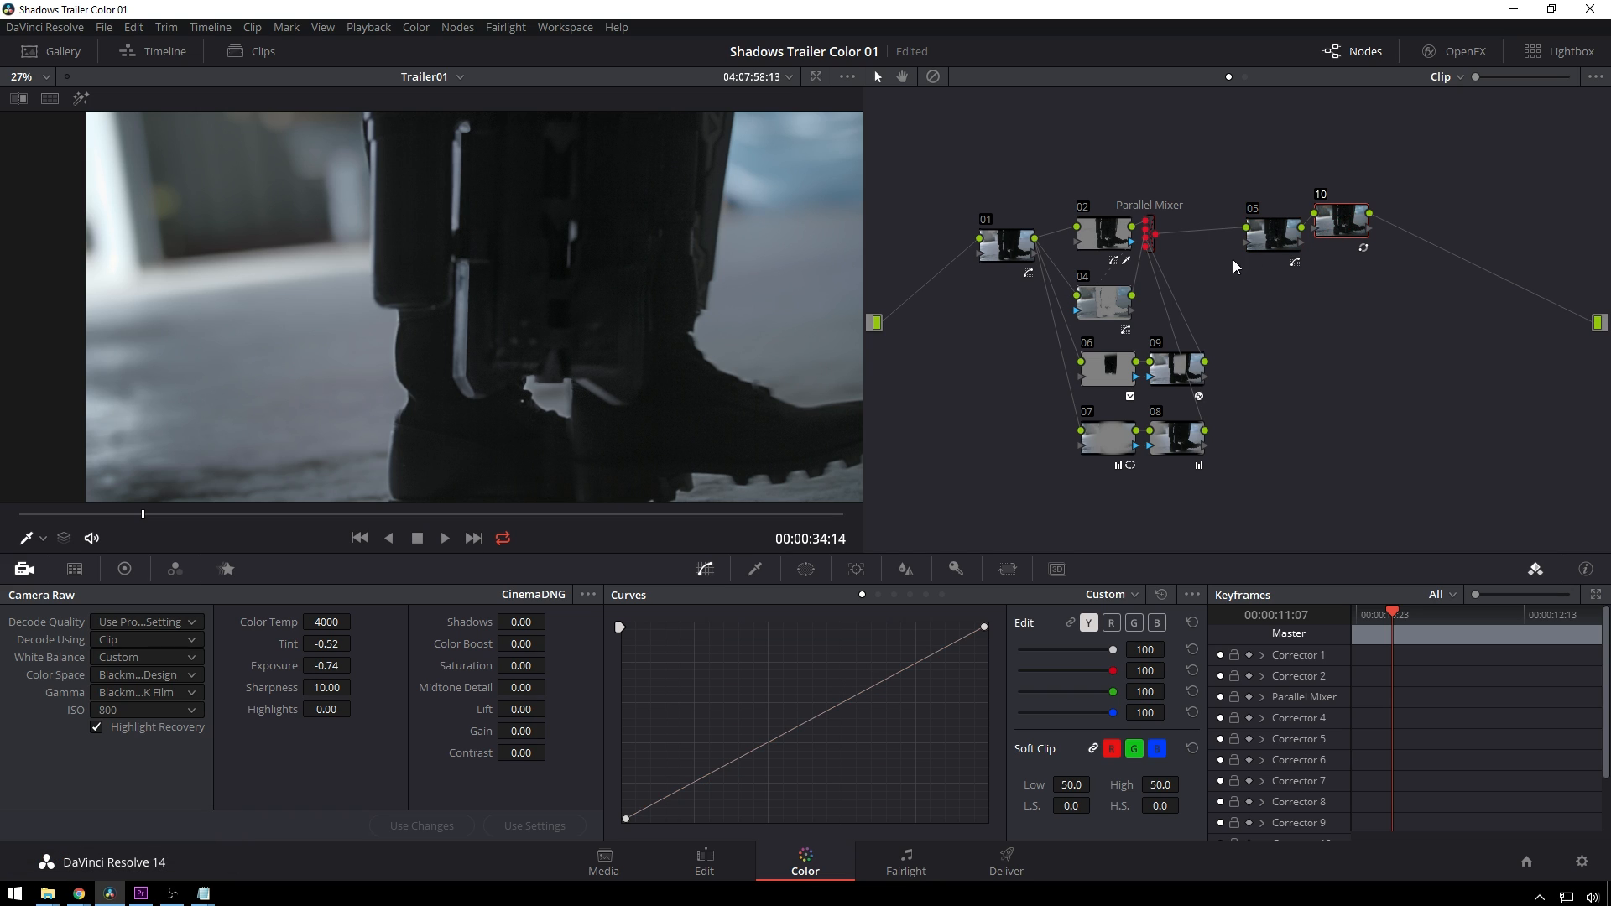
Select node 02 to review its luma curve on a later frame
{"action": "left_click", "coordinate": [188, 513]}
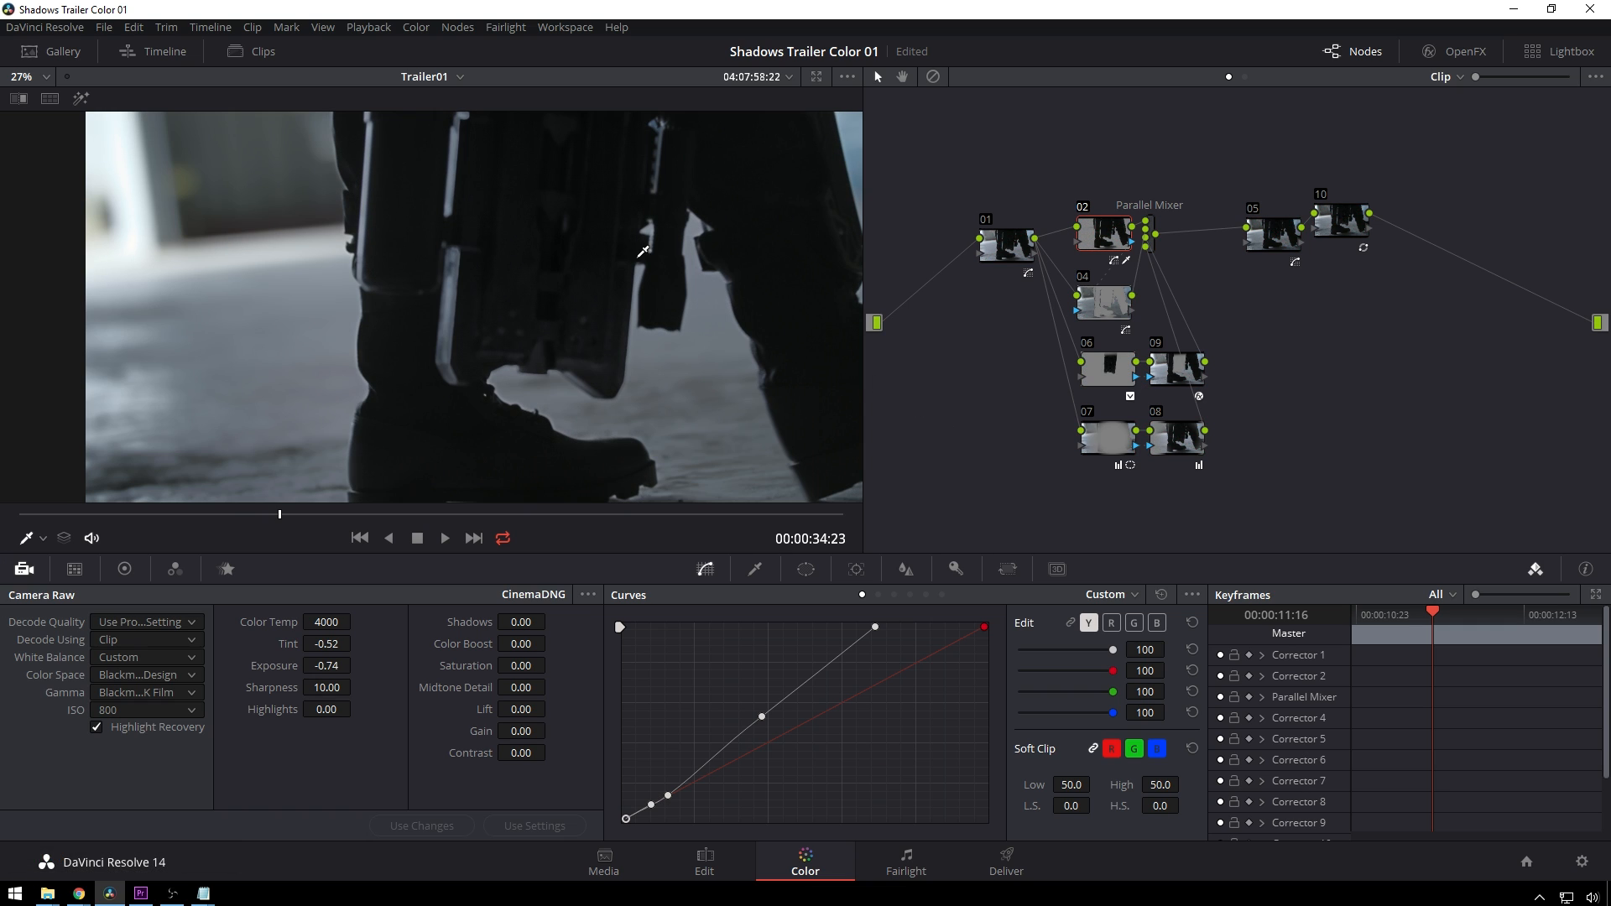
{"action": "mouse_move", "coordinate": [518, 306]}
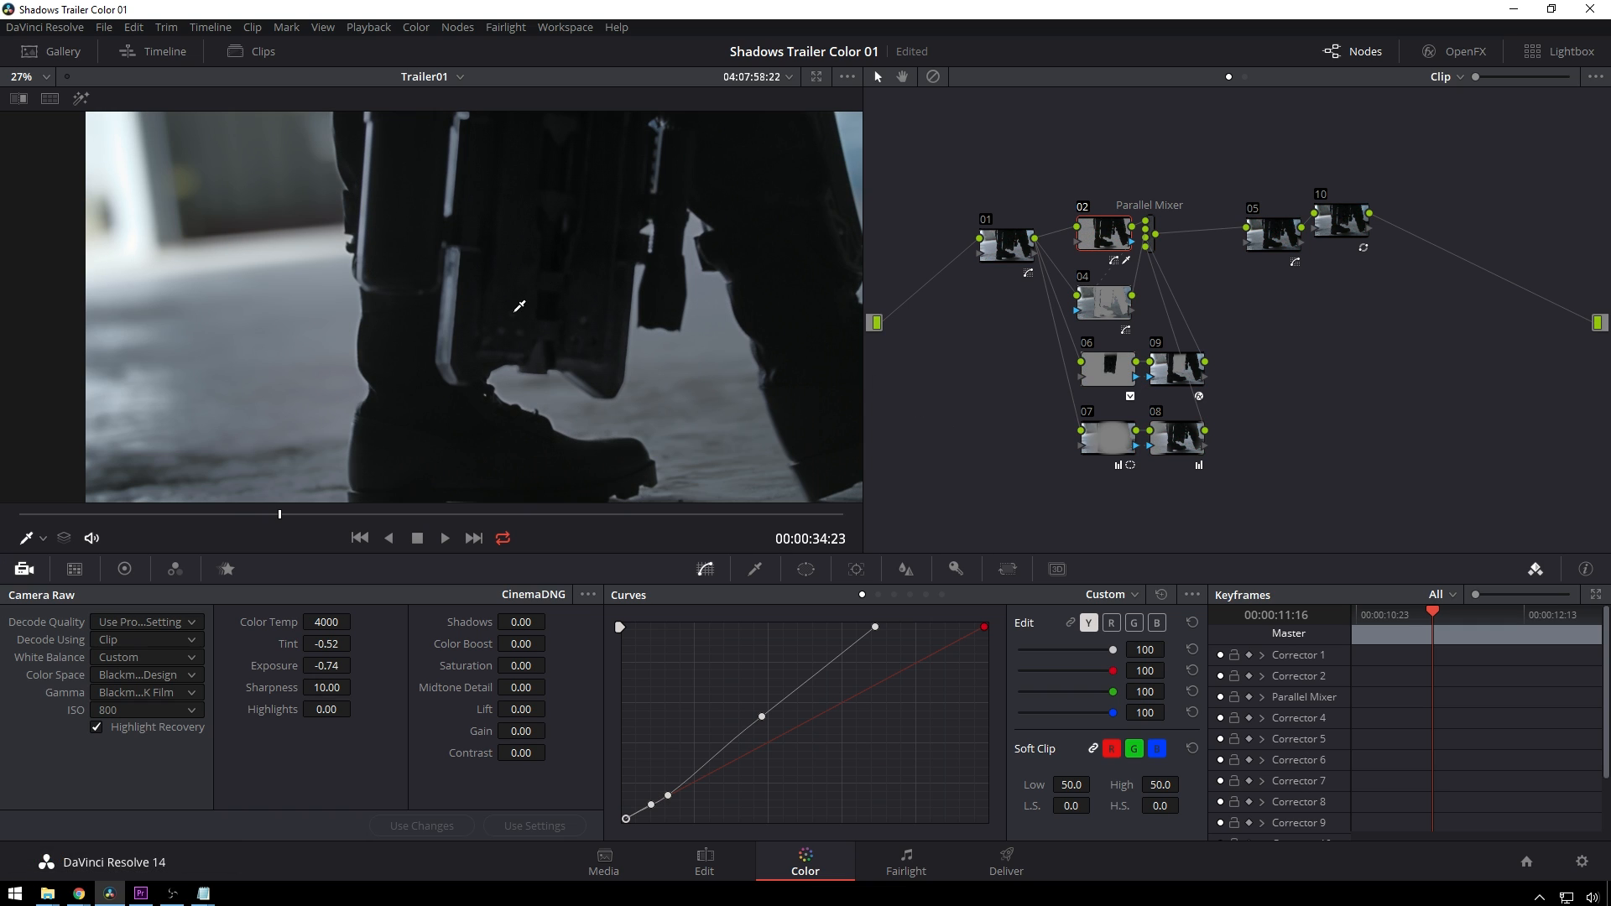